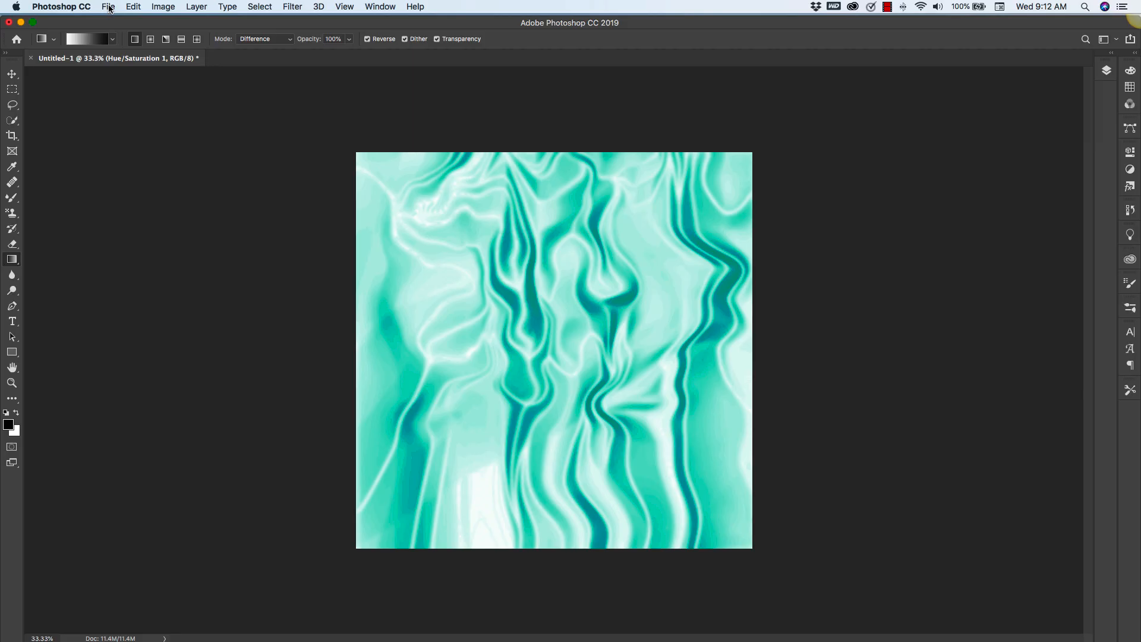
Create a new blank white 2000 × 2000 px document at 72 ppi via File > New
click(108, 6)
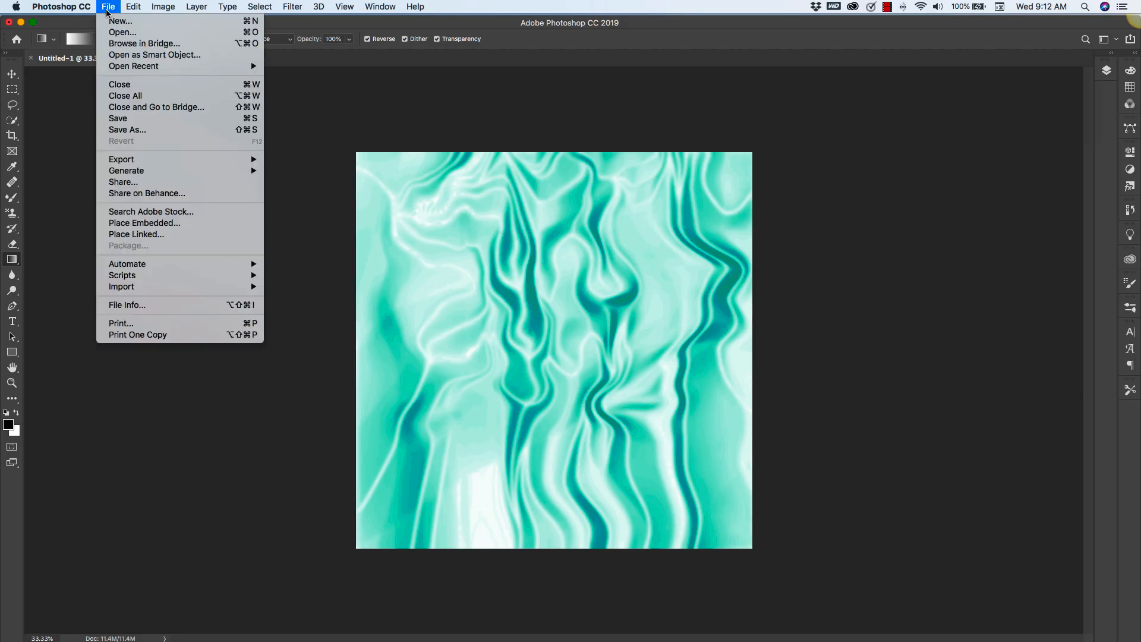
click(120, 22)
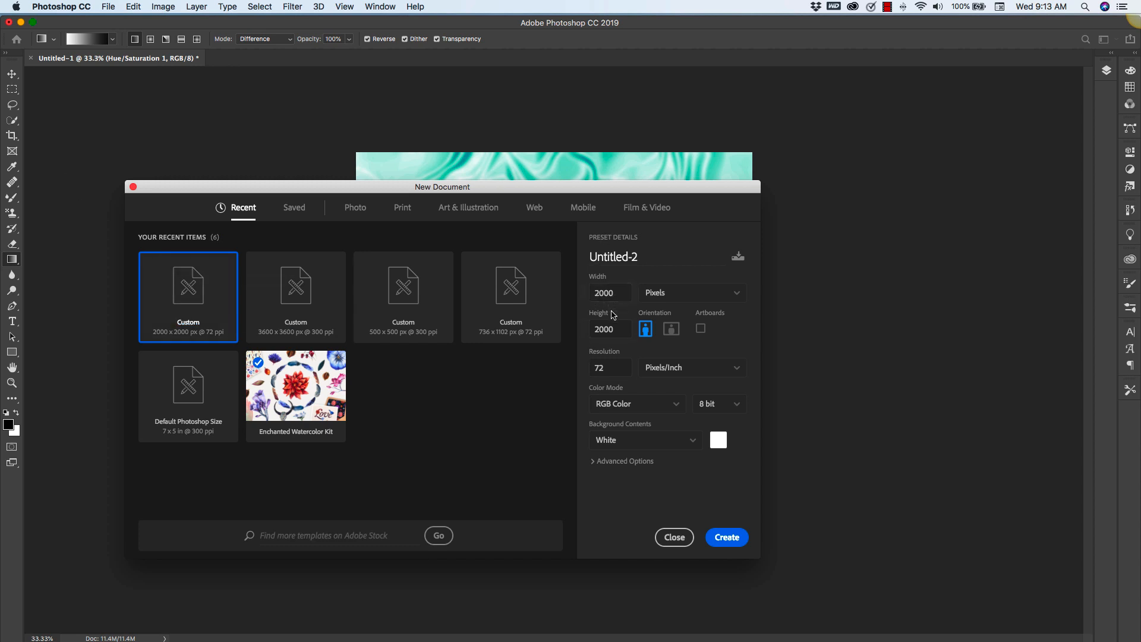
click(610, 368)
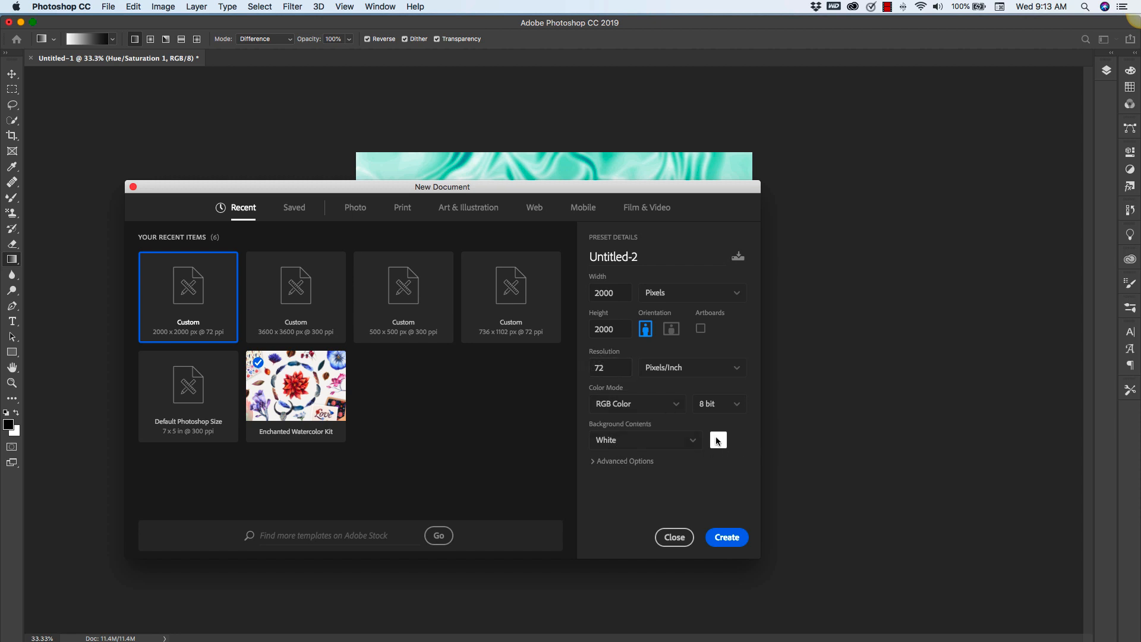
click(726, 538)
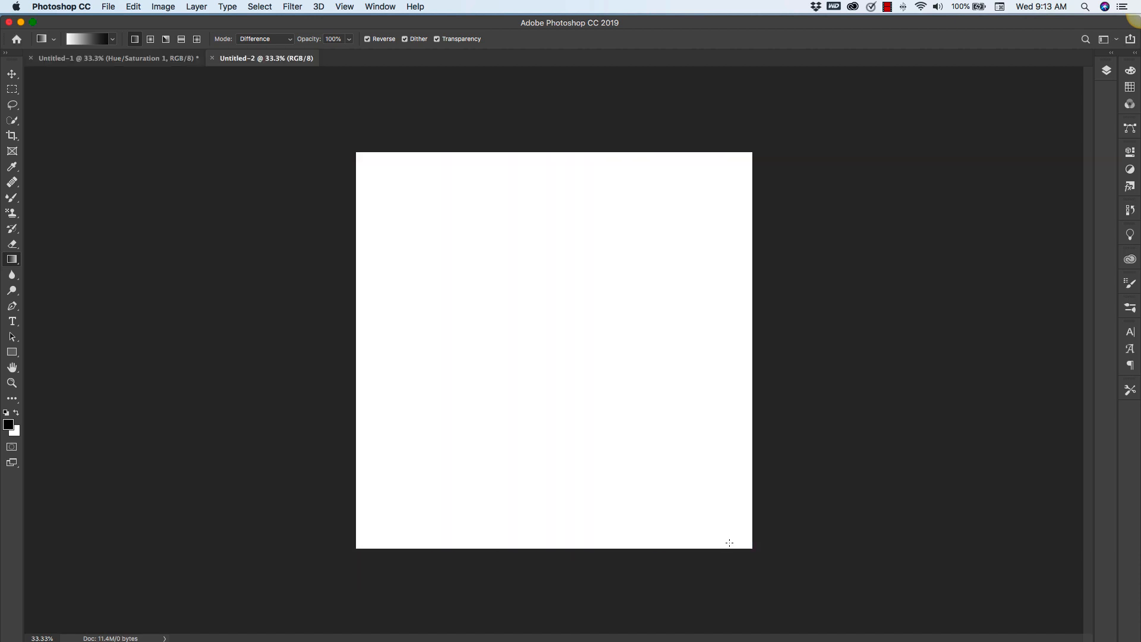
mouse_move(639, 372)
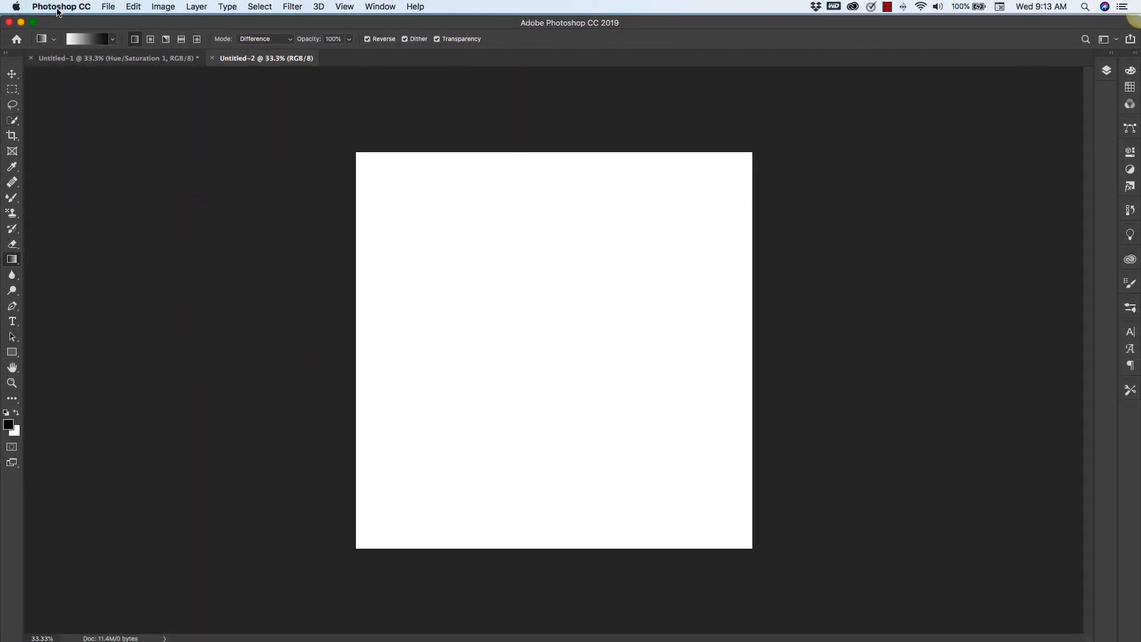
mouse_move(363, 55)
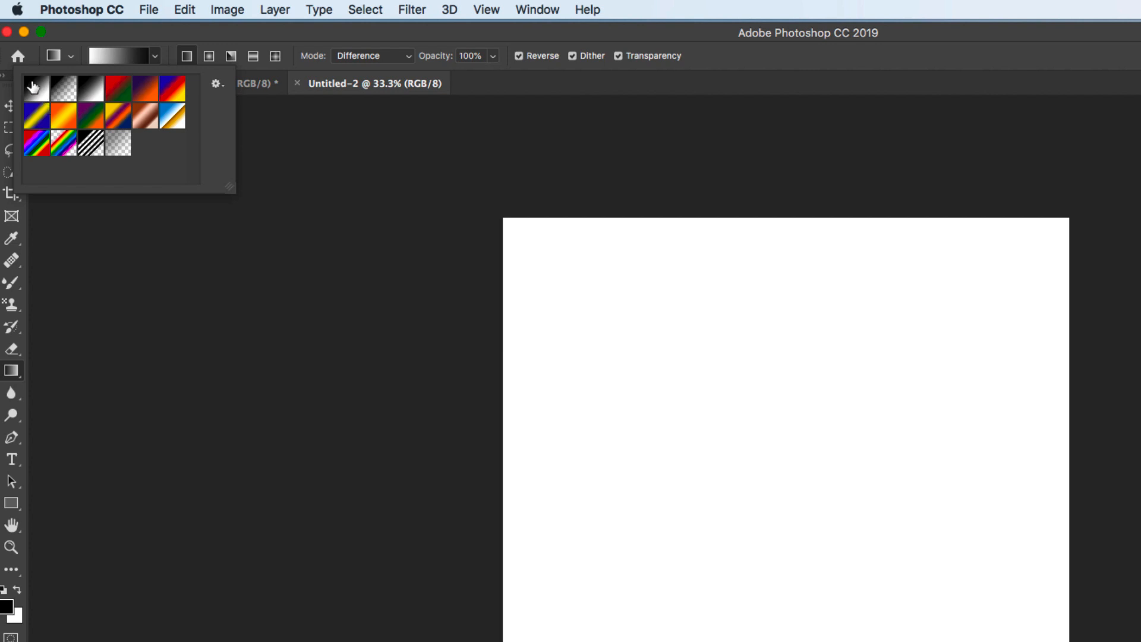
mouse_move(172, 62)
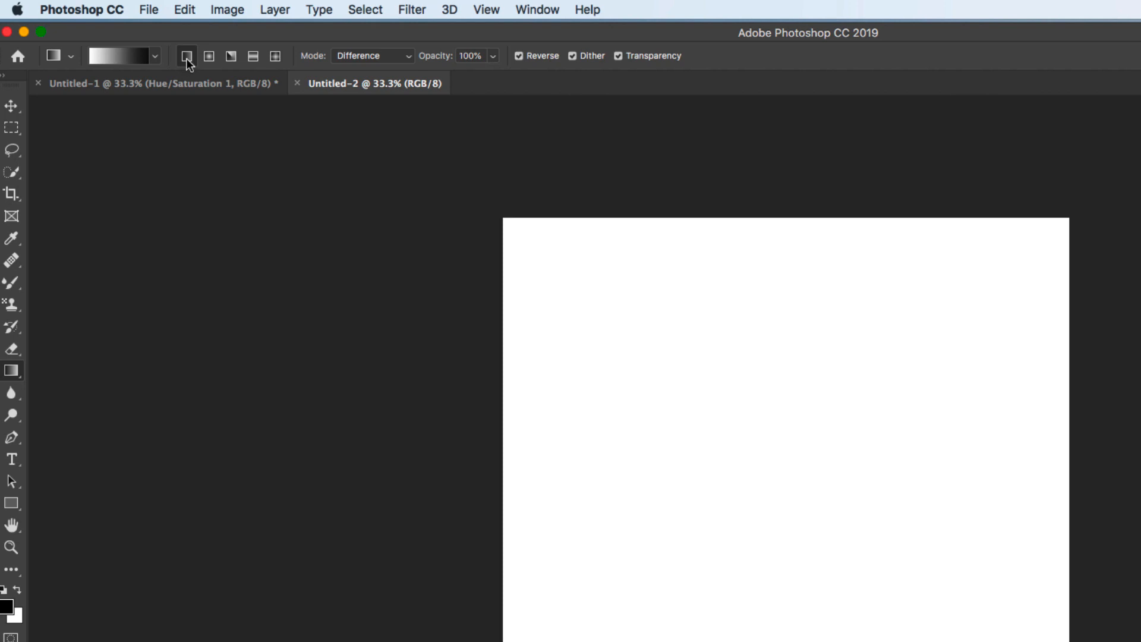
mouse_move(188, 56)
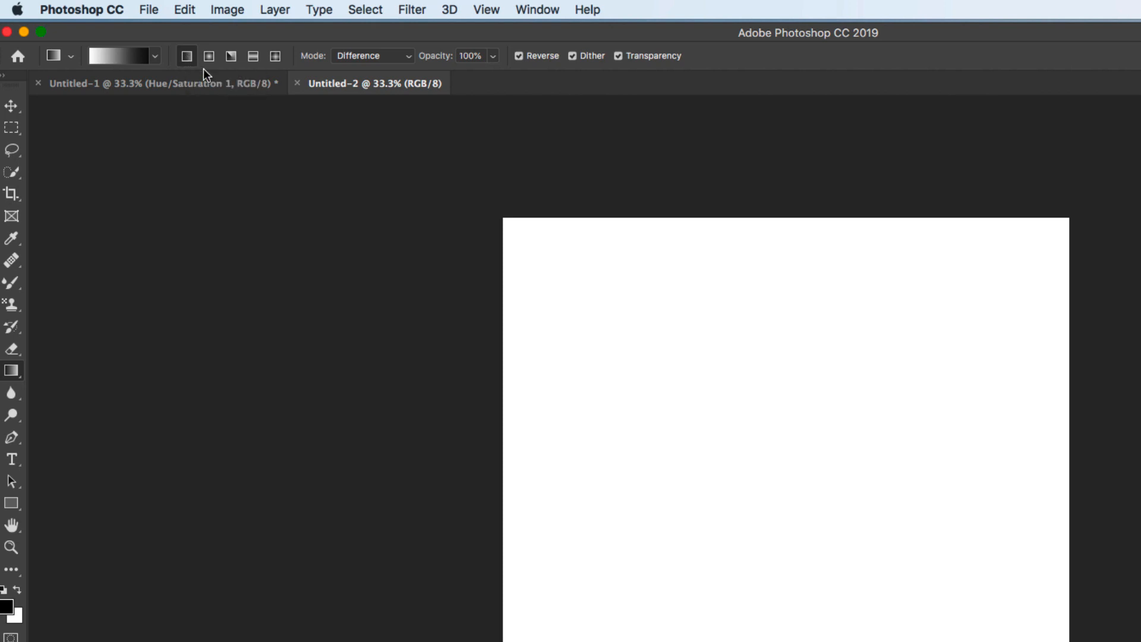
Set the Gradient tool's blend mode to Normal for the black-to-white linear gradient
click(374, 55)
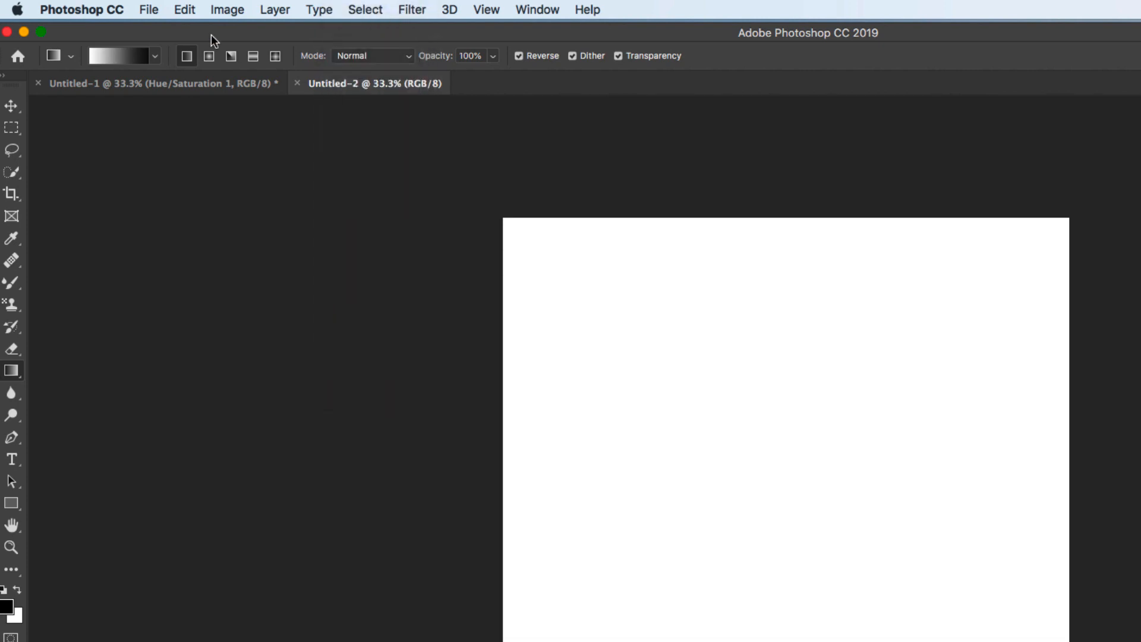
mouse_move(684, 79)
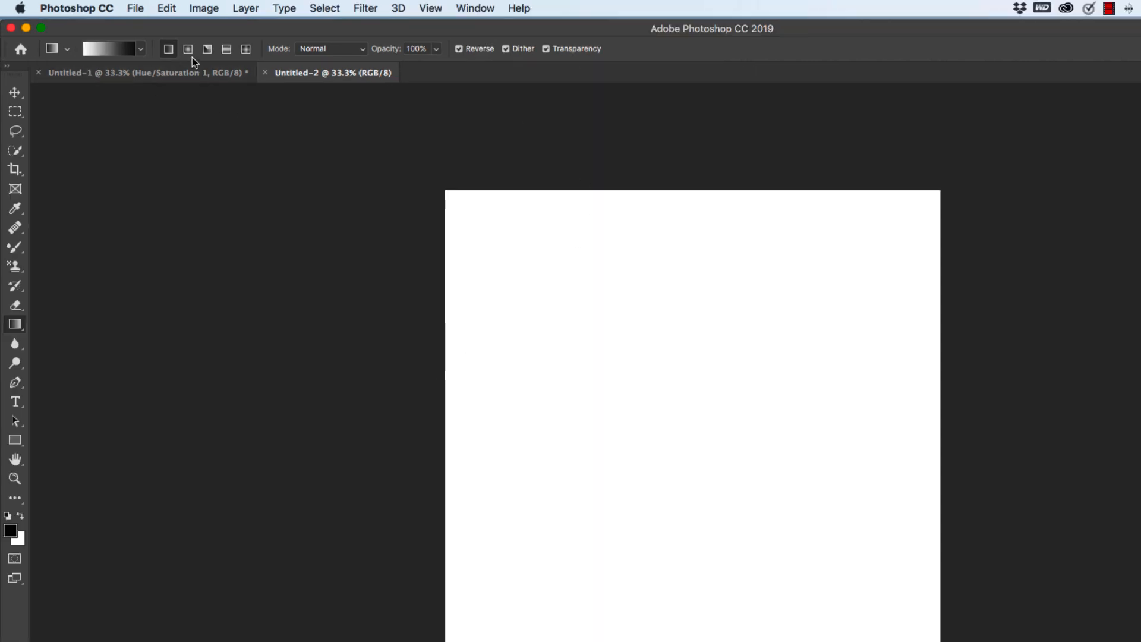
mouse_move(209, 171)
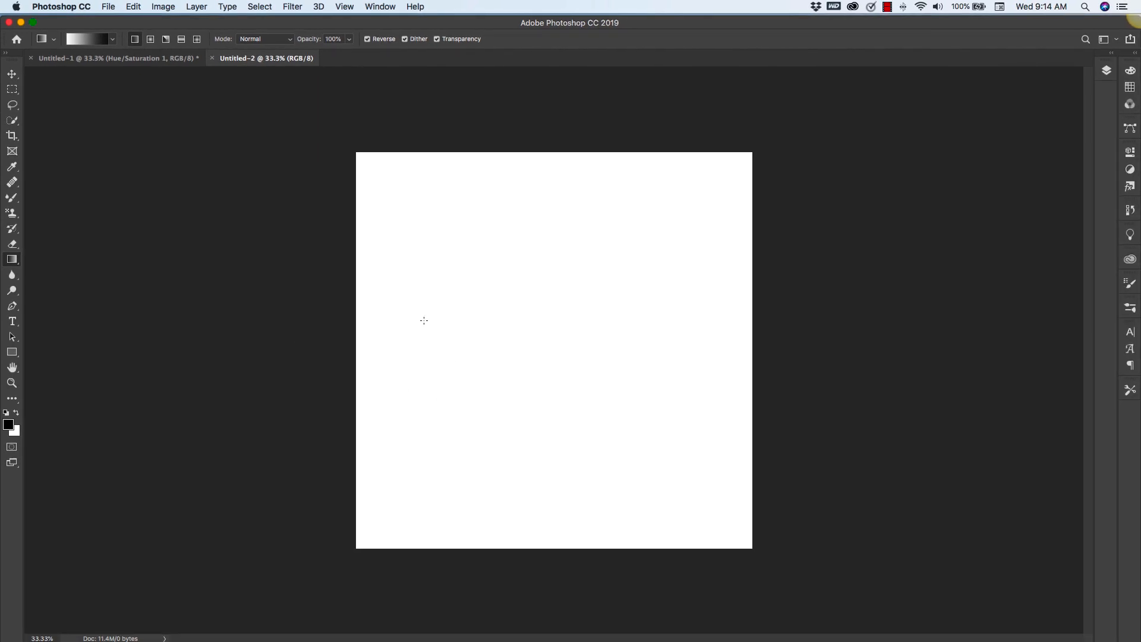
mouse_move(333, 350)
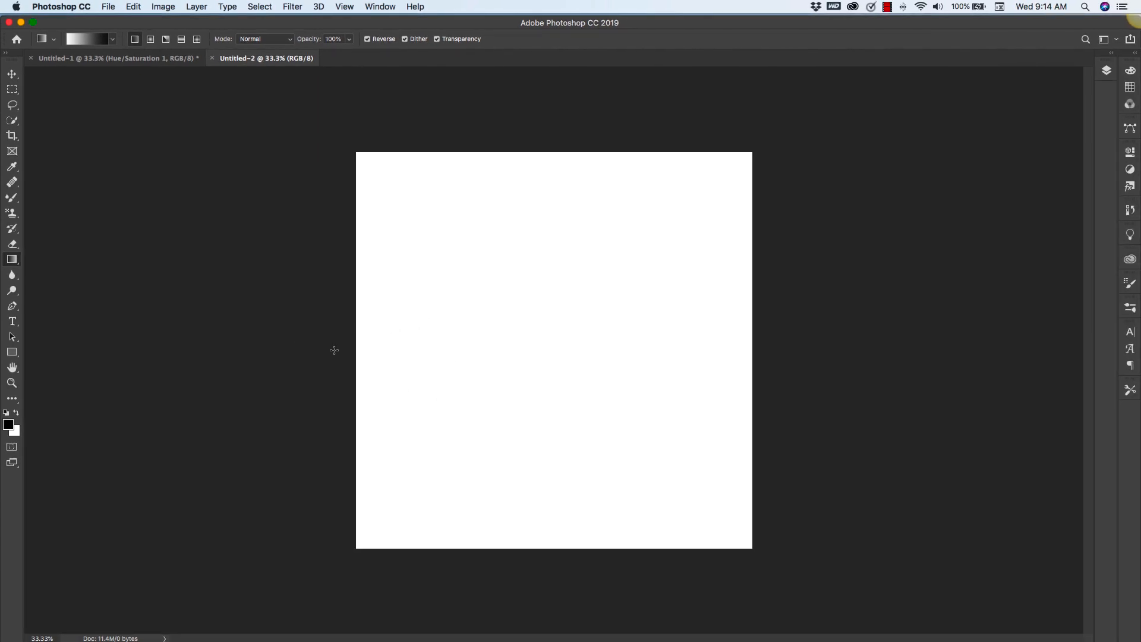
mouse_move(336, 345)
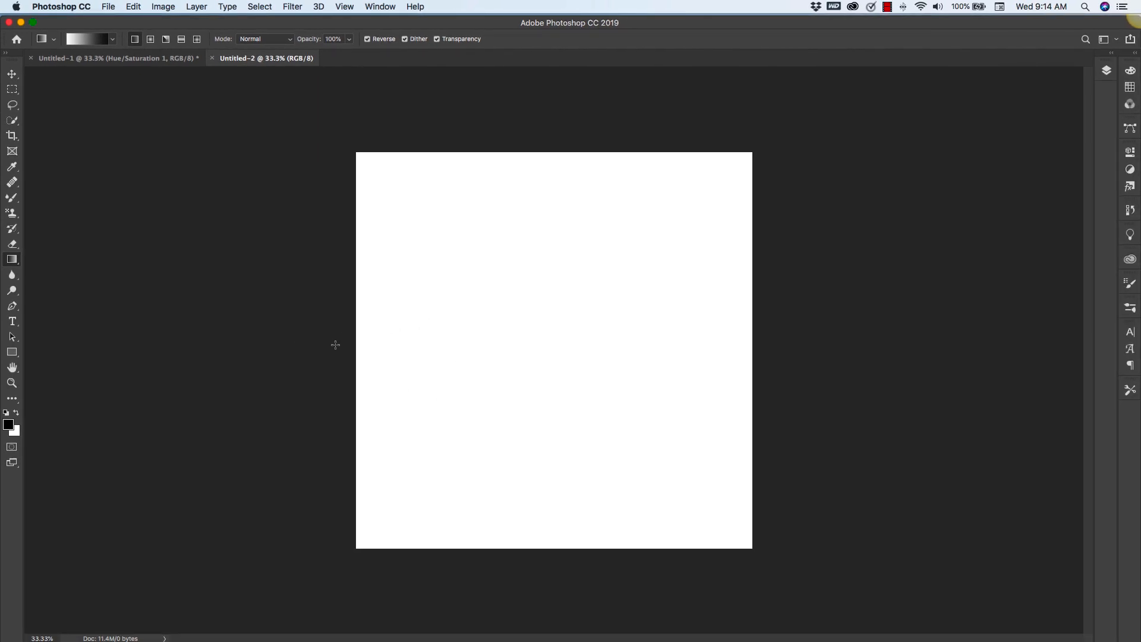
Fill the canvas with a horizontal white-to-black gradient and switch the blend mode to Difference
drag(336, 345, 799, 346)
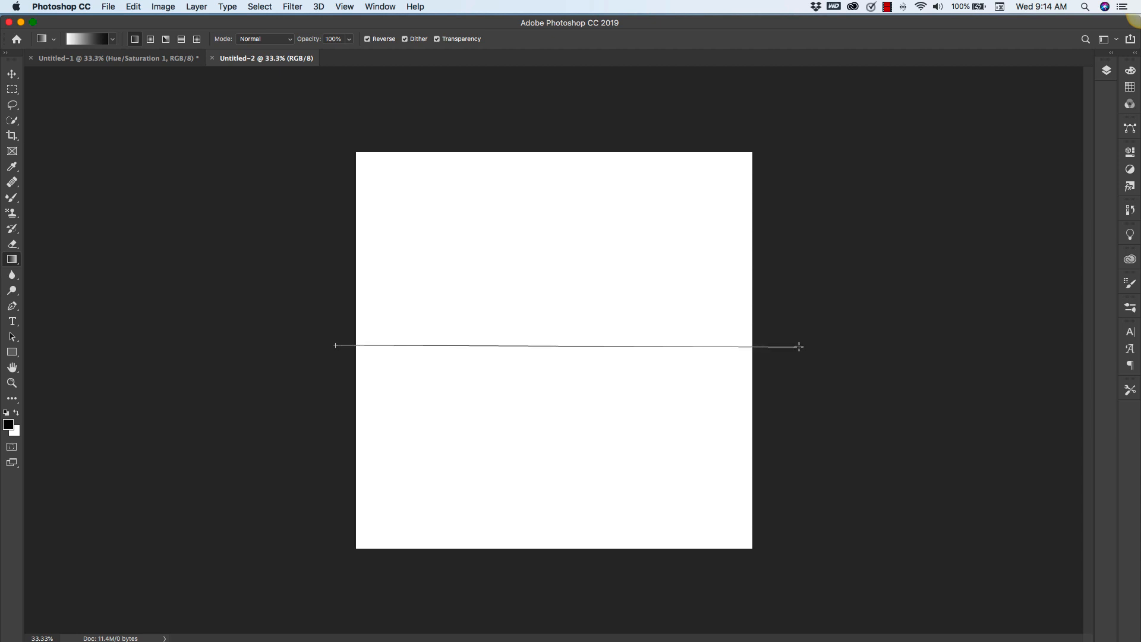
drag(336, 345, 799, 346)
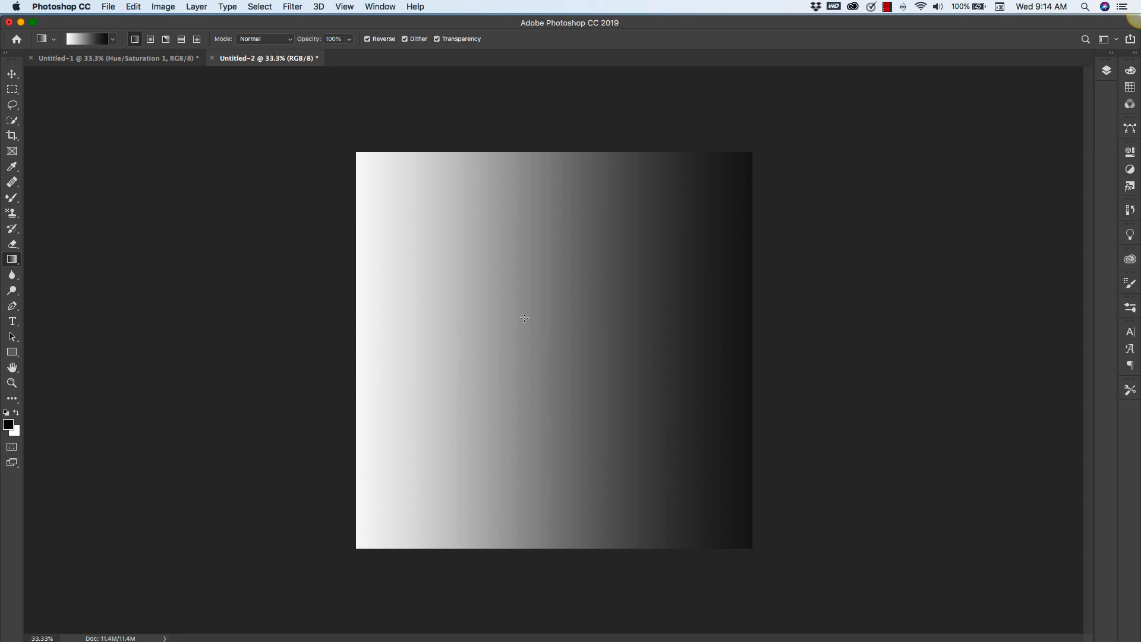
click(272, 38)
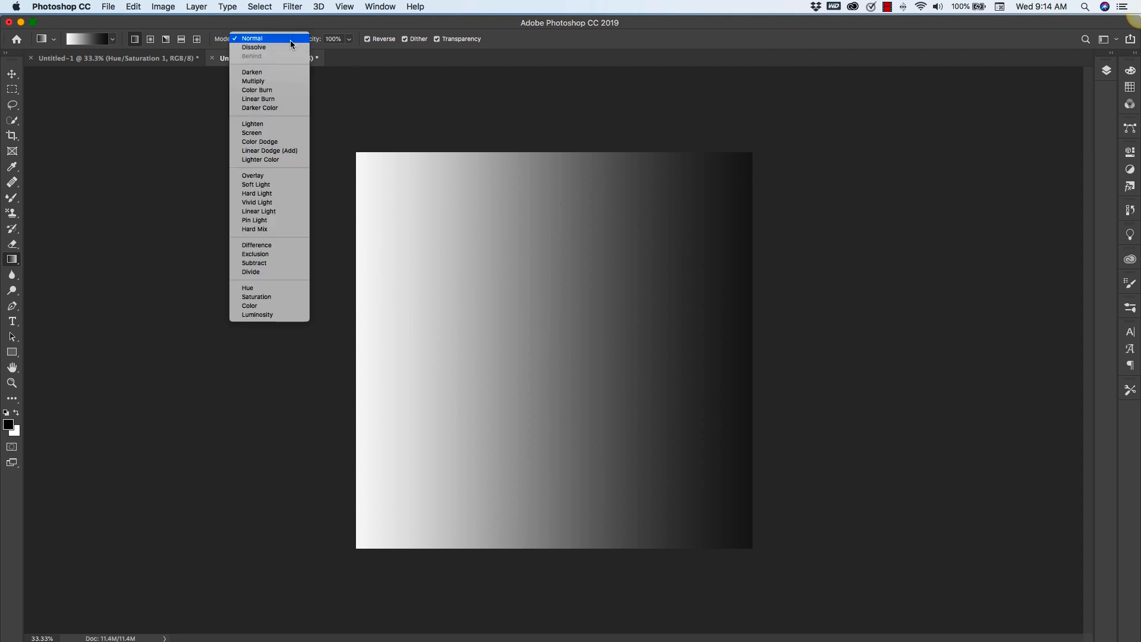
mouse_move(262, 245)
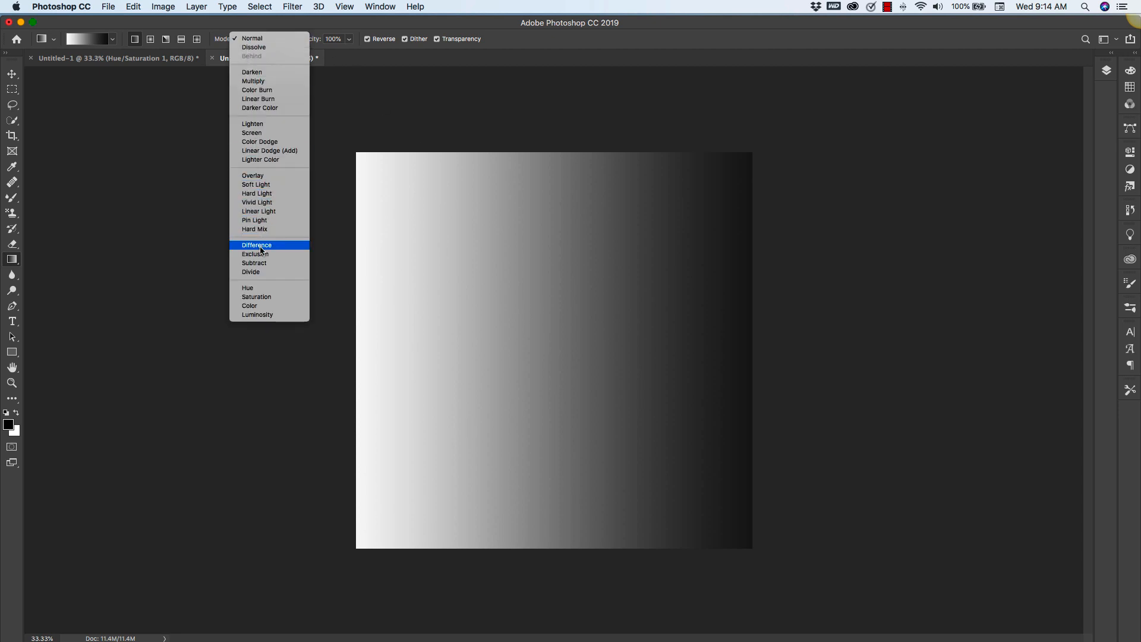
click(257, 244)
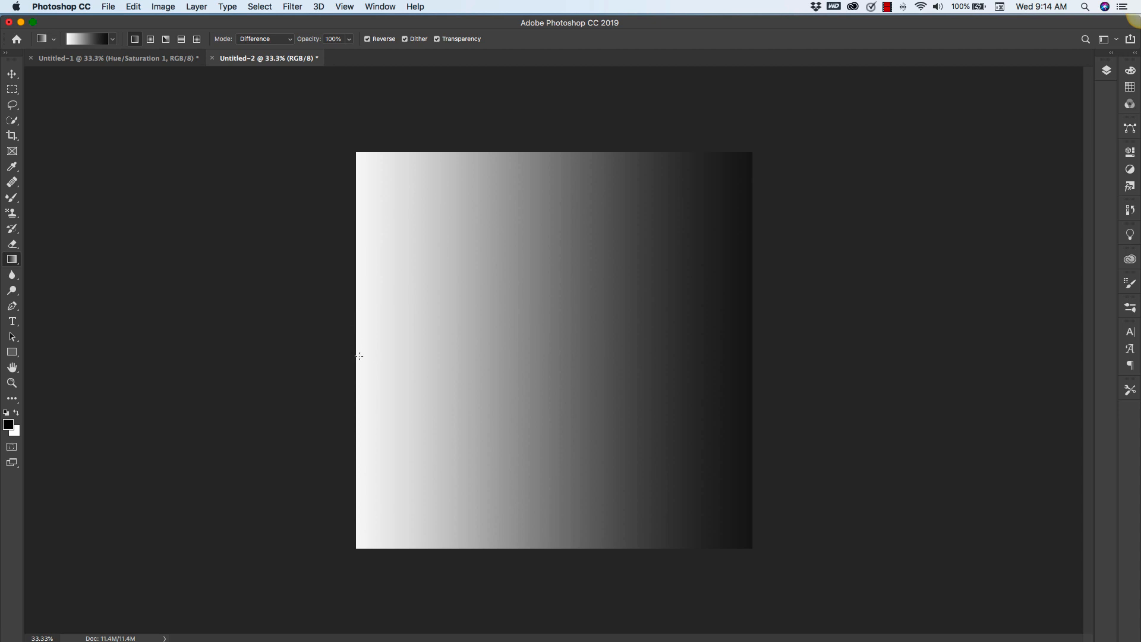
Layer several Difference-mode horizontal gradients to build vertical light and dark stripes
drag(356, 345, 421, 345)
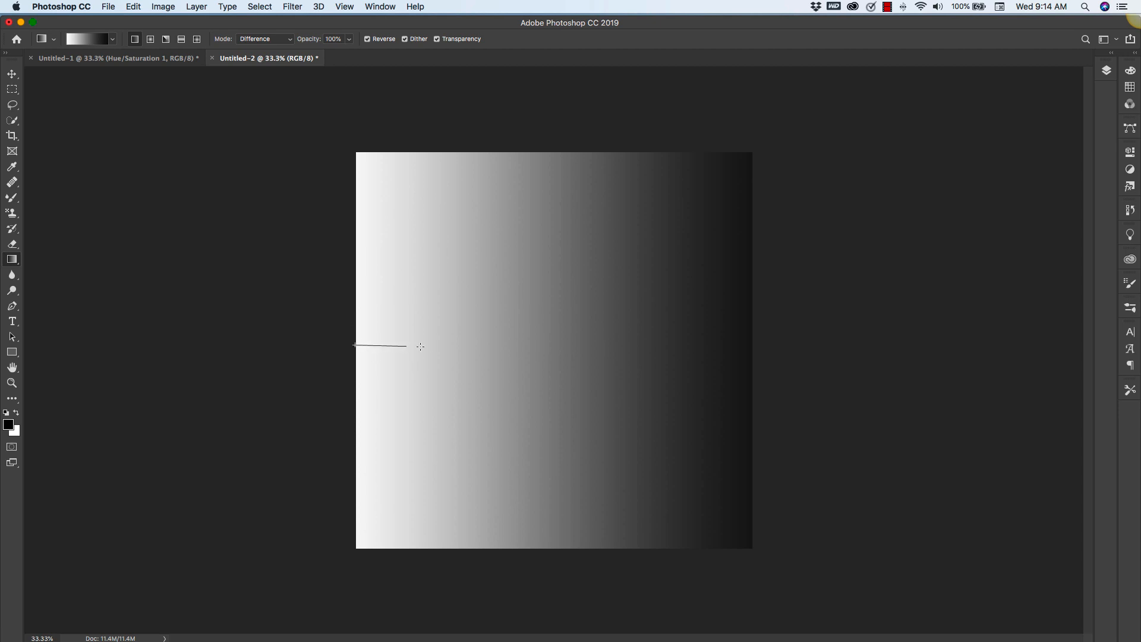
drag(356, 345, 492, 342)
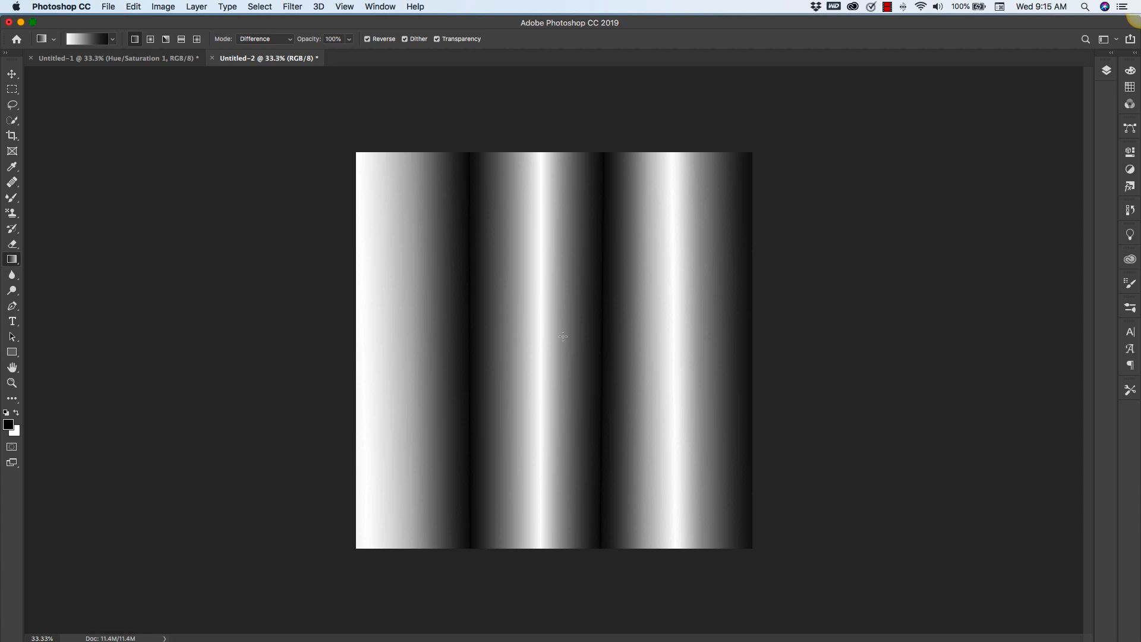
mouse_move(469, 151)
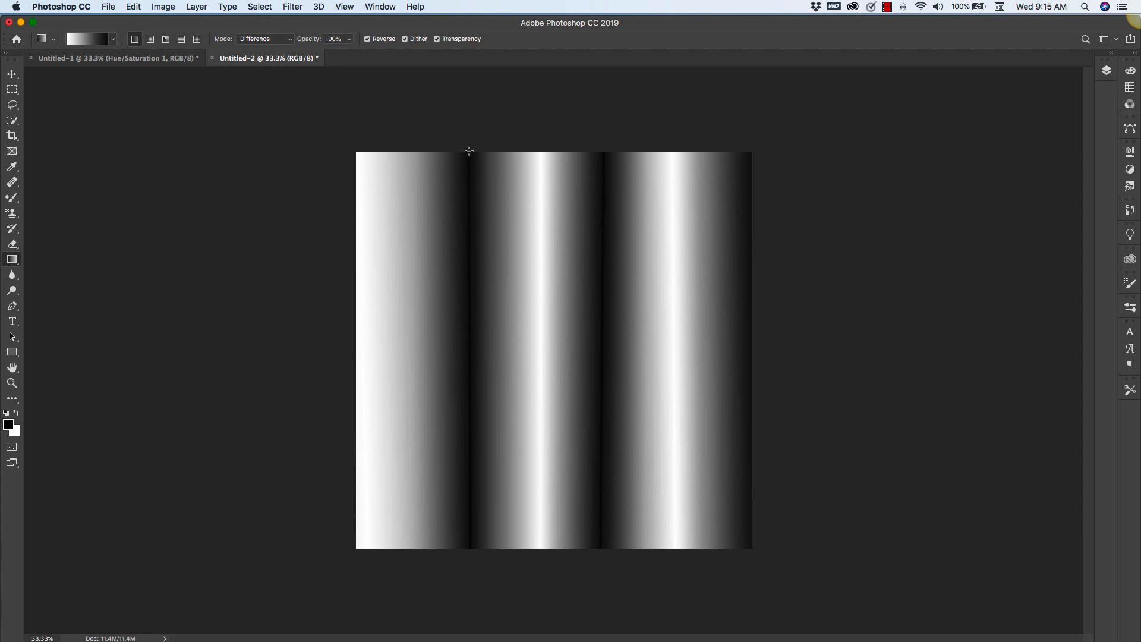
mouse_move(516, 512)
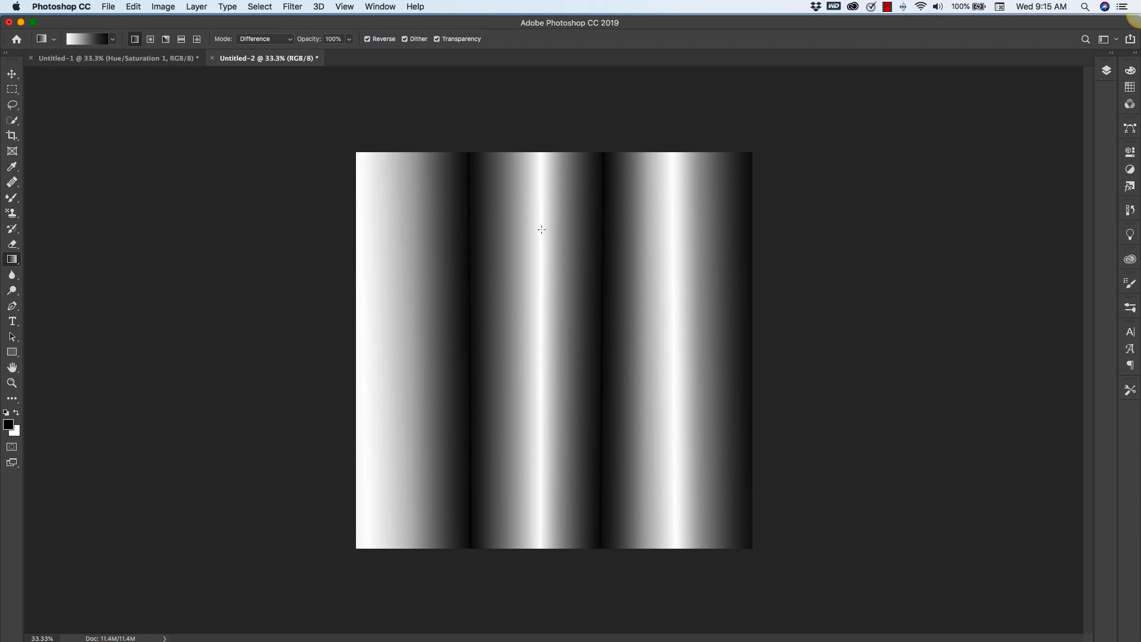
mouse_move(542, 485)
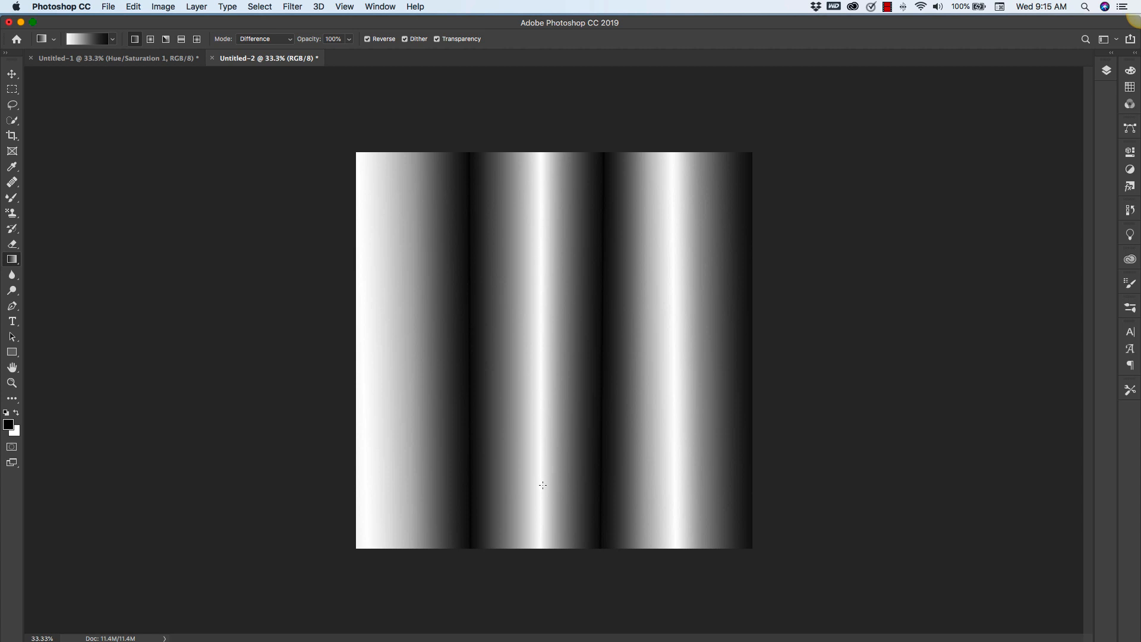
mouse_move(601, 178)
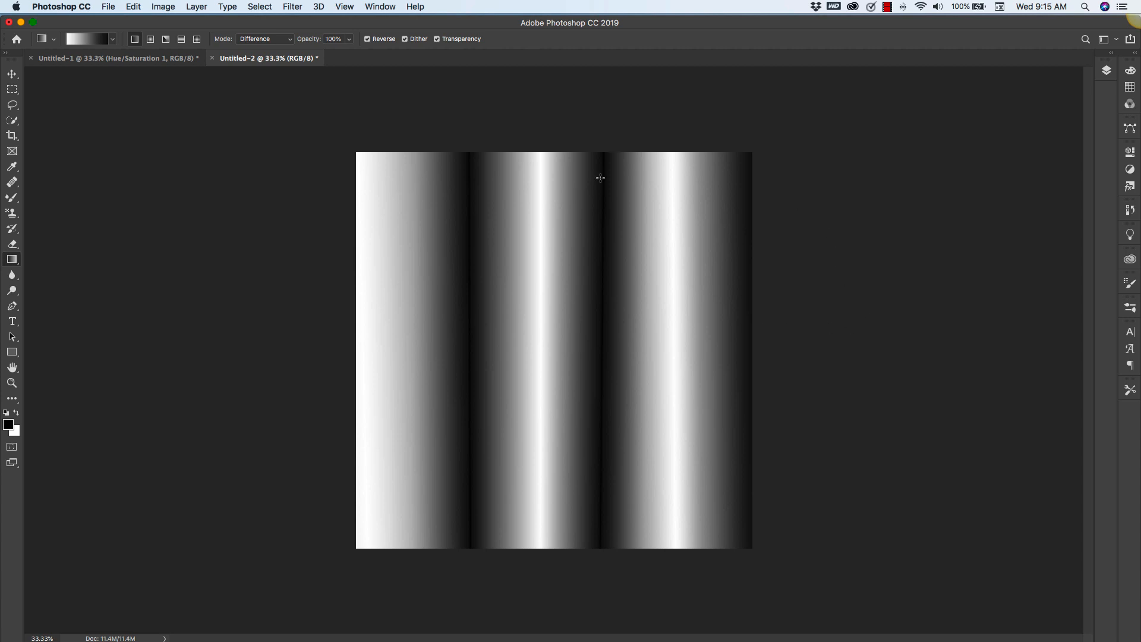
mouse_move(545, 387)
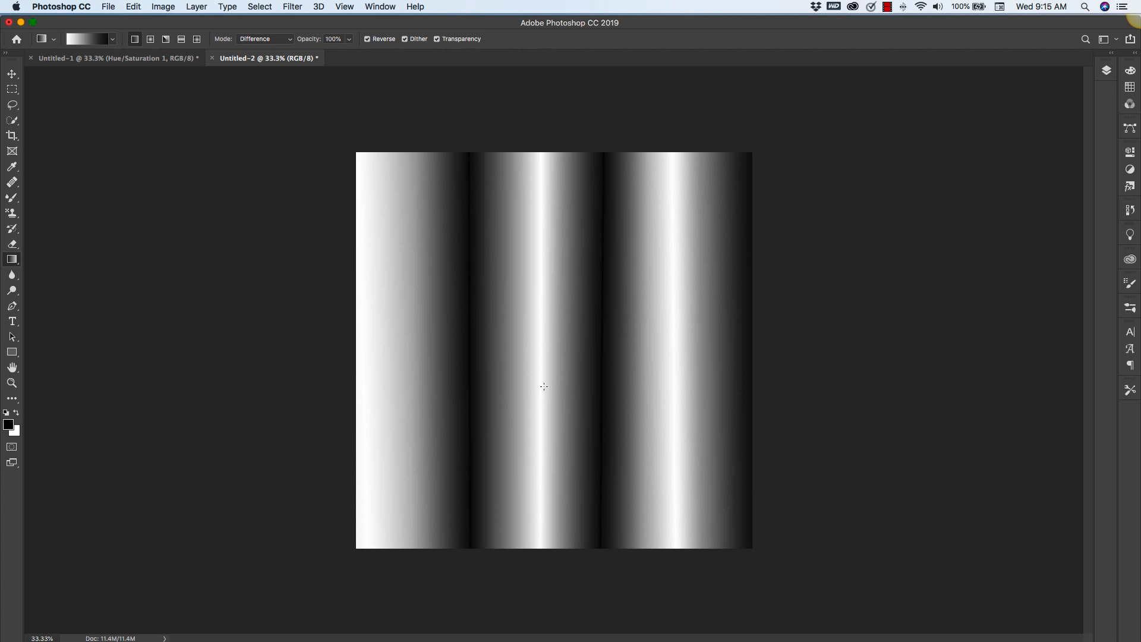
mouse_move(283, 372)
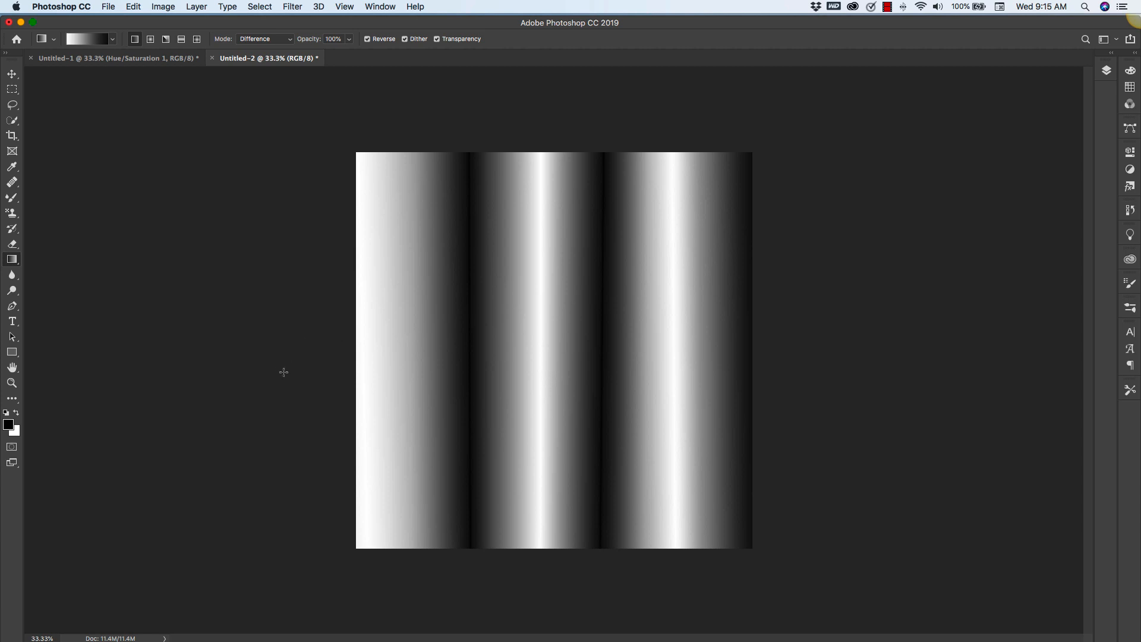
mouse_move(319, 340)
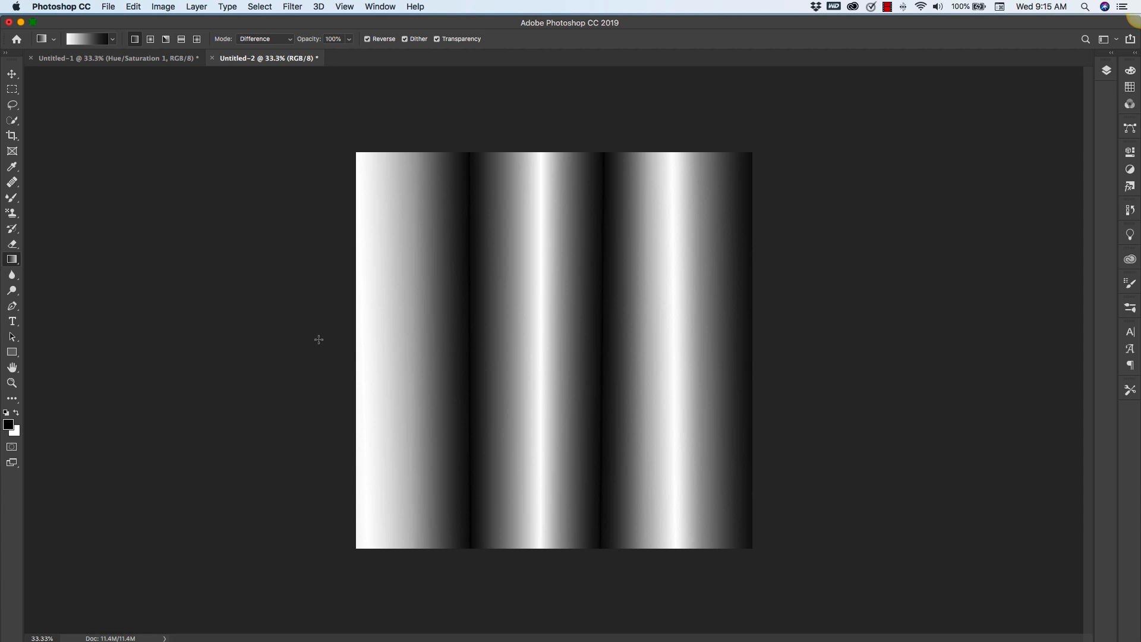
drag(333, 356, 781, 349)
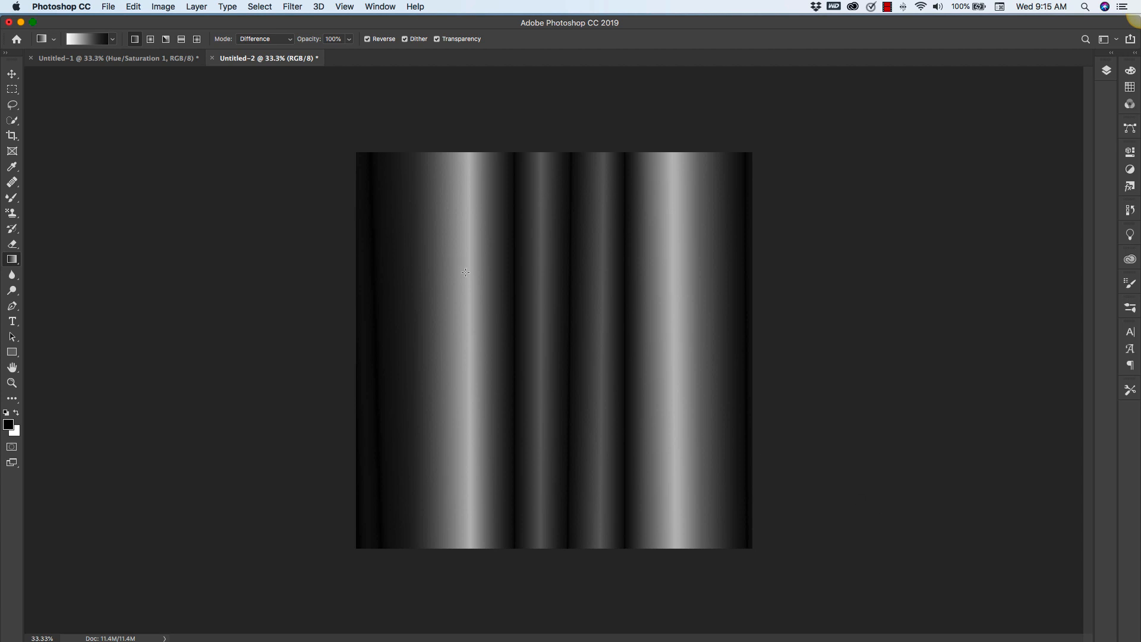
mouse_move(333, 190)
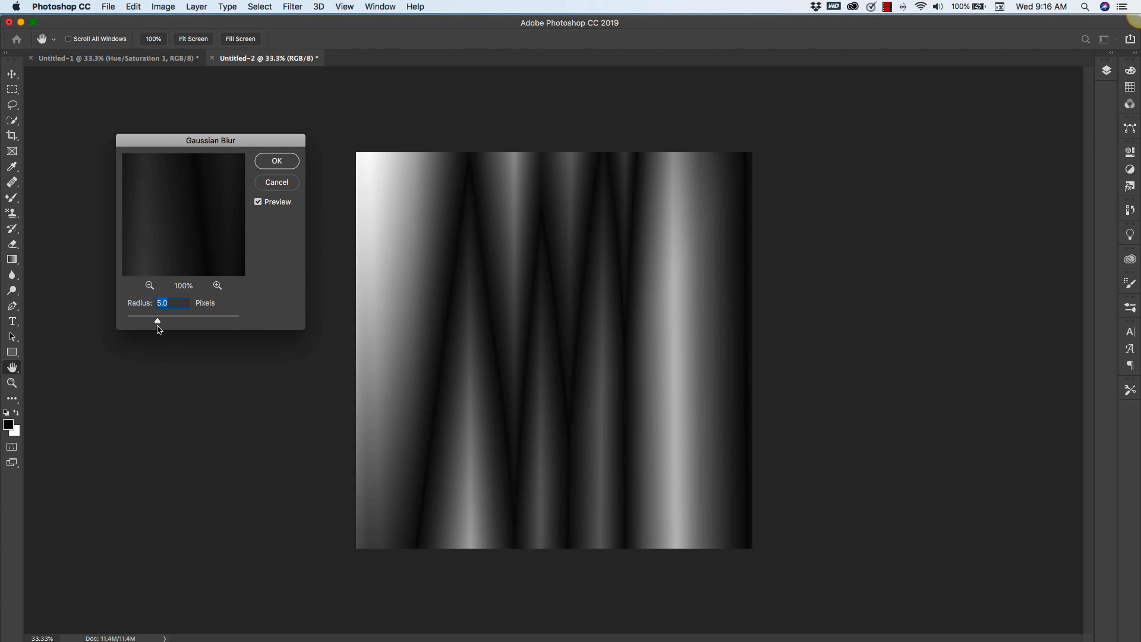
Soften the zigzag striped canvas with a Gaussian Blur of about 10 pixels
drag(157, 322, 170, 323)
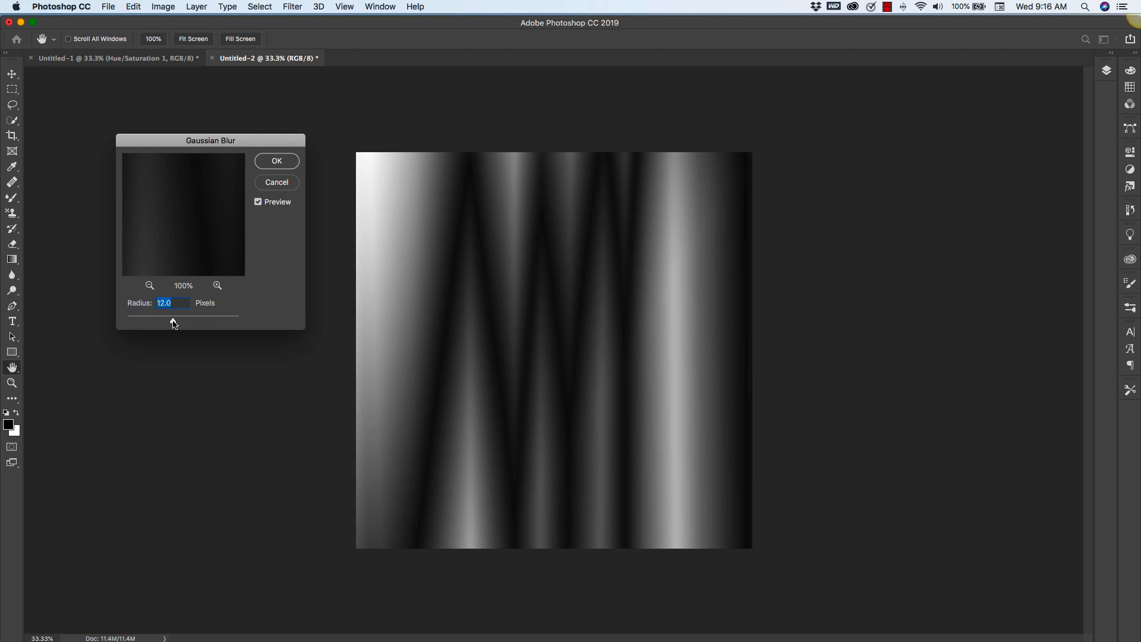
drag(184, 315, 171, 321)
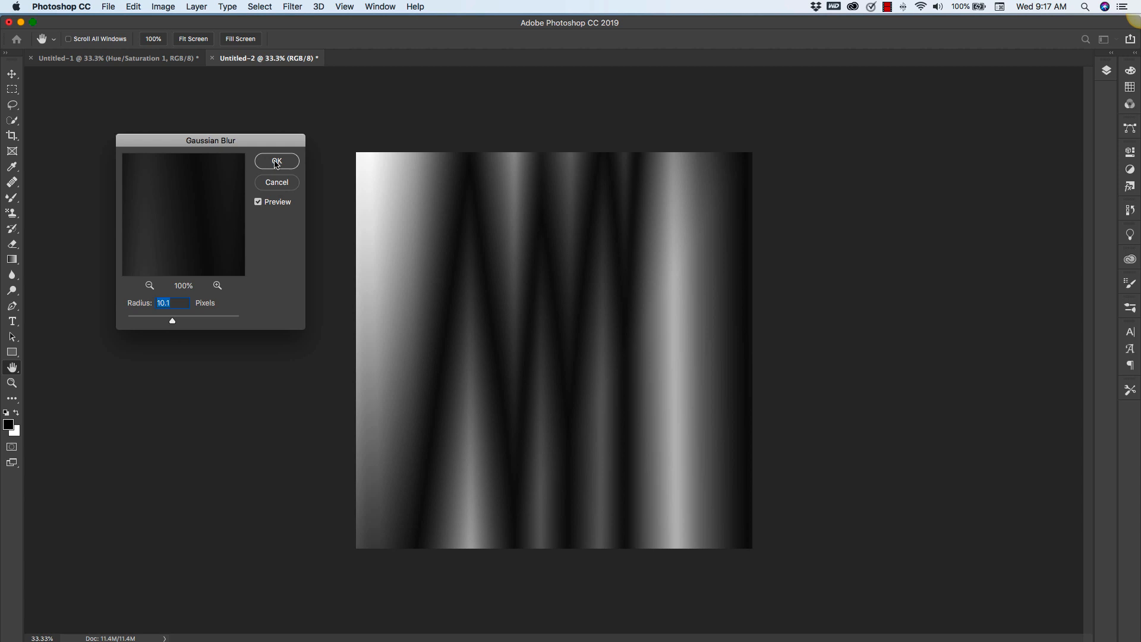
click(275, 161)
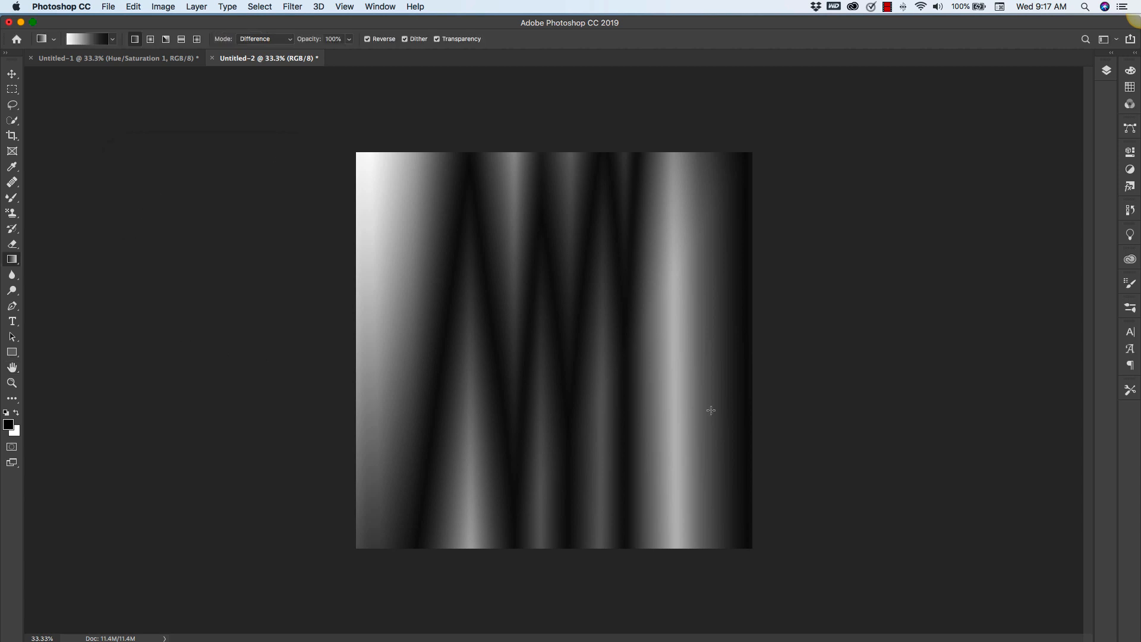
Show the Layers panel and bring up the Filter menu for the blurred stripe layer
click(1106, 70)
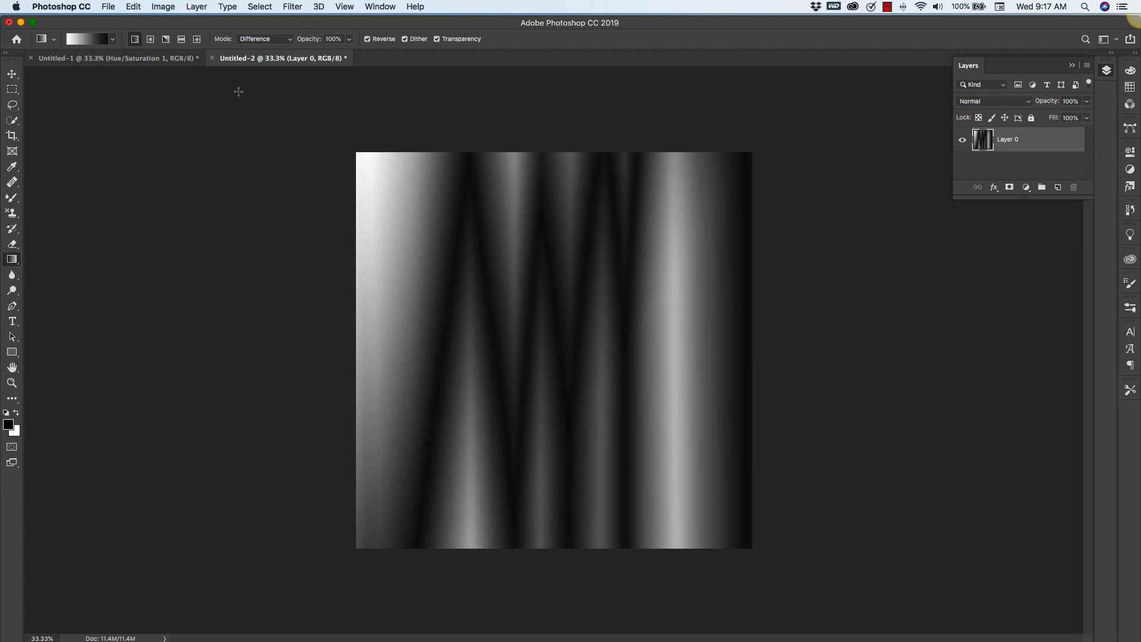
click(293, 6)
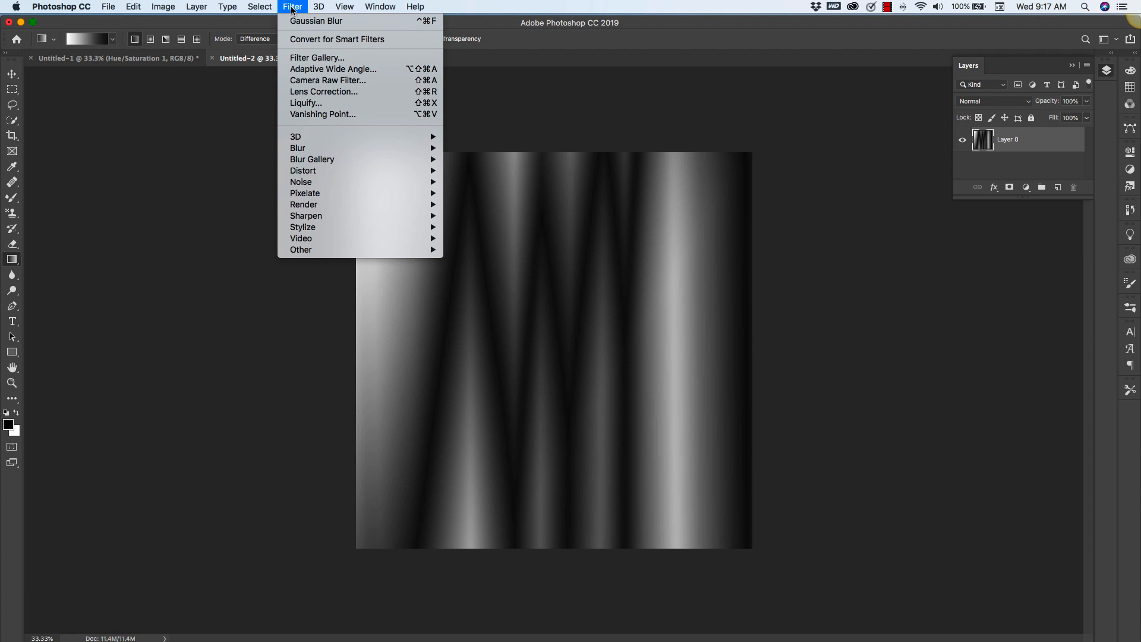
mouse_move(303, 227)
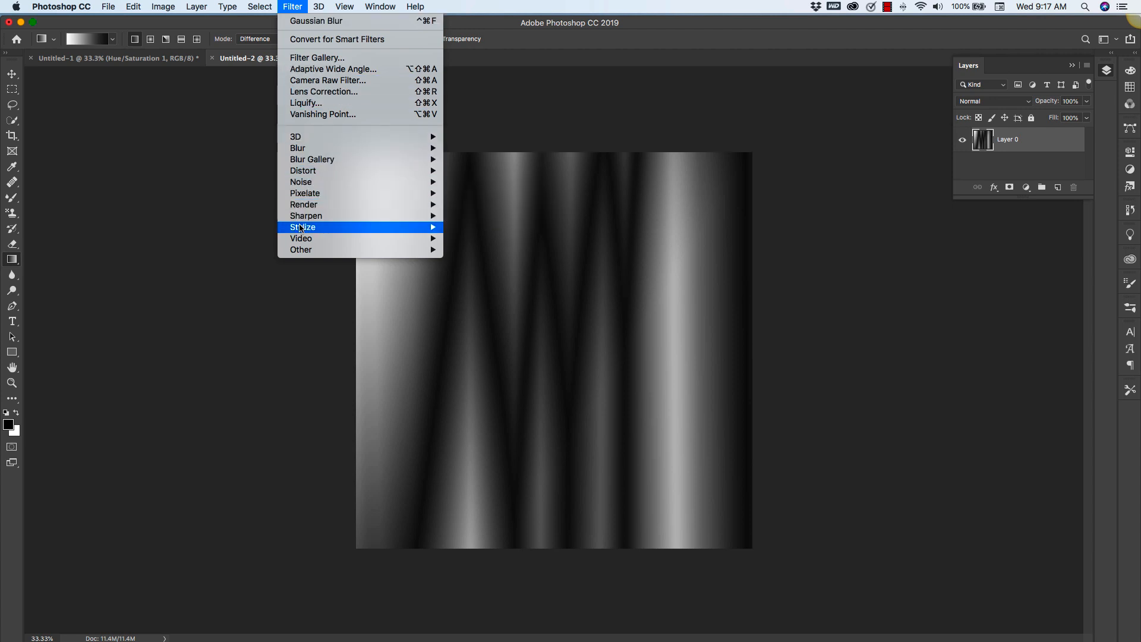
mouse_move(304, 227)
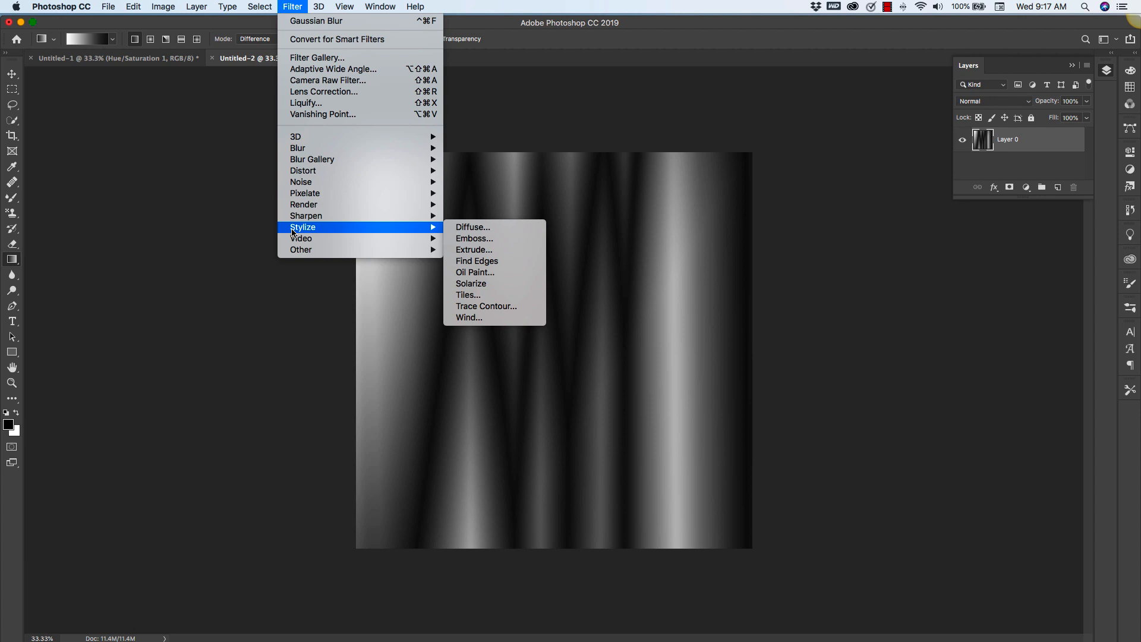
mouse_move(480, 242)
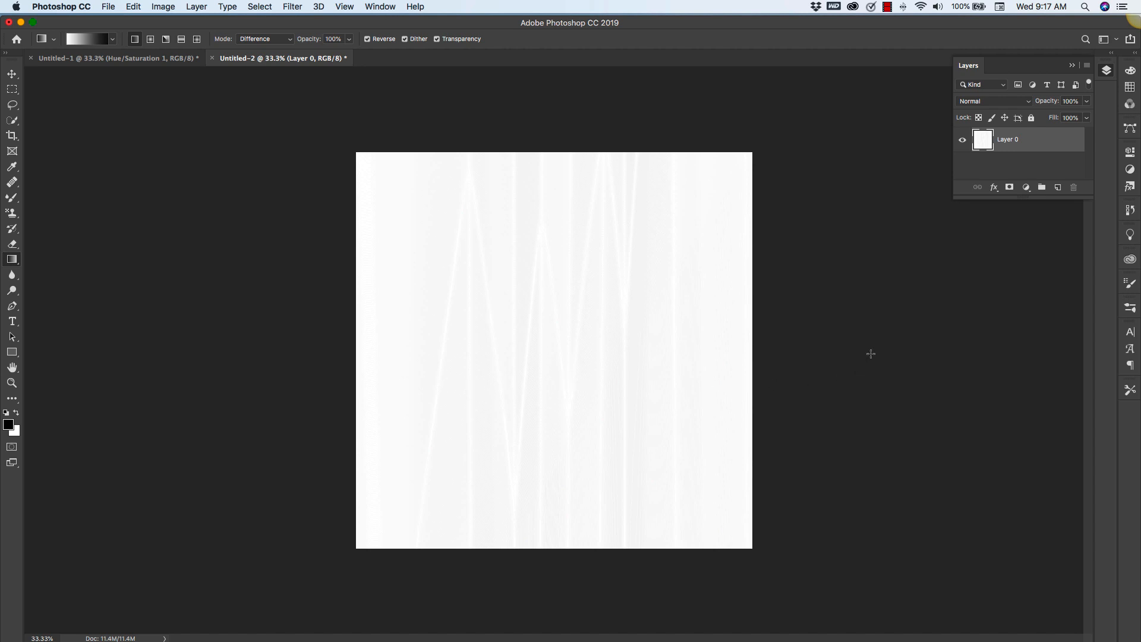
mouse_move(715, 284)
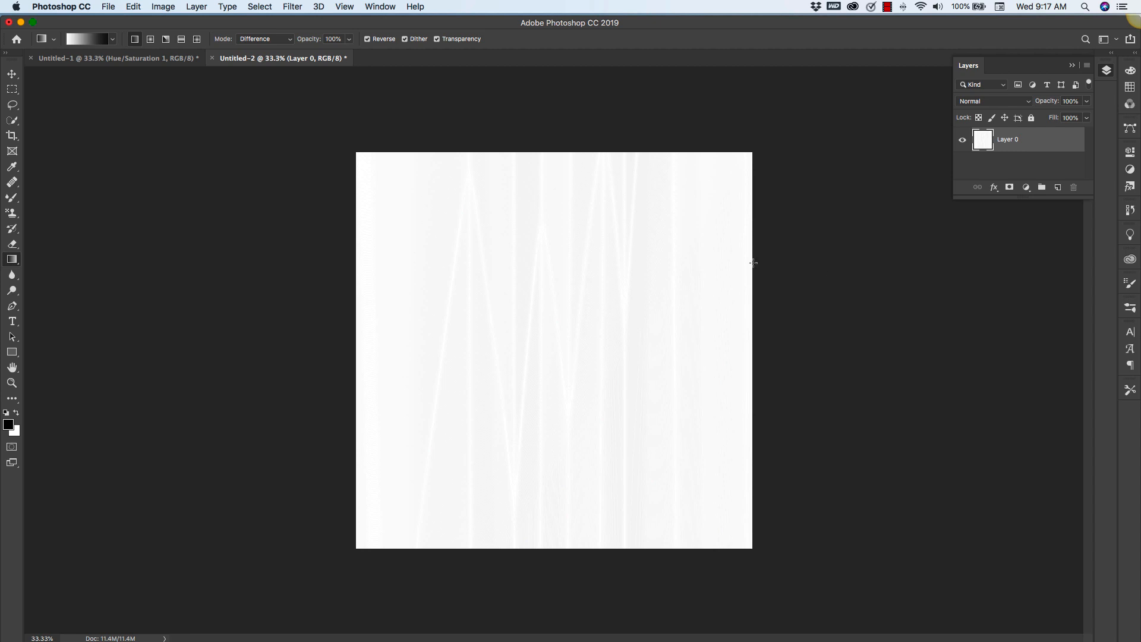
mouse_move(161, 11)
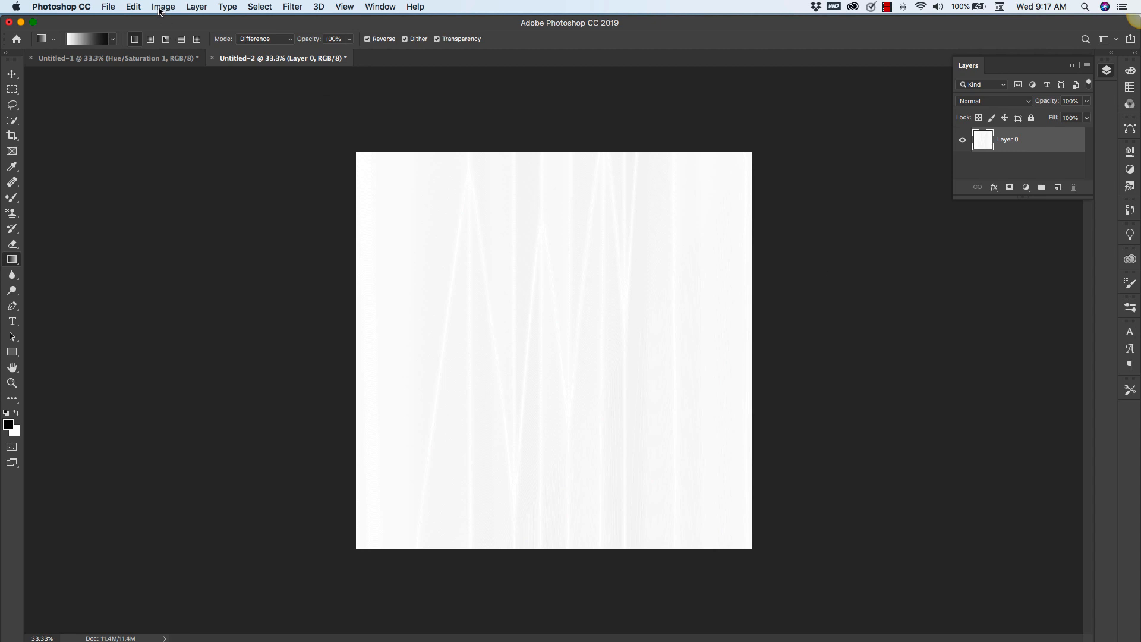
Apply a Levels adjustment with the midtone slider lowered to about 0.45 to reveal the fold lines
click(180, 6)
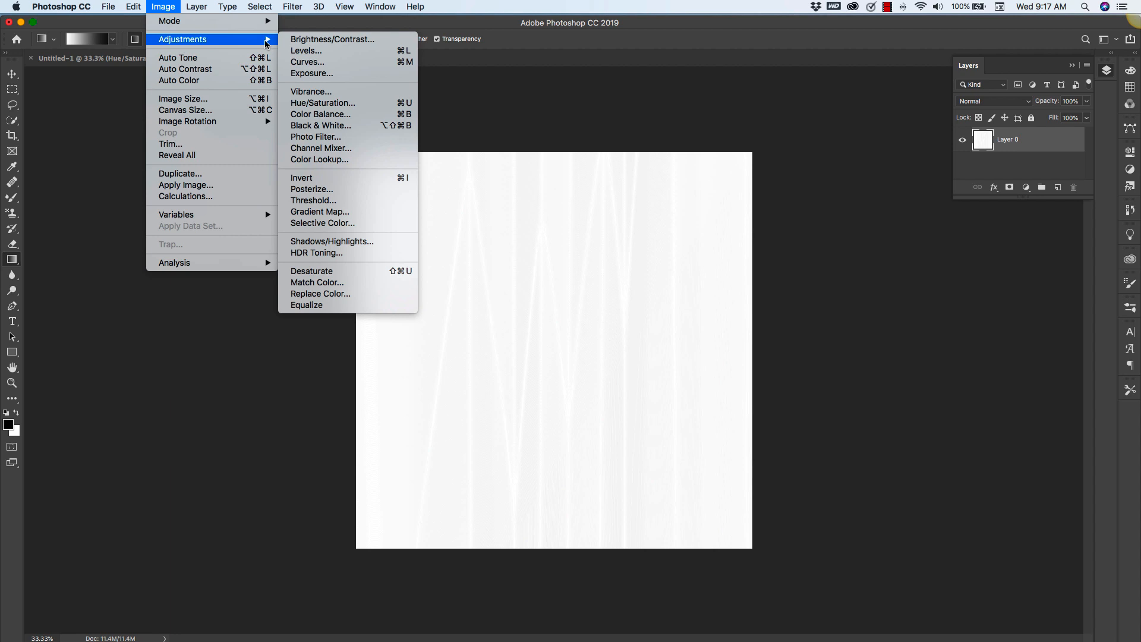
click(297, 50)
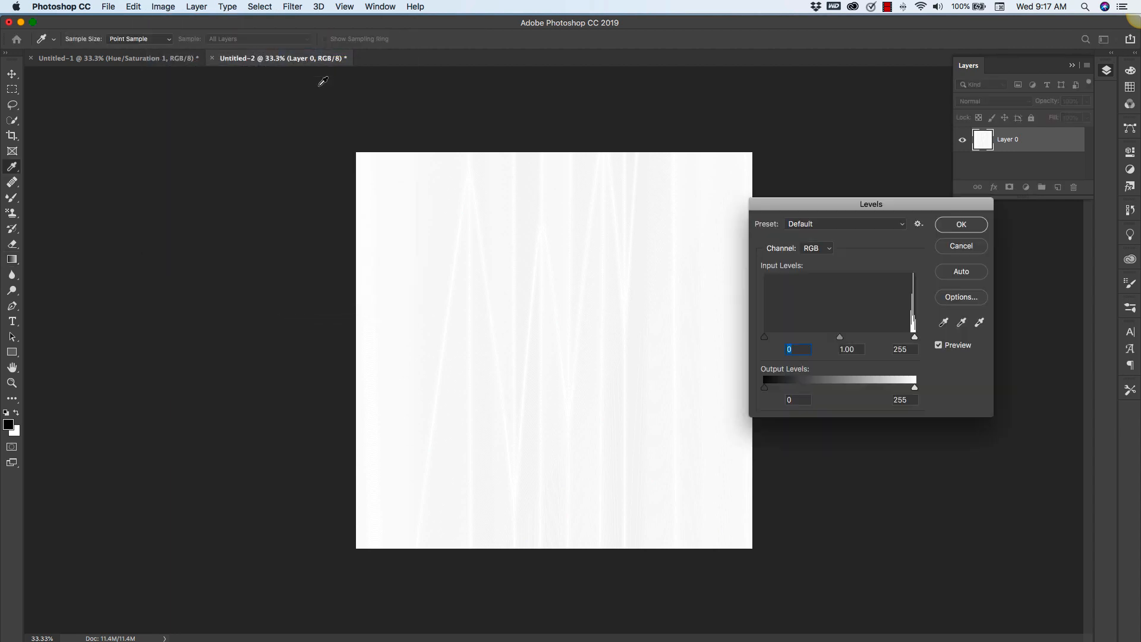
mouse_move(657, 215)
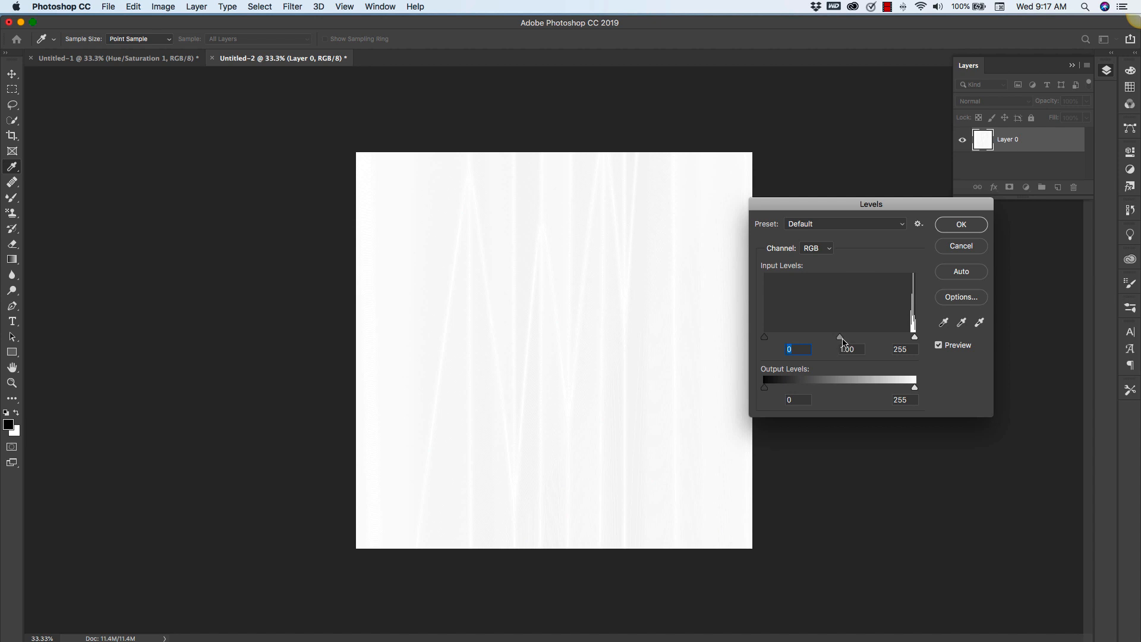
drag(841, 337, 871, 337)
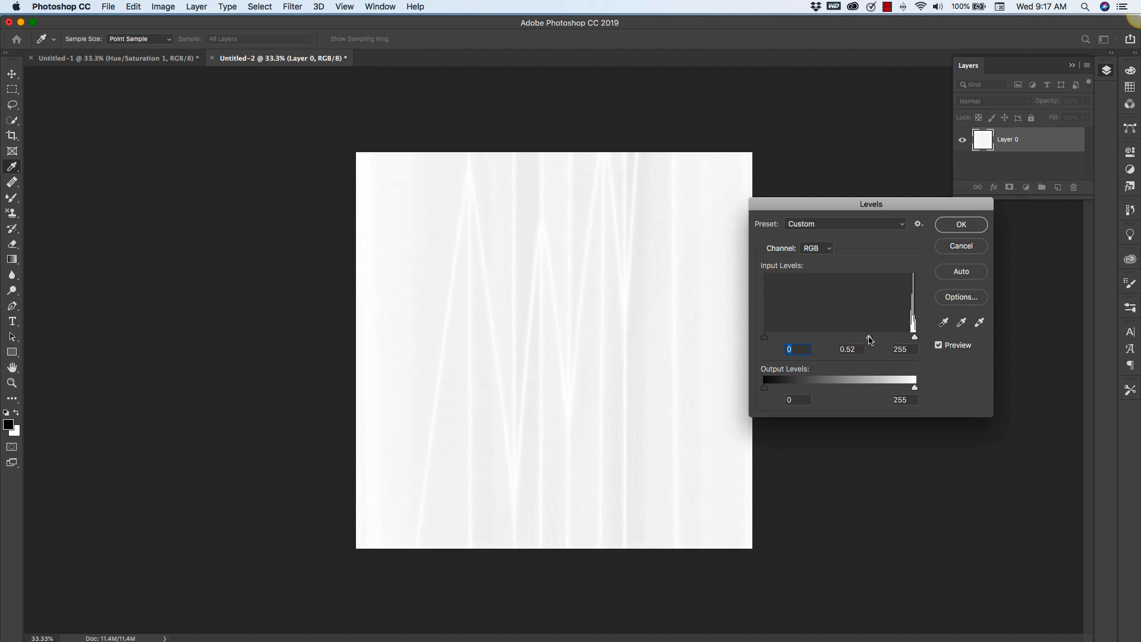
drag(868, 336, 888, 337)
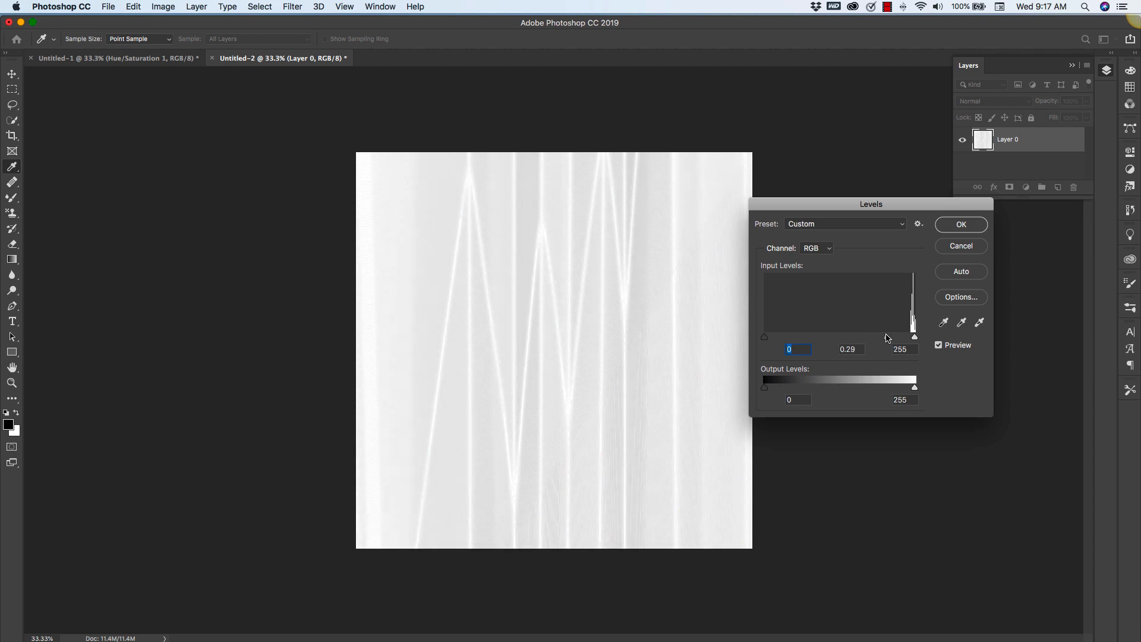
drag(886, 337, 877, 336)
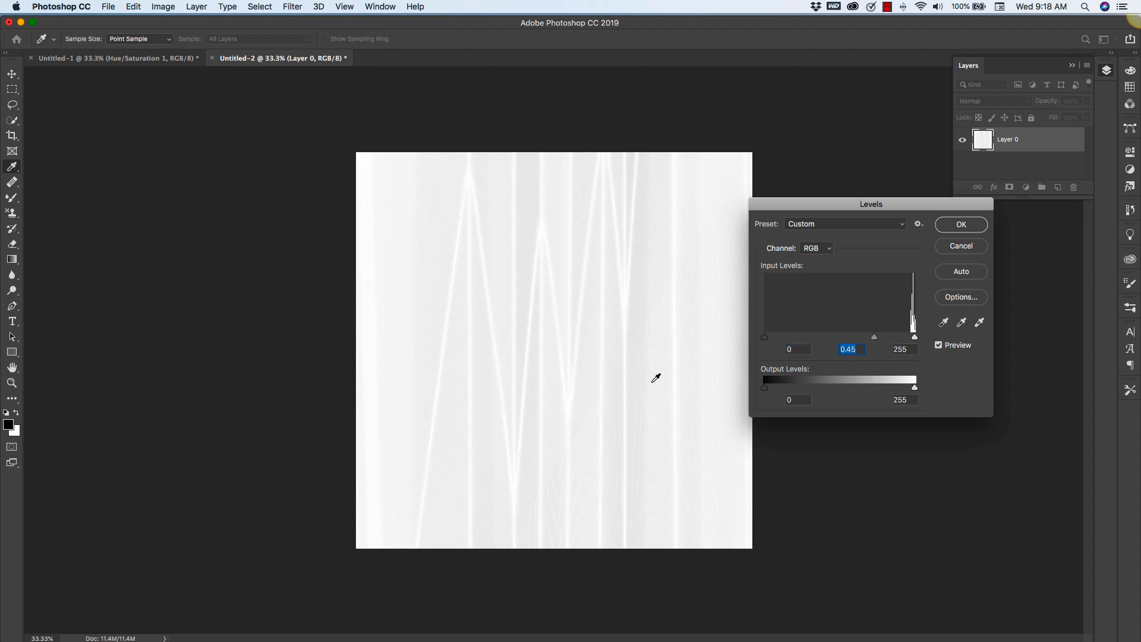
drag(764, 337, 786, 336)
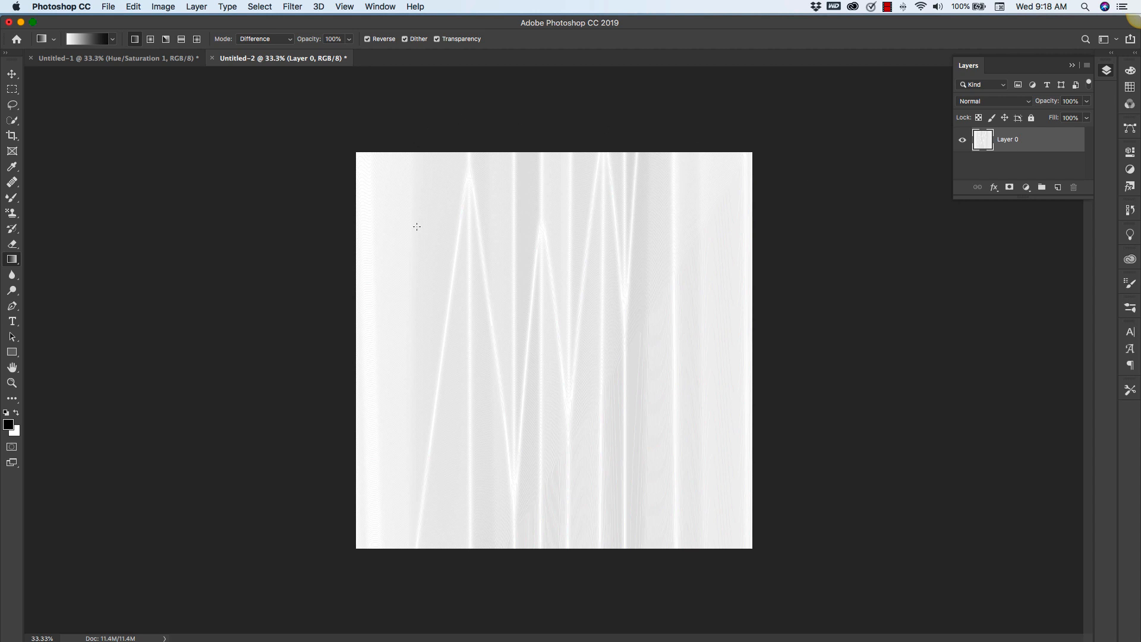
Apply a second Gaussian Blur with a radius of about 10.1 pixels to the folds
click(293, 6)
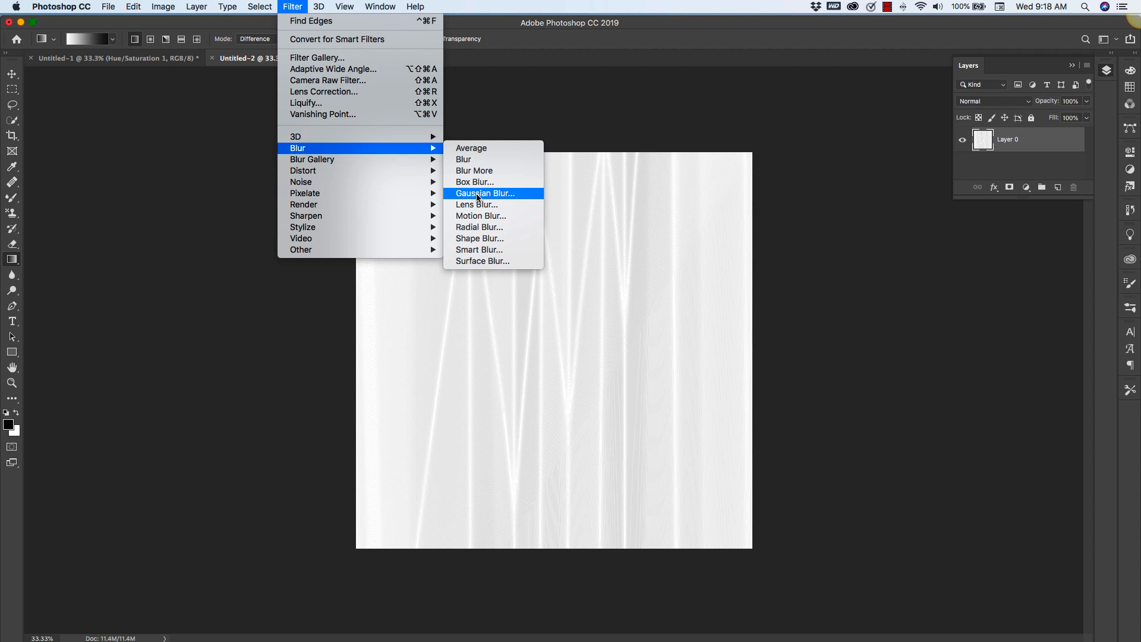
click(485, 192)
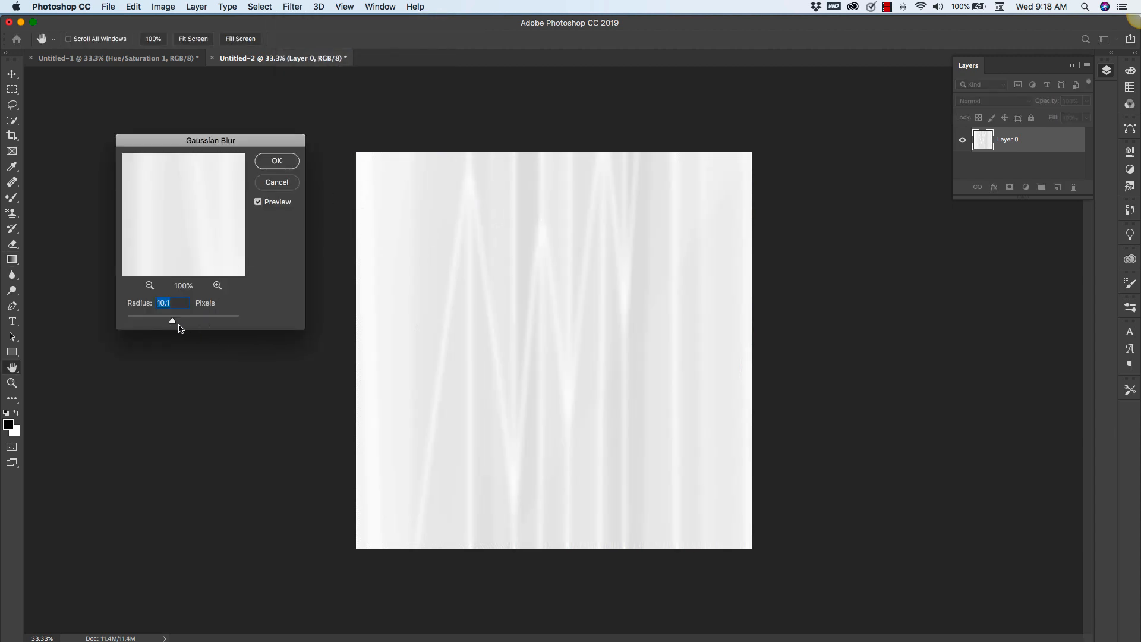
drag(174, 322, 145, 322)
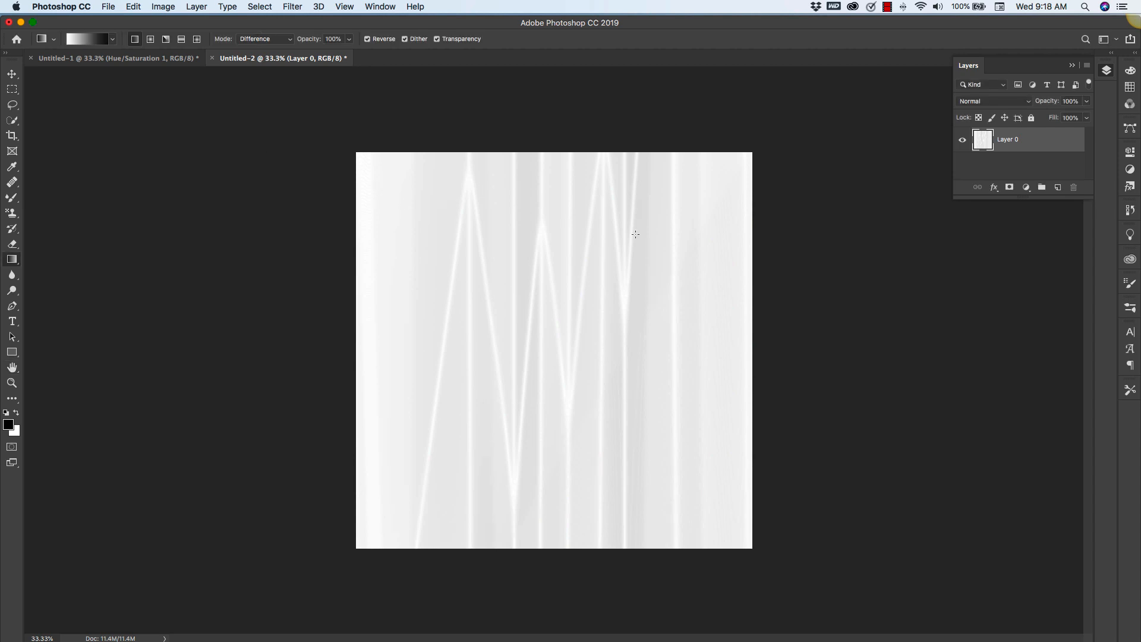
mouse_move(601, 101)
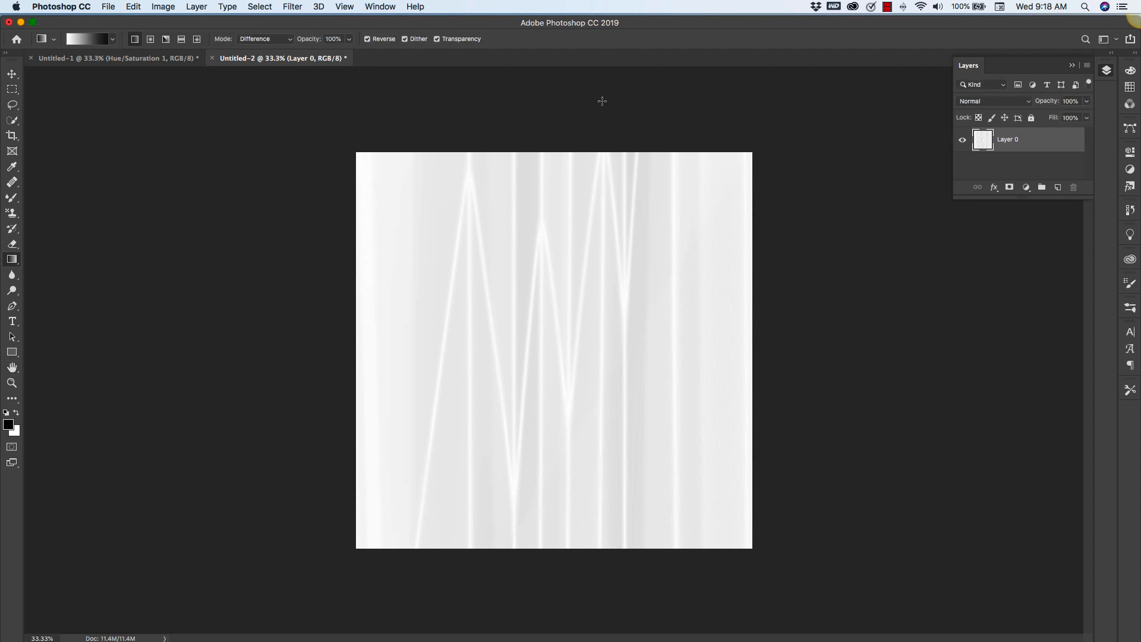
mouse_move(330, 140)
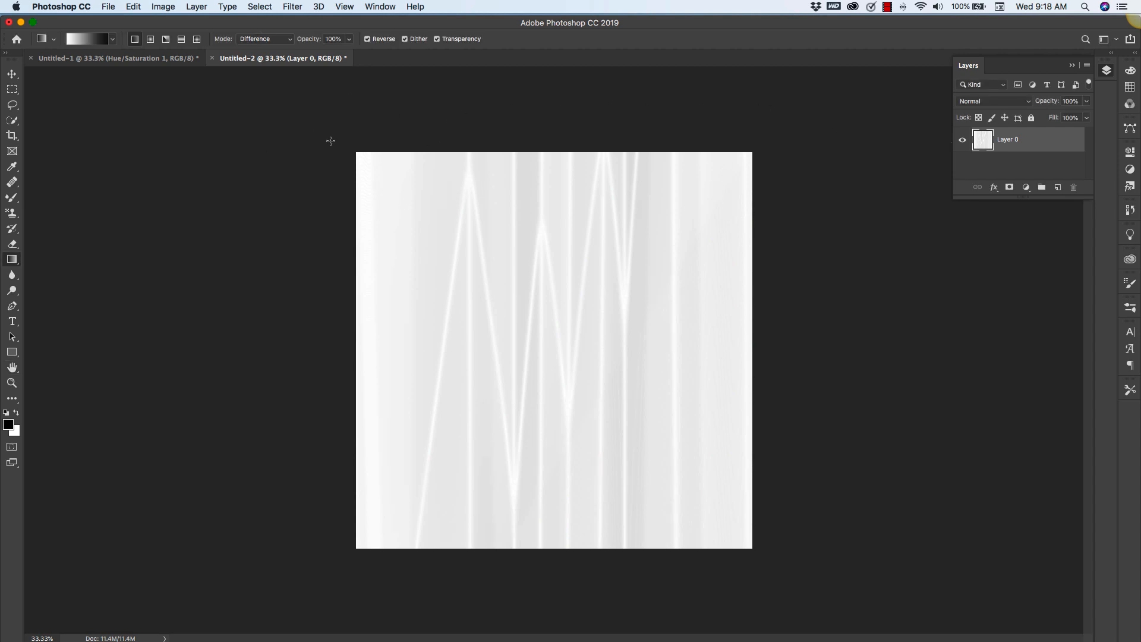
Apply a Curves adjustment with an S-shaped curve to boost the folds' contrast
click(146, 6)
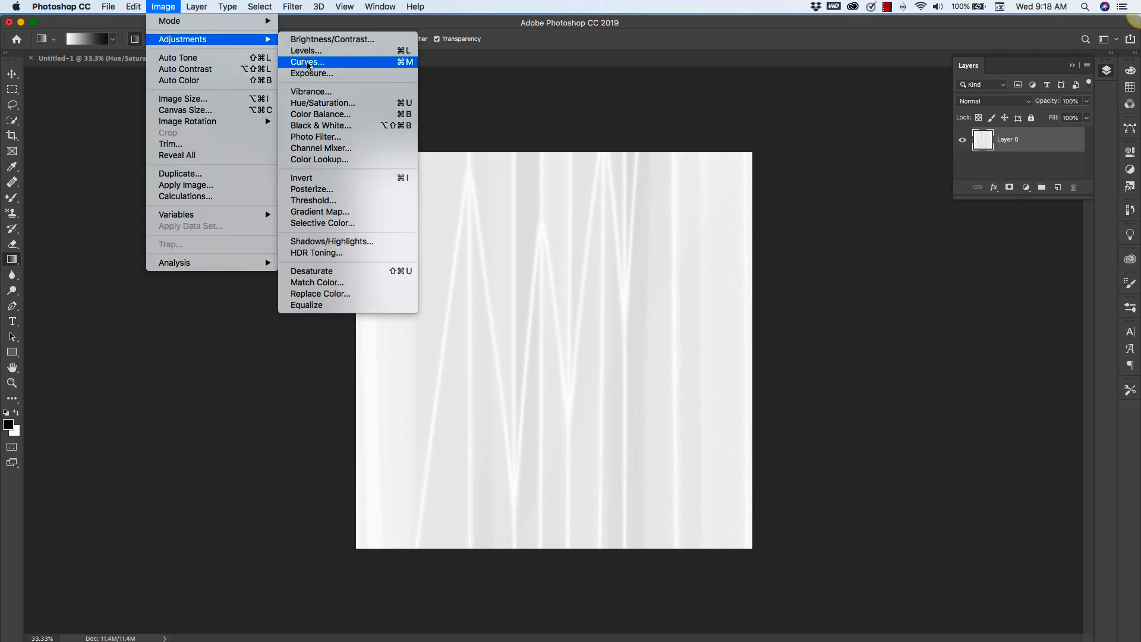
click(307, 62)
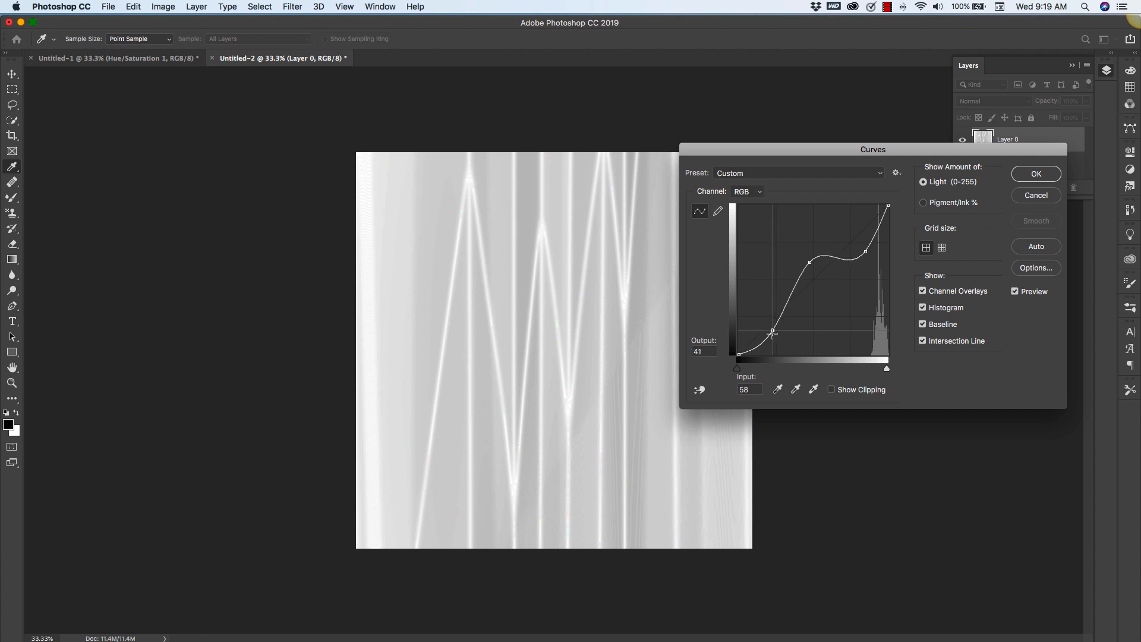
drag(773, 333, 783, 339)
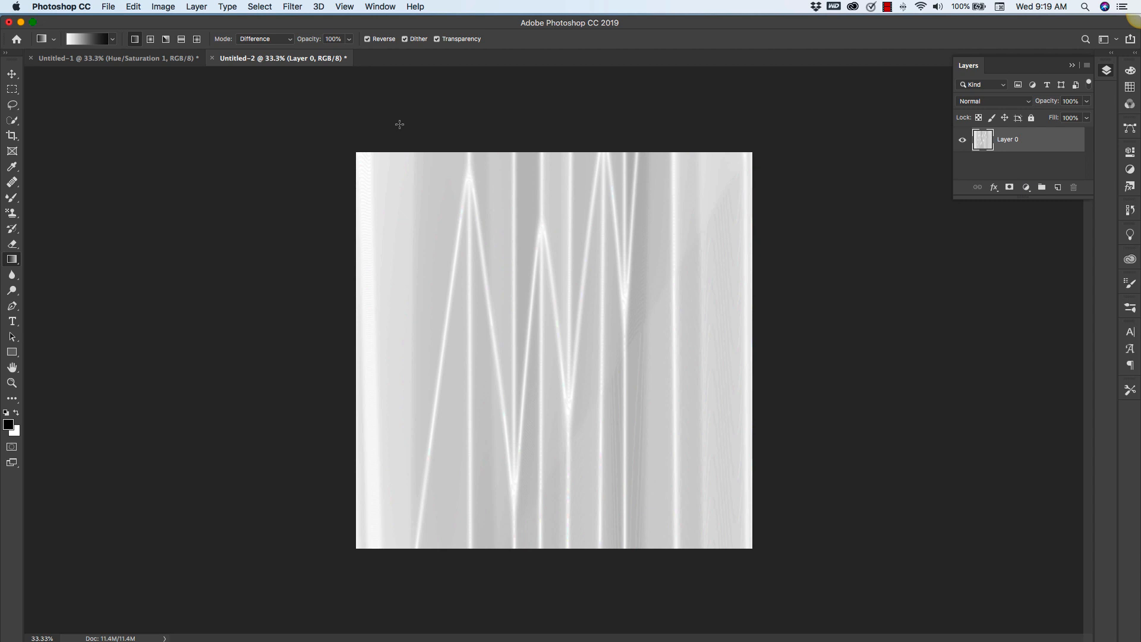
mouse_move(1051, 300)
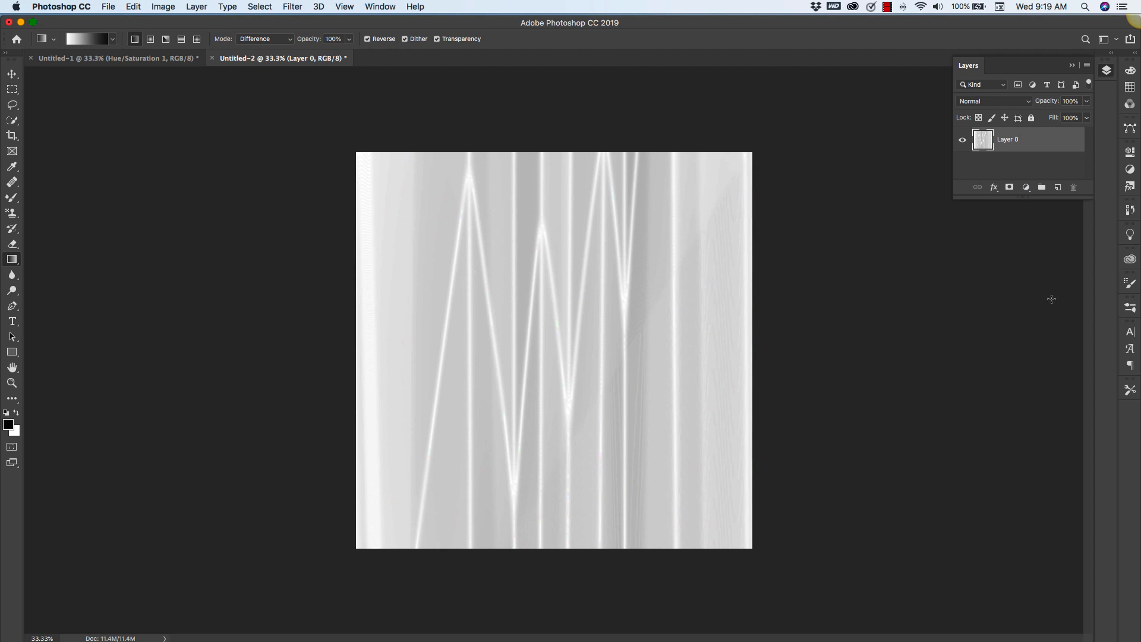
mouse_move(402, 224)
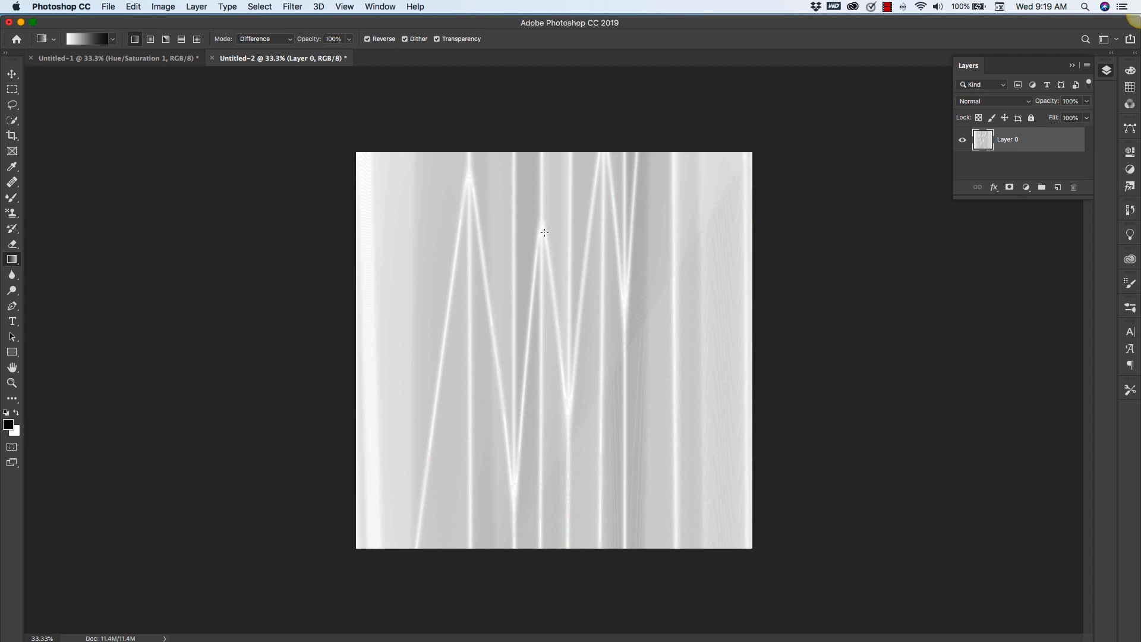
In Liquify, warp the upper-left stripes into rounded, wavy folds with the Forward Warp tool at size 250
click(297, 6)
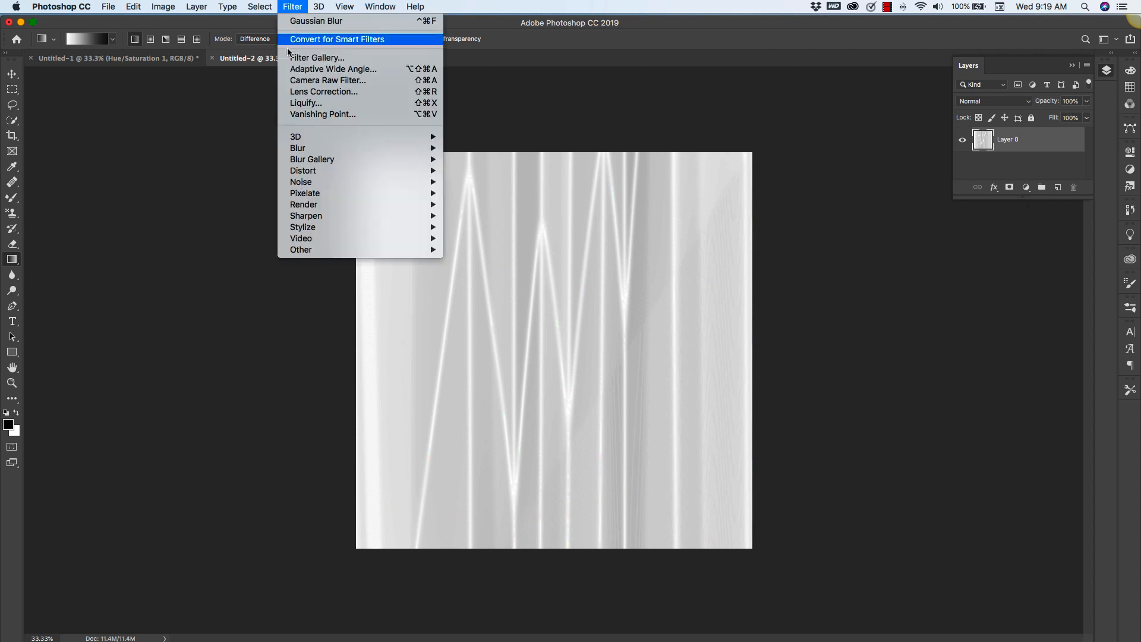
click(305, 103)
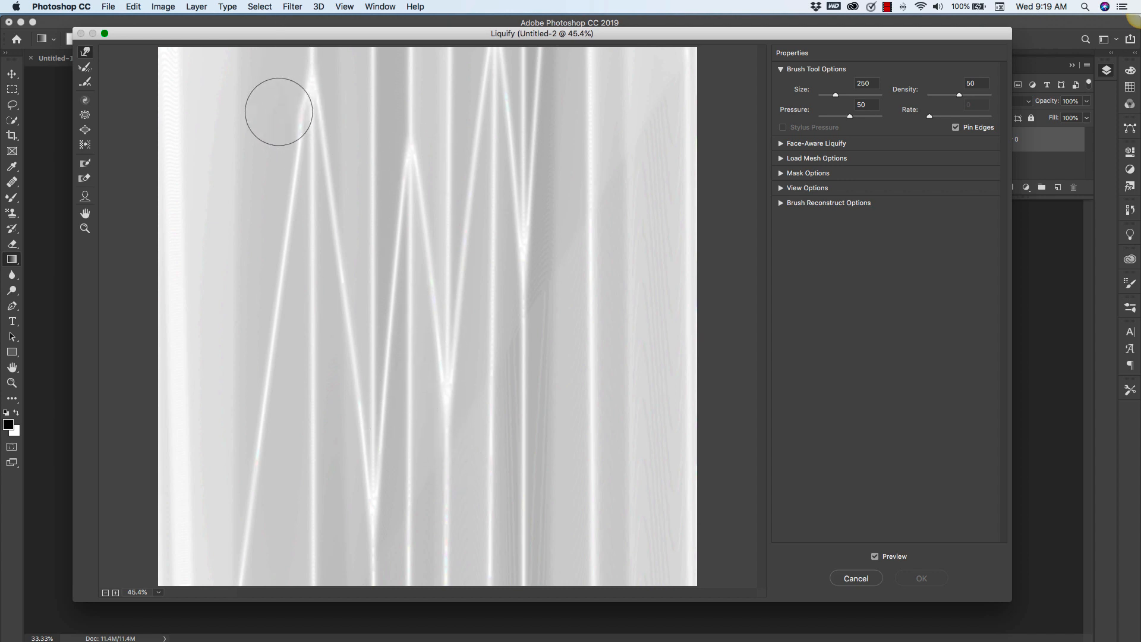
drag(278, 111, 283, 123)
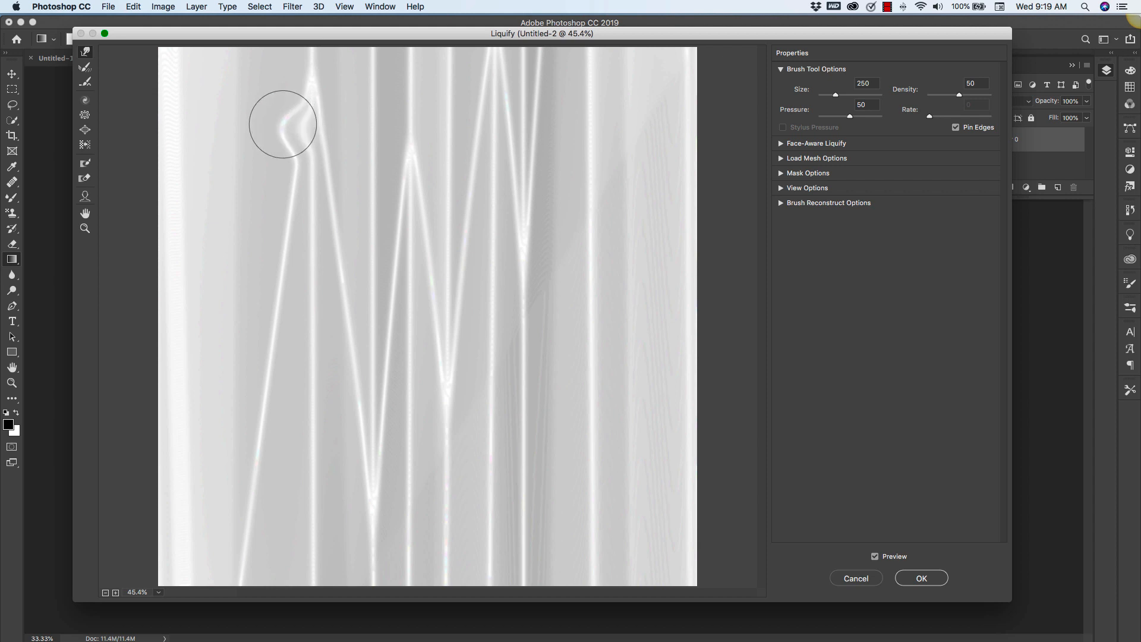
drag(283, 123, 326, 100)
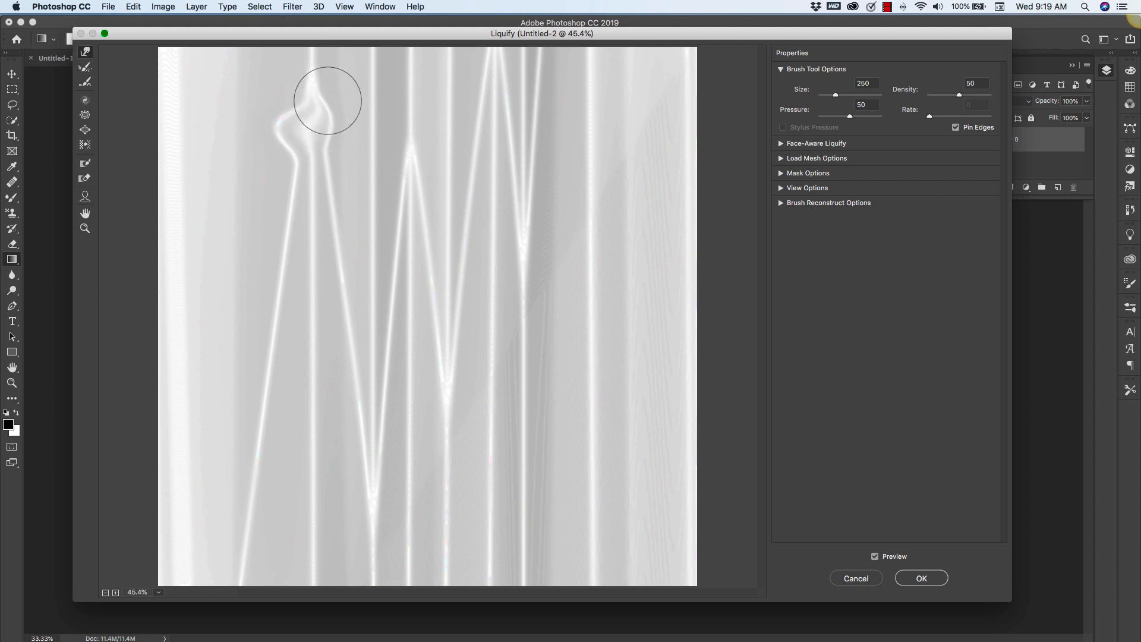
drag(326, 100, 297, 100)
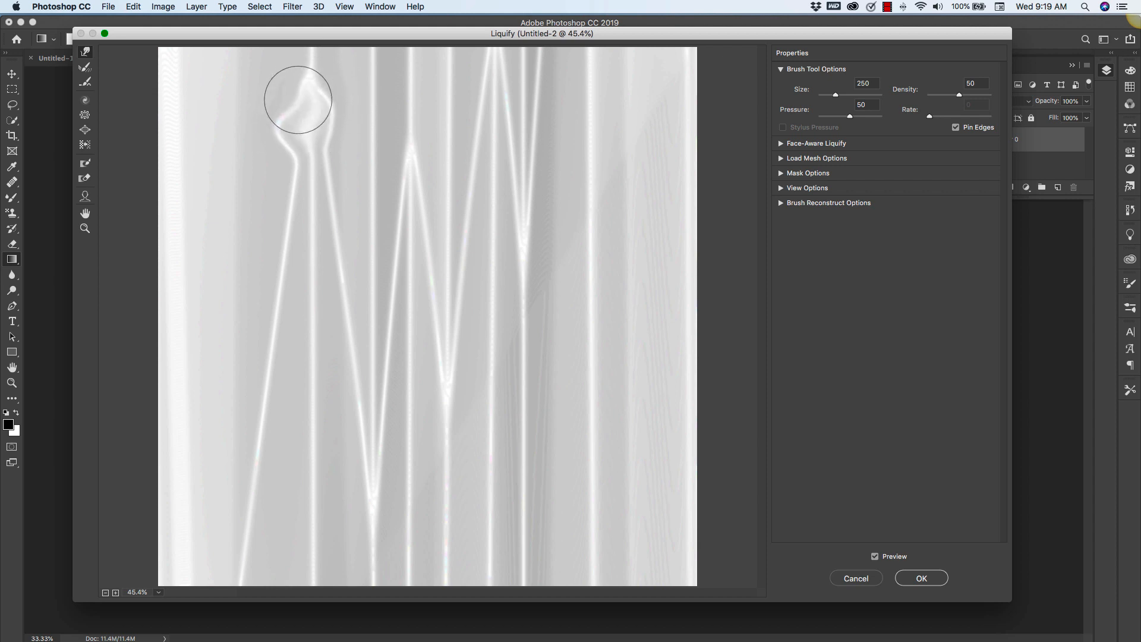
drag(297, 100, 277, 91)
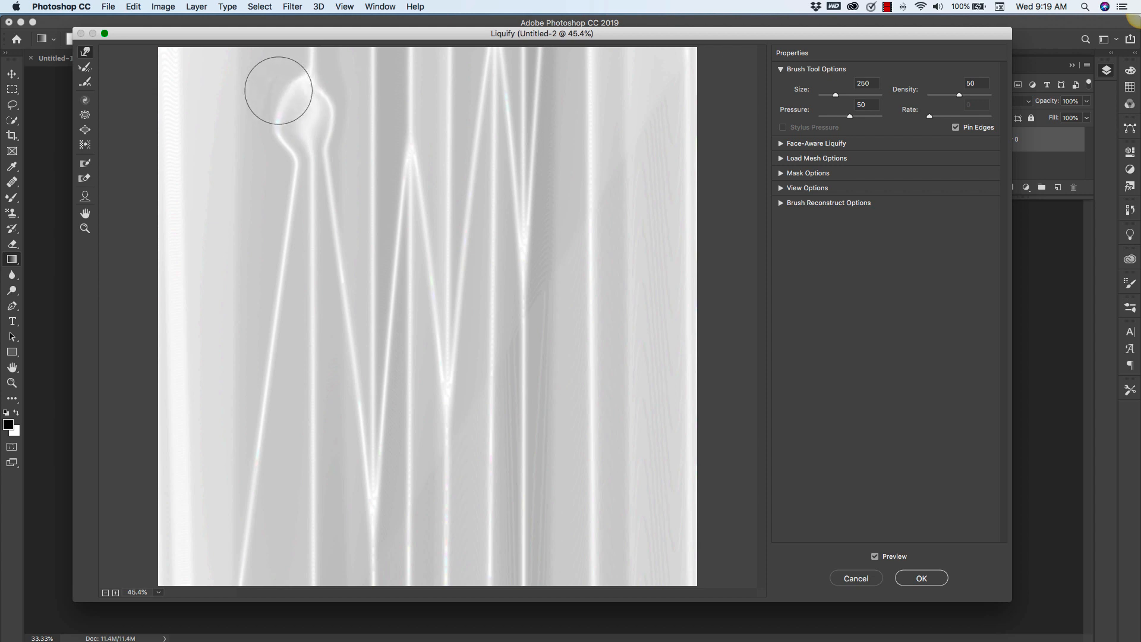
drag(278, 89, 317, 67)
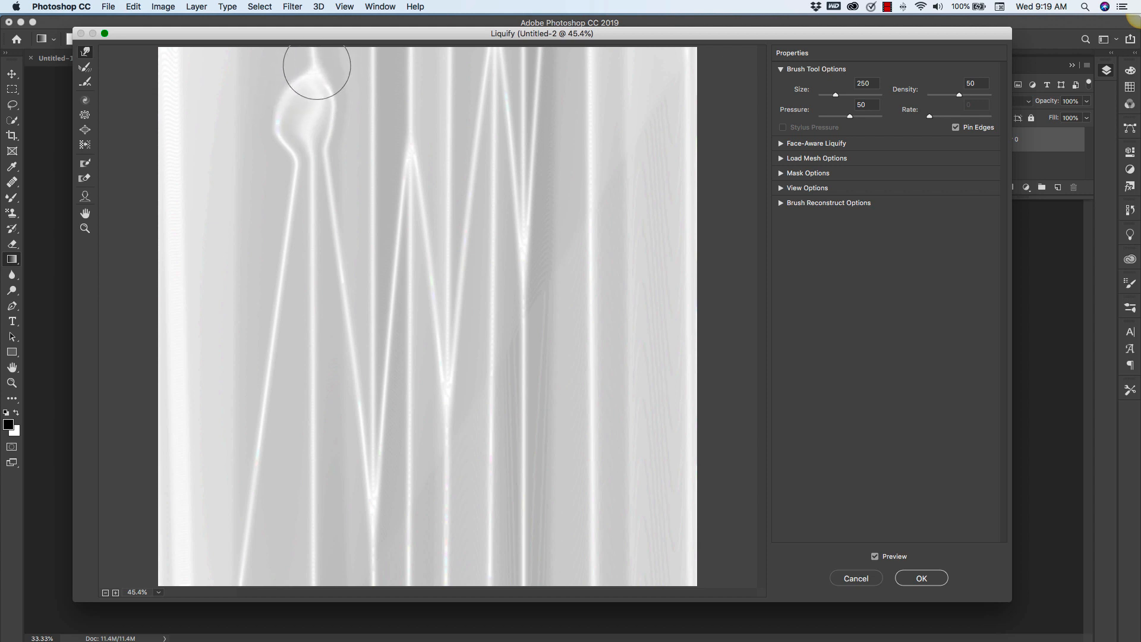
drag(317, 69, 316, 151)
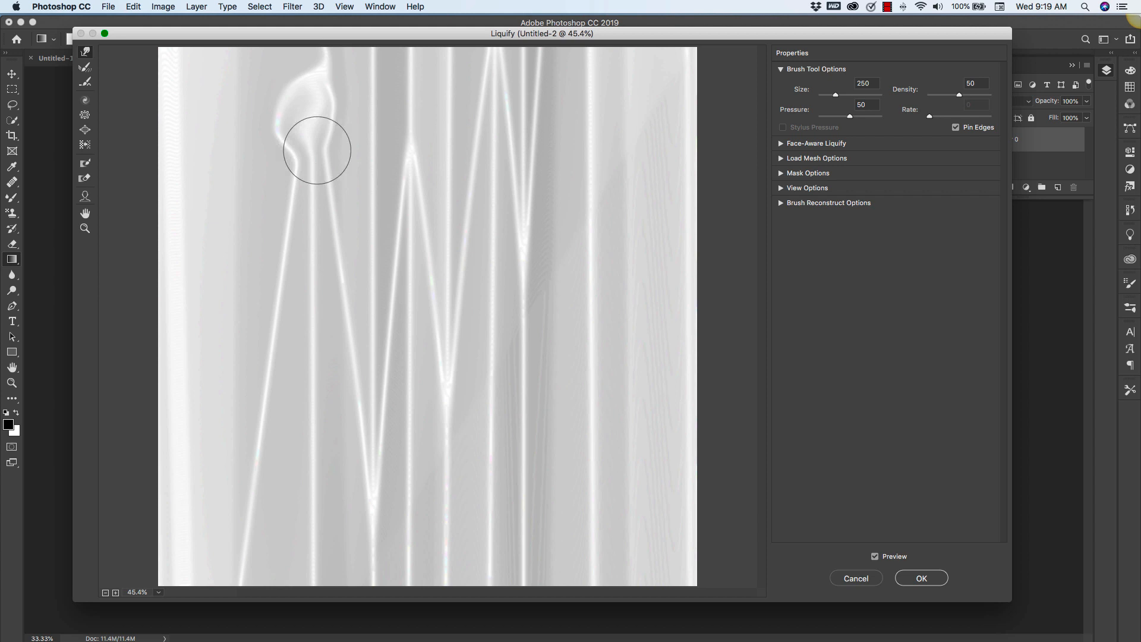
drag(317, 150, 270, 209)
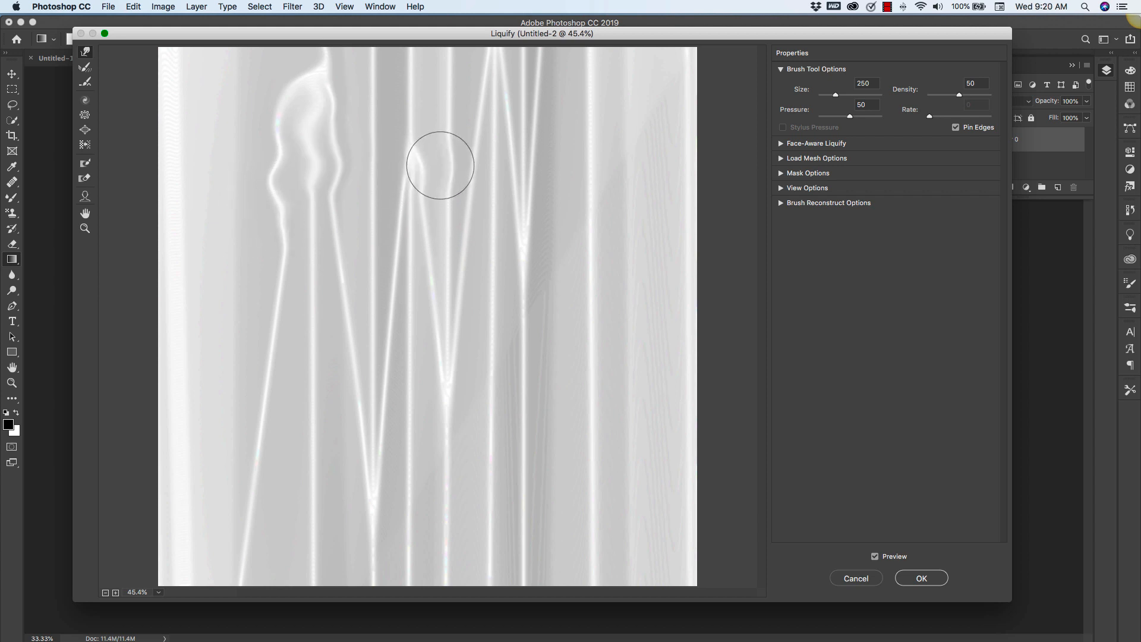
Push the central and lower stripes sideways into flowing silk-like curves
drag(440, 166, 423, 149)
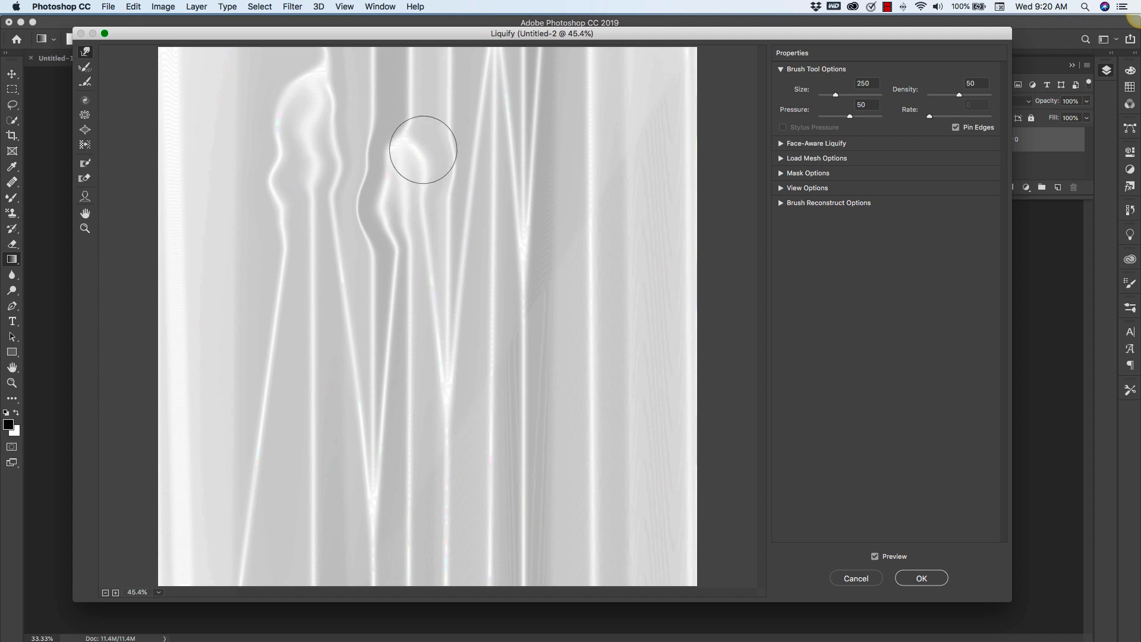
drag(422, 150, 428, 76)
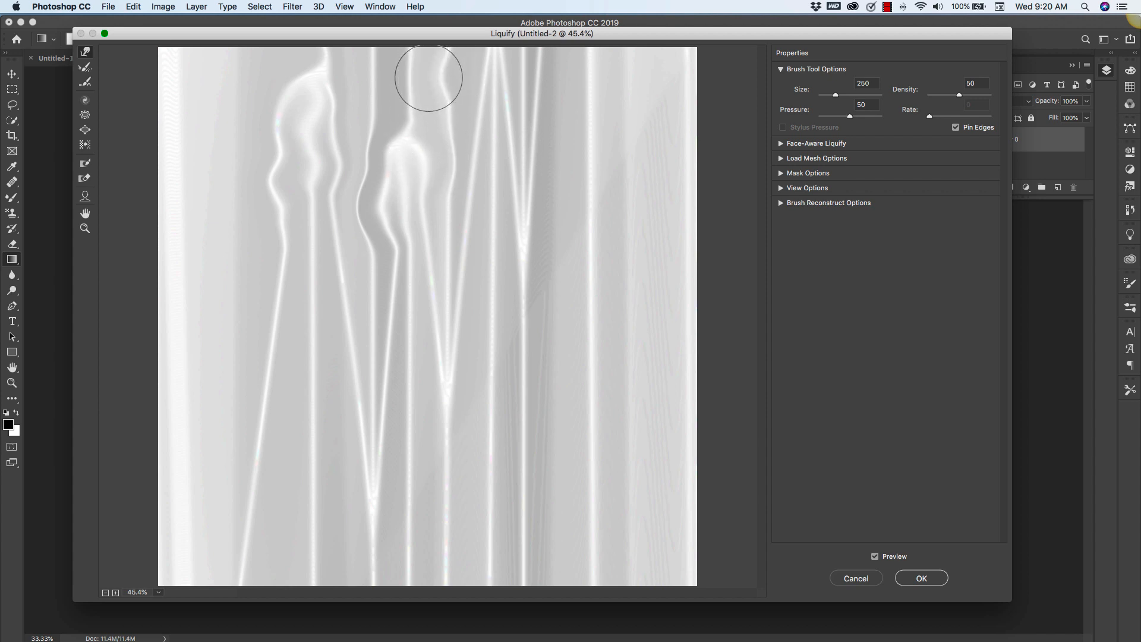
drag(428, 78, 445, 92)
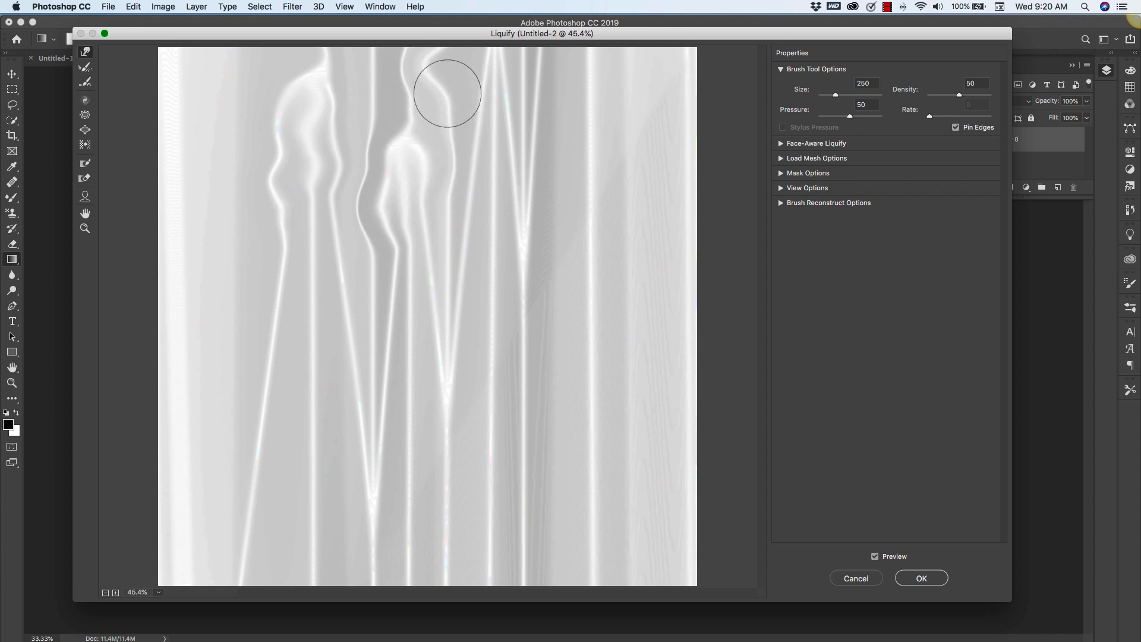
drag(447, 93, 471, 385)
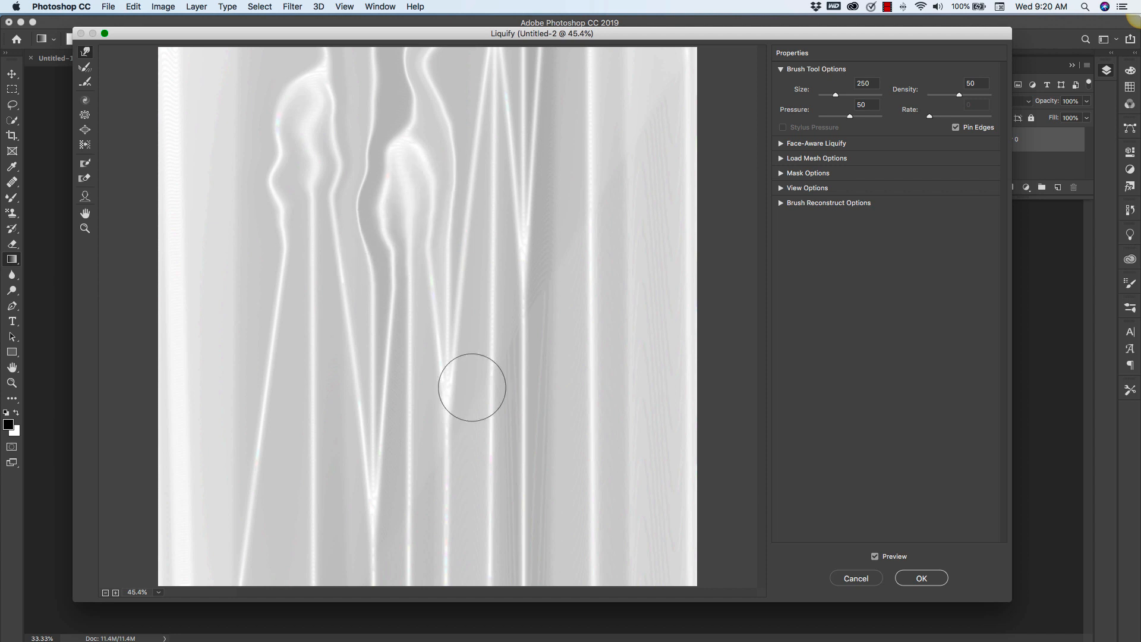
drag(472, 385, 449, 371)
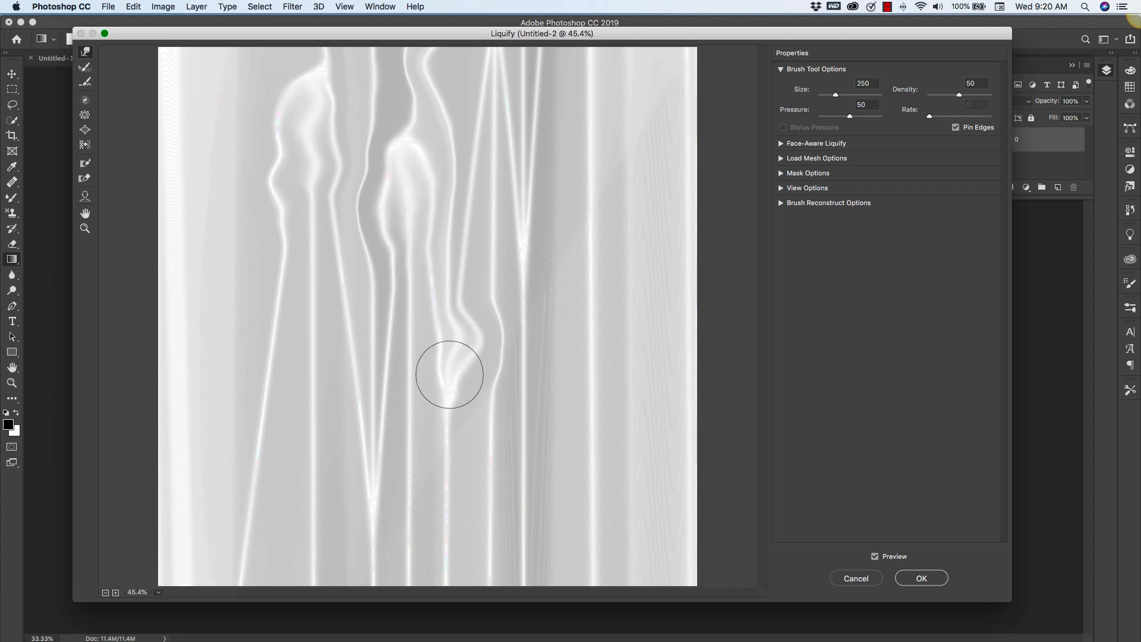
drag(450, 374, 460, 299)
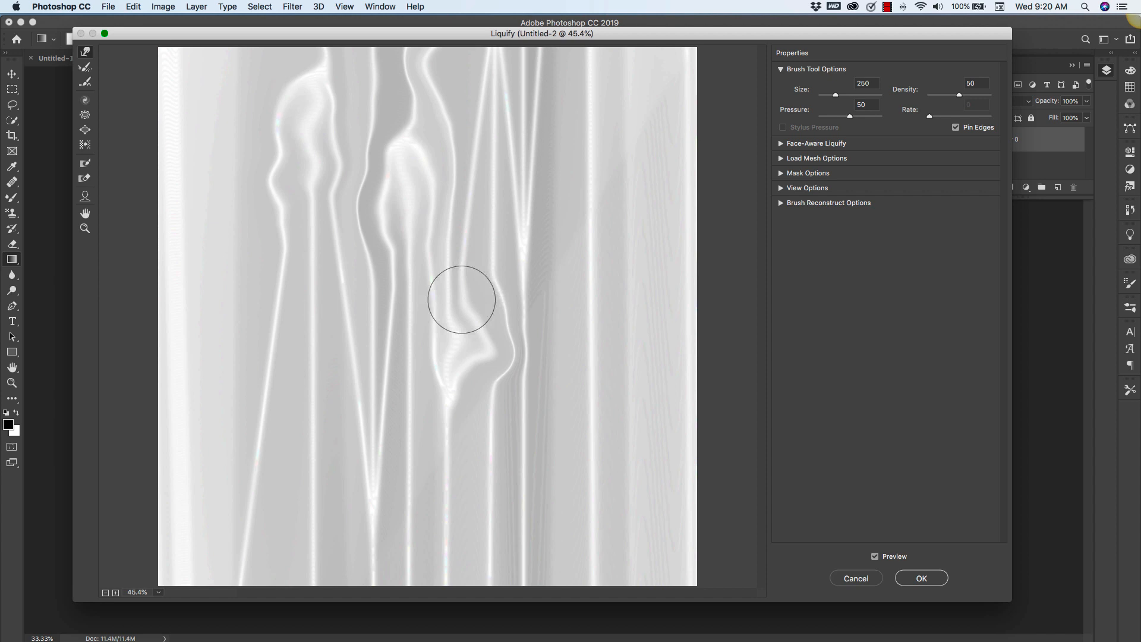
drag(835, 95, 874, 95)
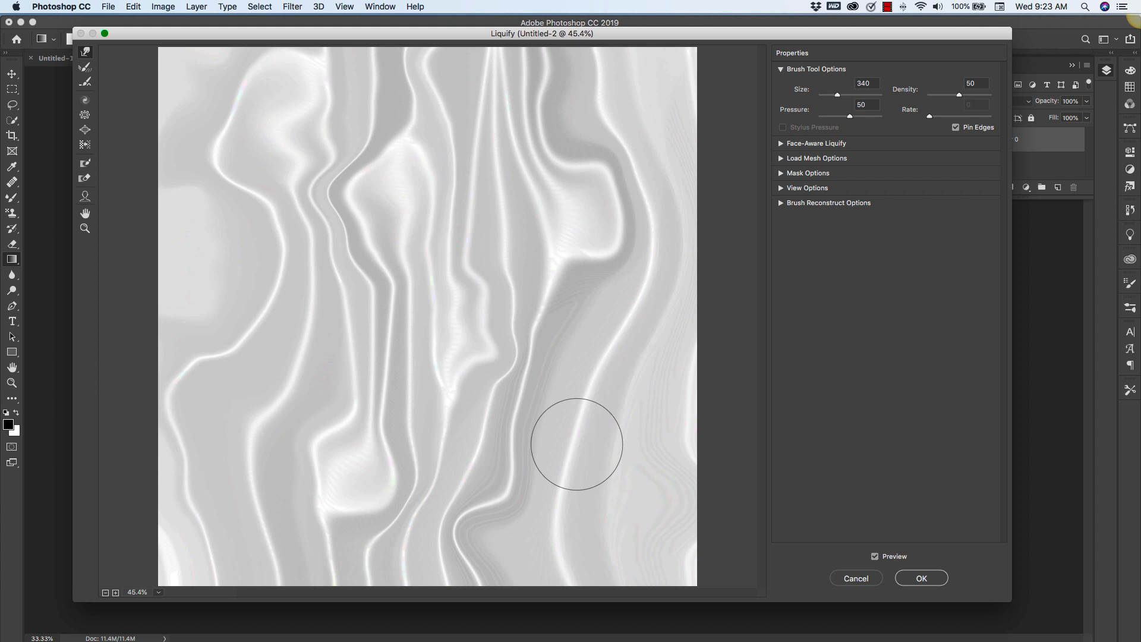
Warp the lower-right and right-of-centre folds into smoother, fuller silk-like curves
drag(578, 443, 683, 508)
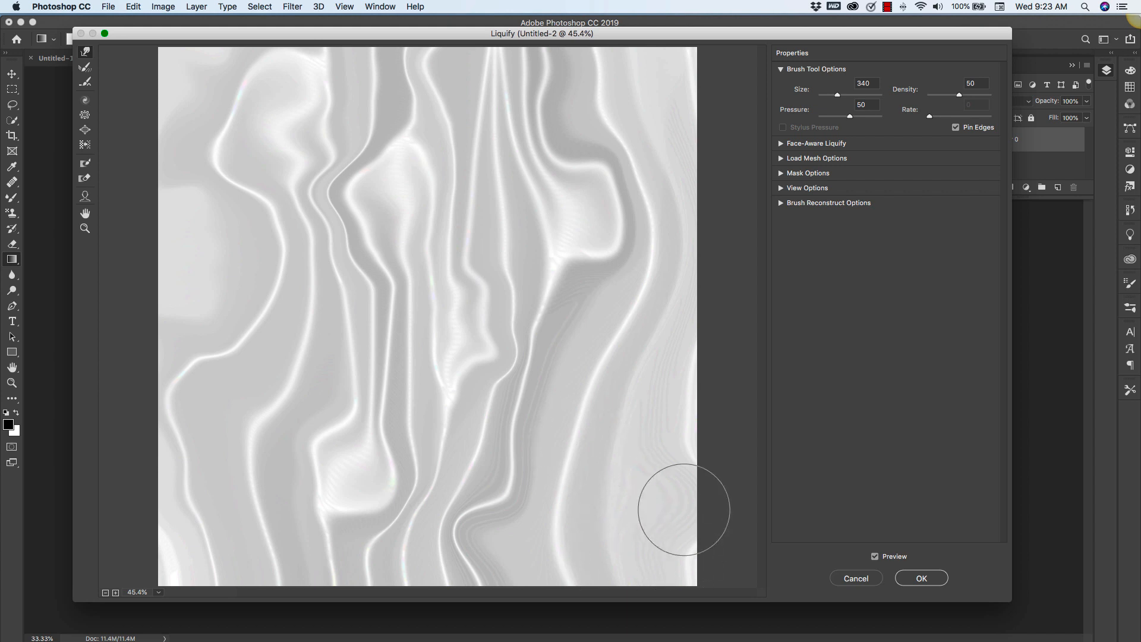
mouse_move(719, 467)
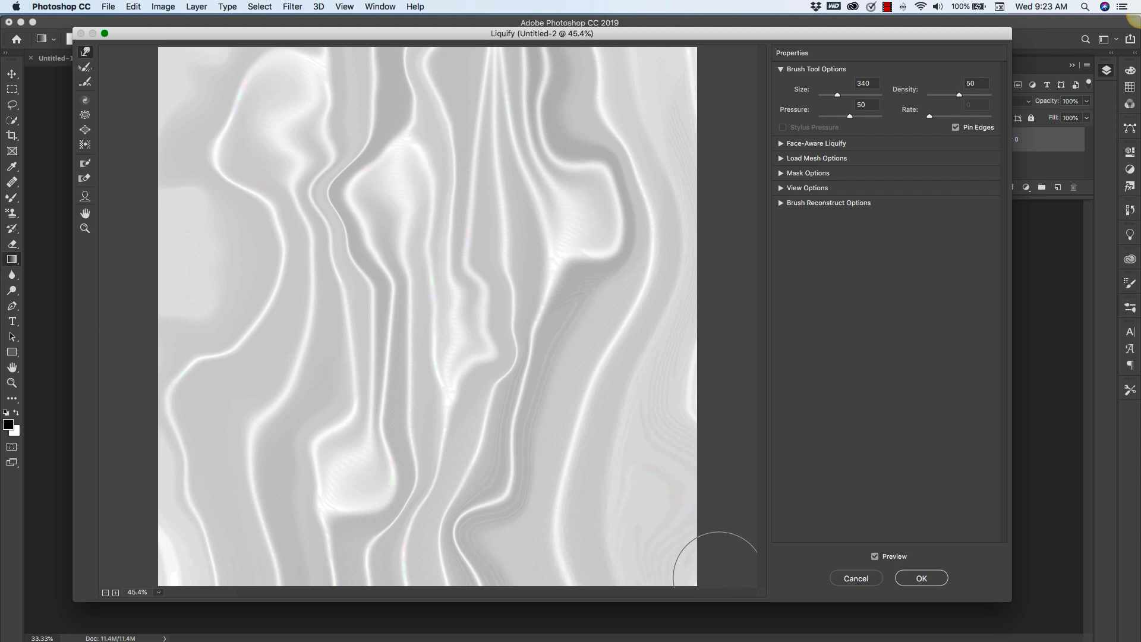
mouse_move(728, 563)
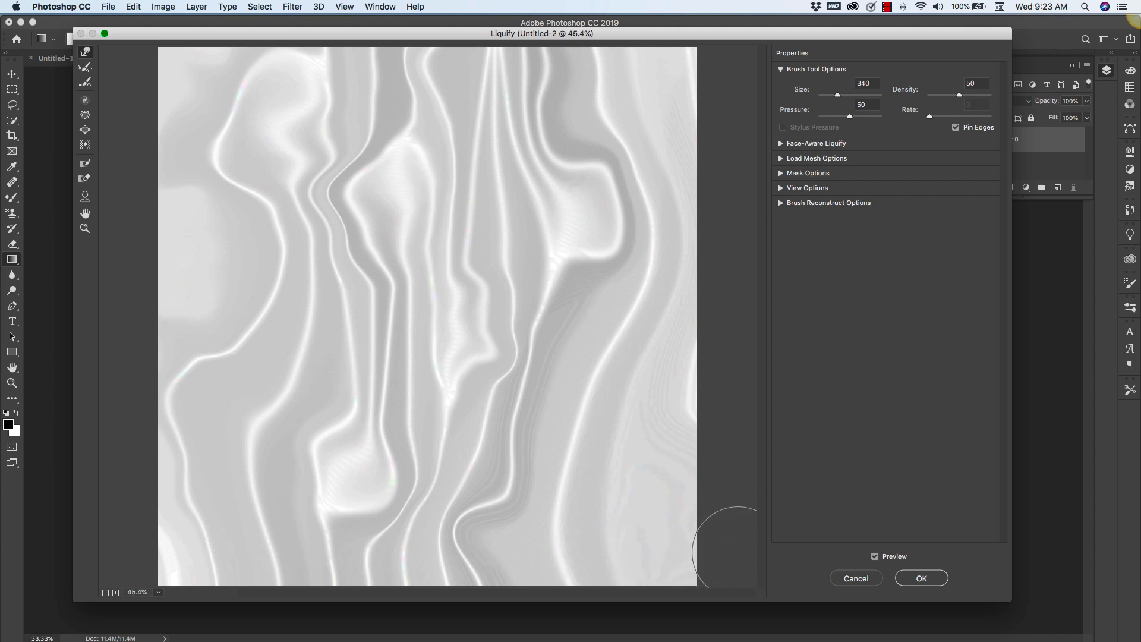
mouse_move(723, 393)
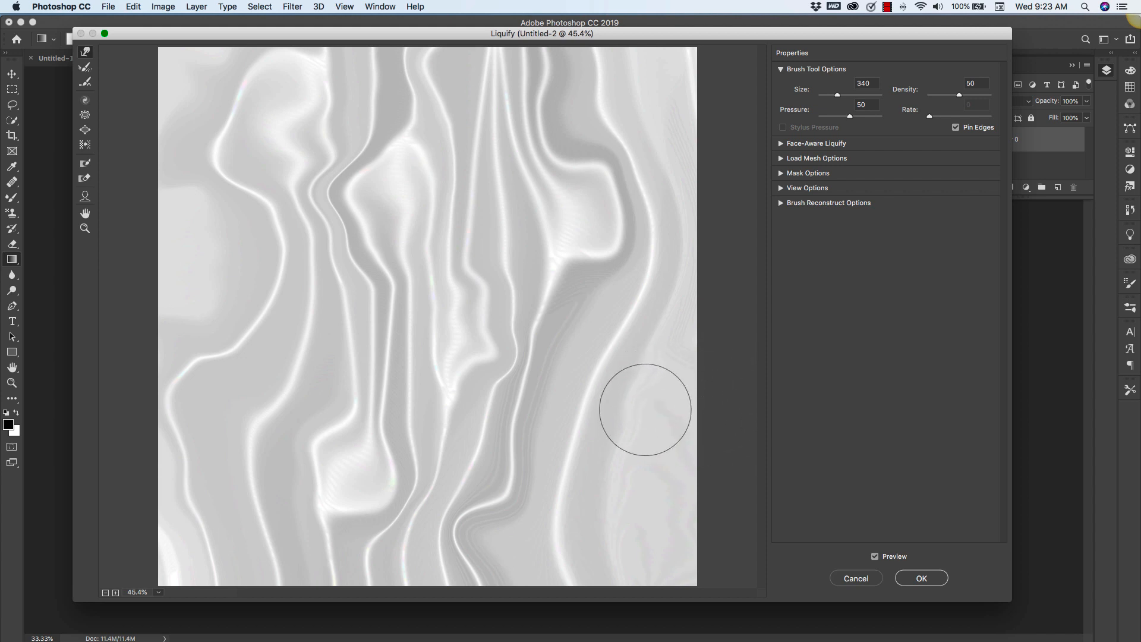
mouse_move(728, 347)
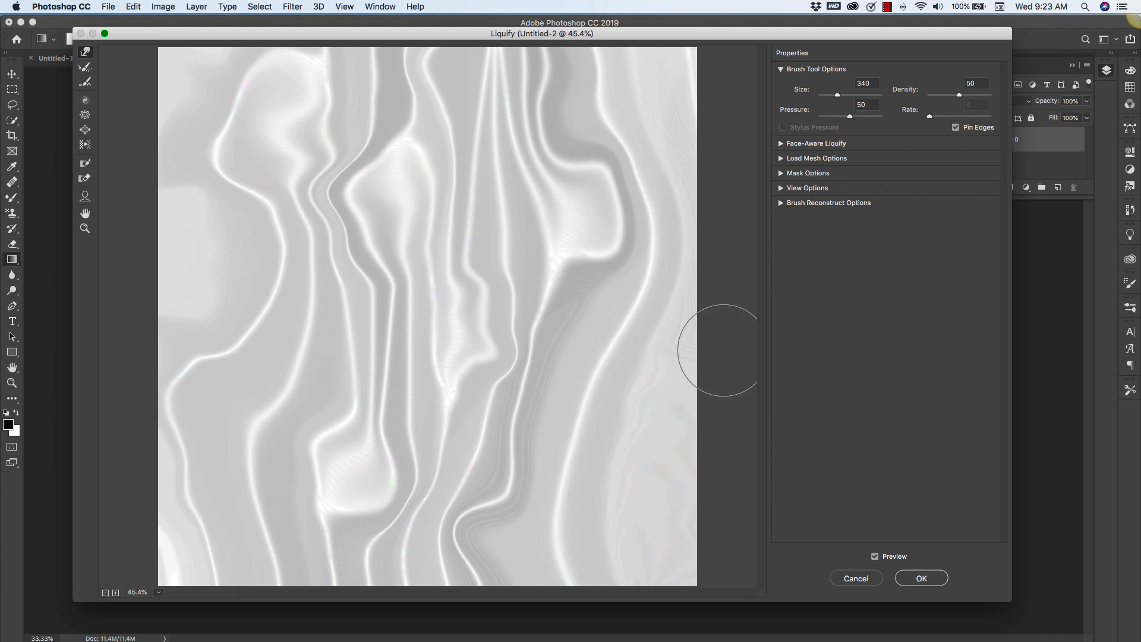
mouse_move(689, 344)
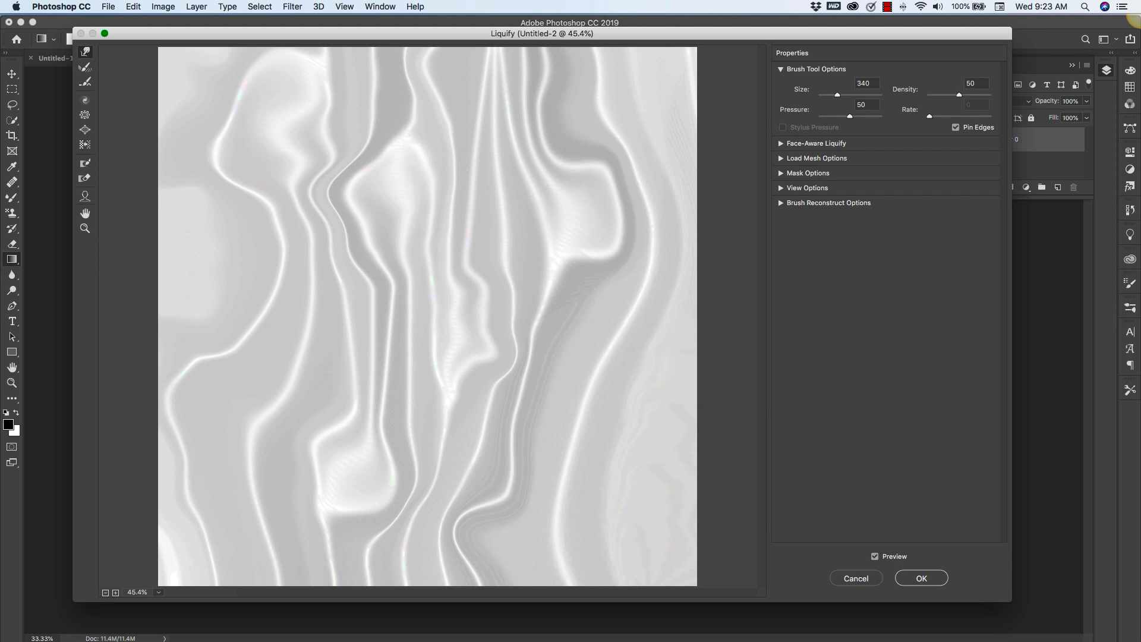
mouse_move(709, 174)
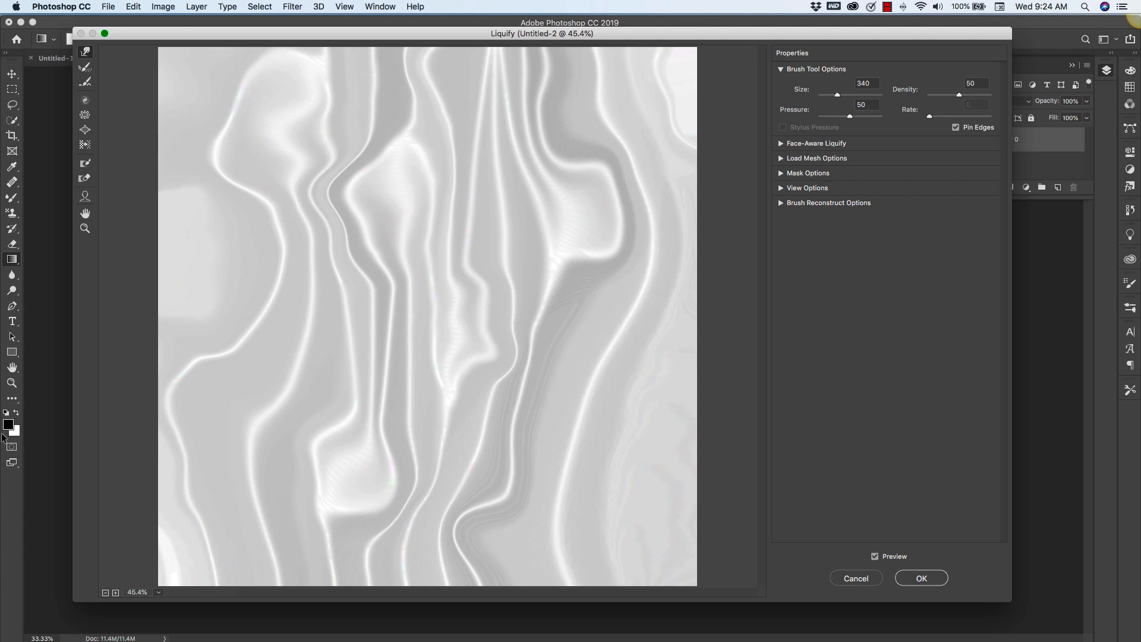
mouse_move(540, 440)
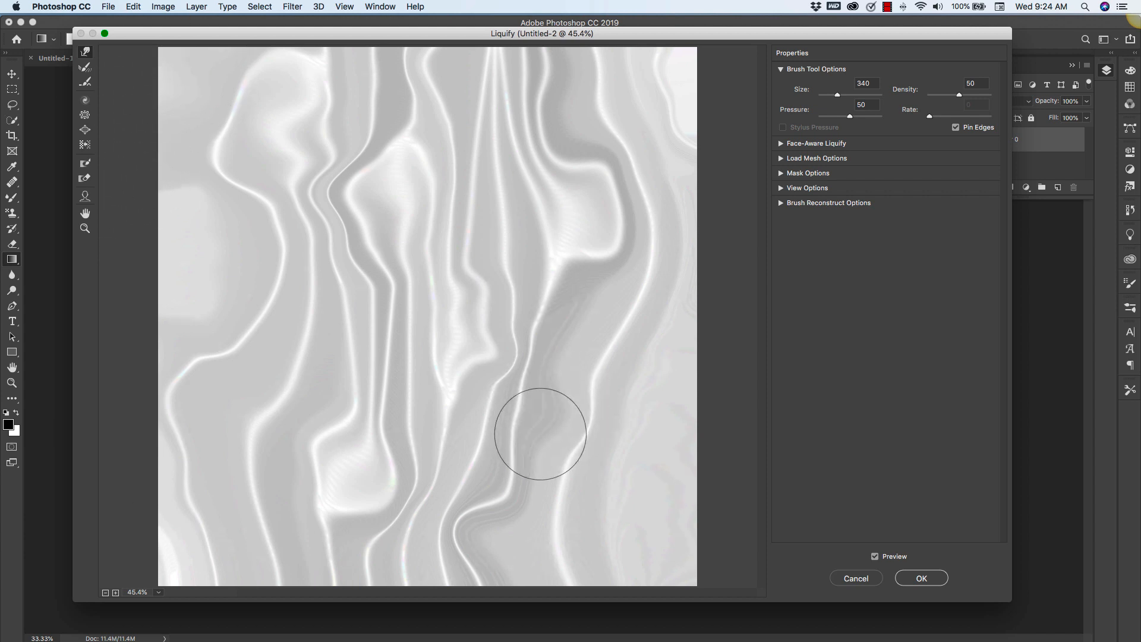
drag(540, 433, 530, 285)
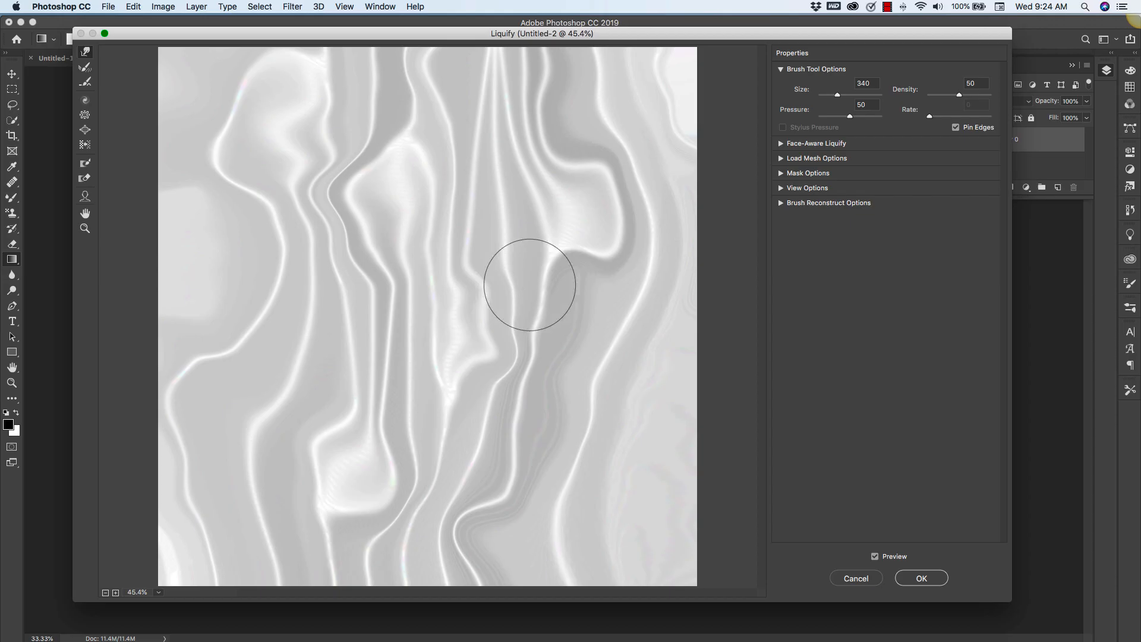
drag(529, 285, 731, 404)
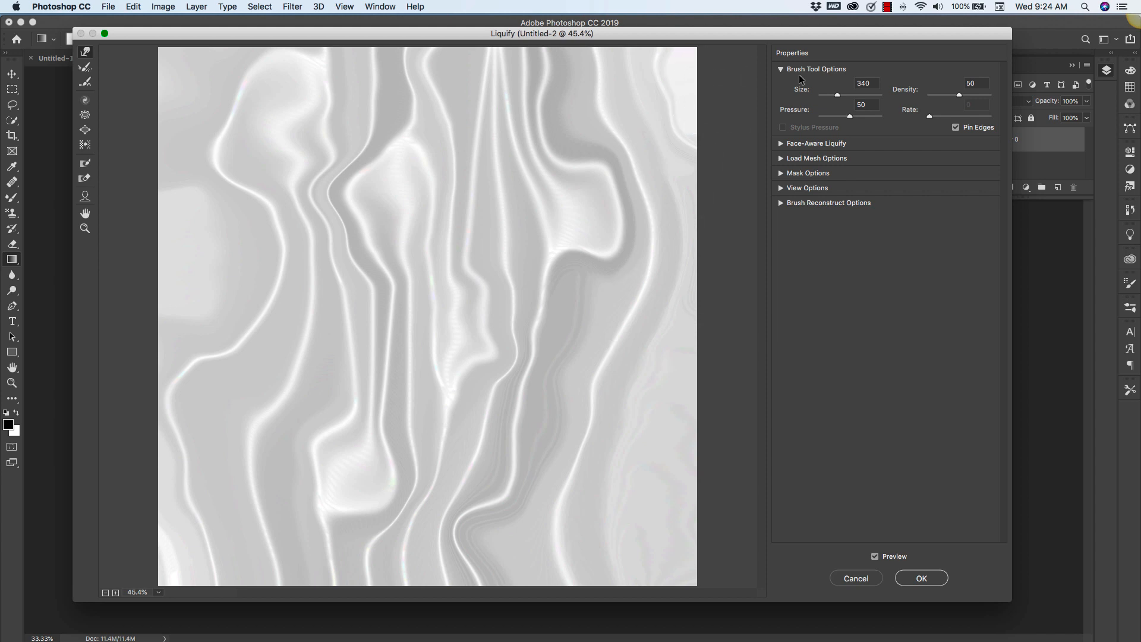
Enlarge the warp brush to about 2052, sweep broad diagonal folds, and apply the Liquify distortion
drag(837, 95, 847, 96)
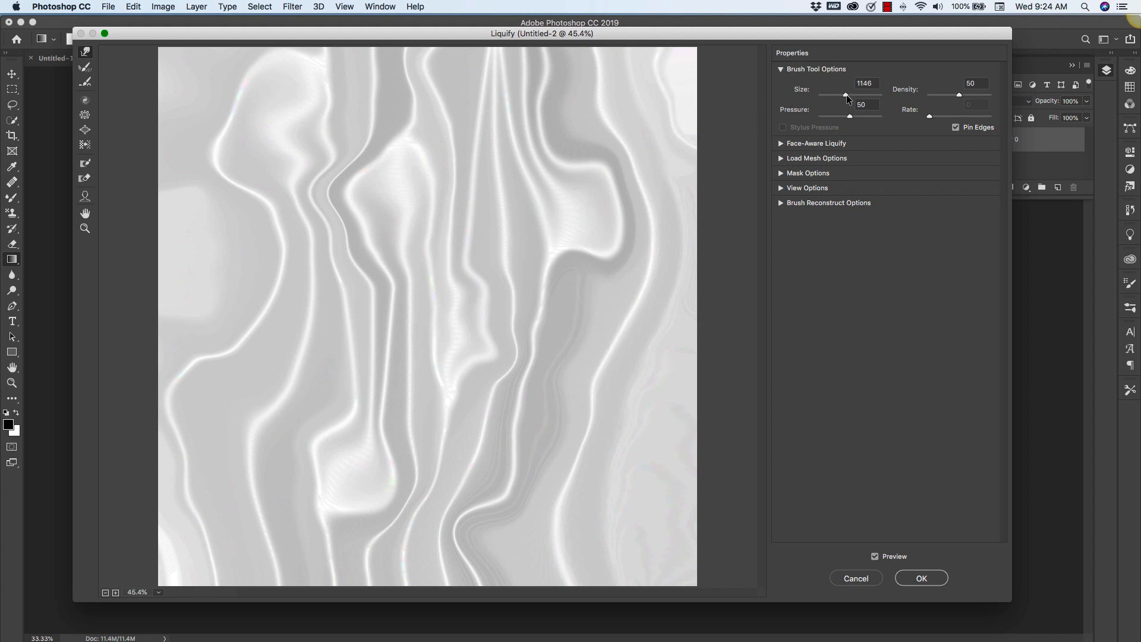
drag(844, 95, 859, 95)
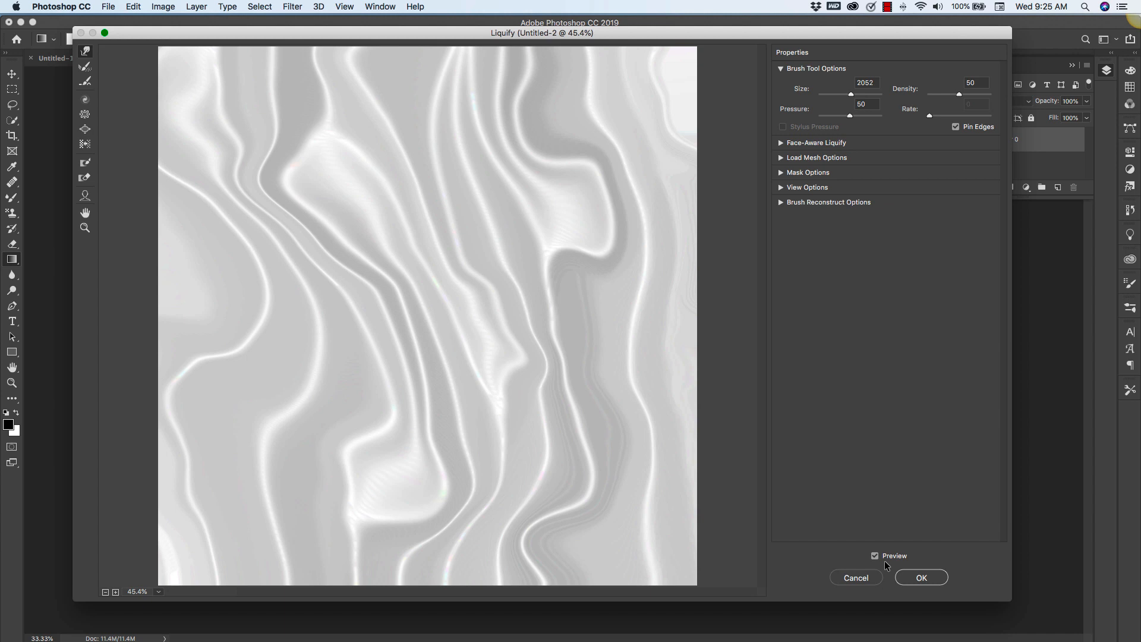
click(921, 578)
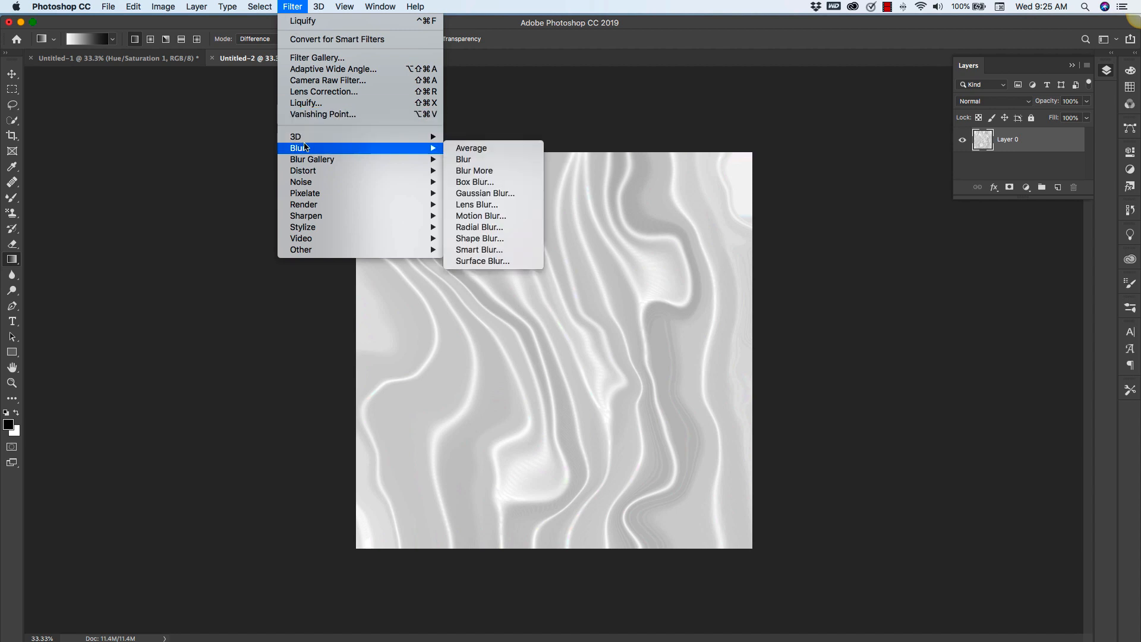
mouse_move(483, 171)
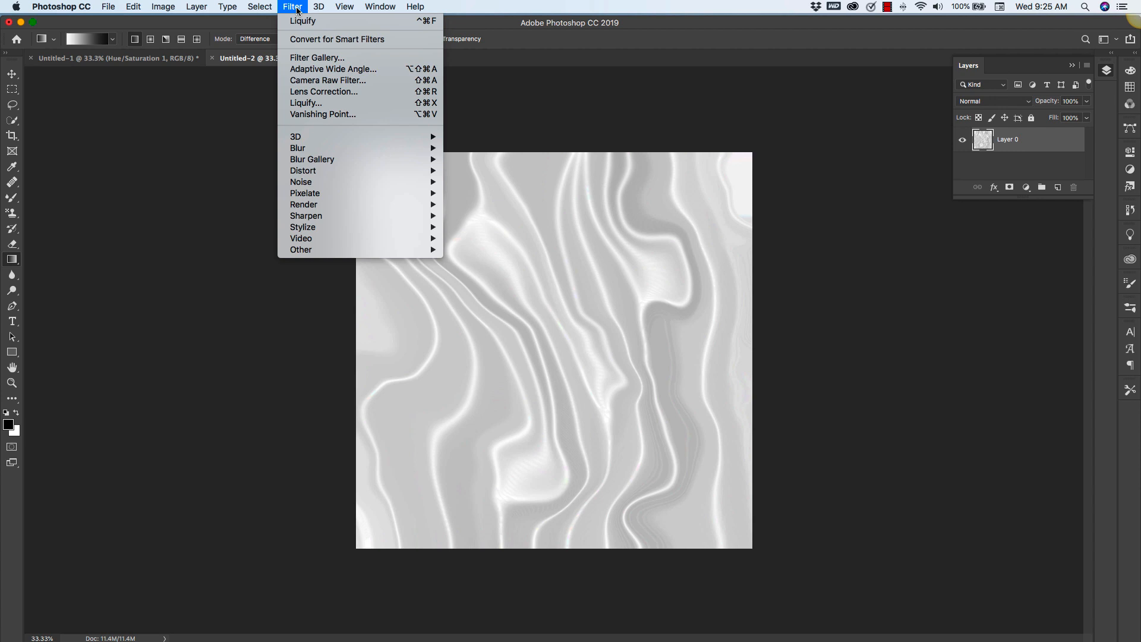
mouse_move(297, 147)
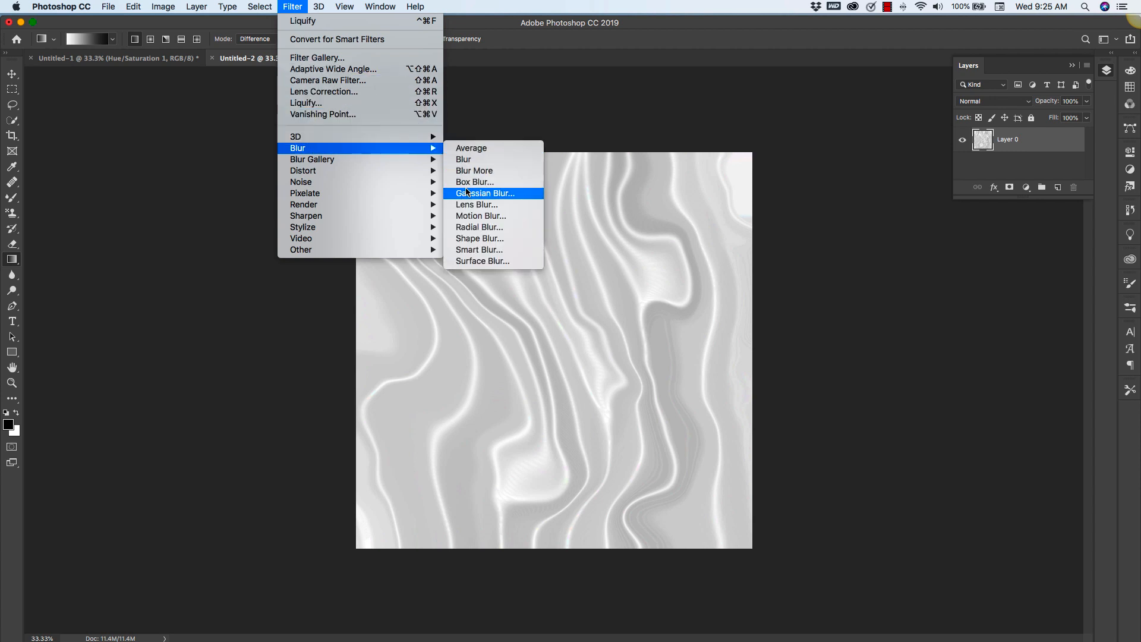
Apply a Gaussian Blur of about 4.3 pixels to soften the silk folds
click(485, 192)
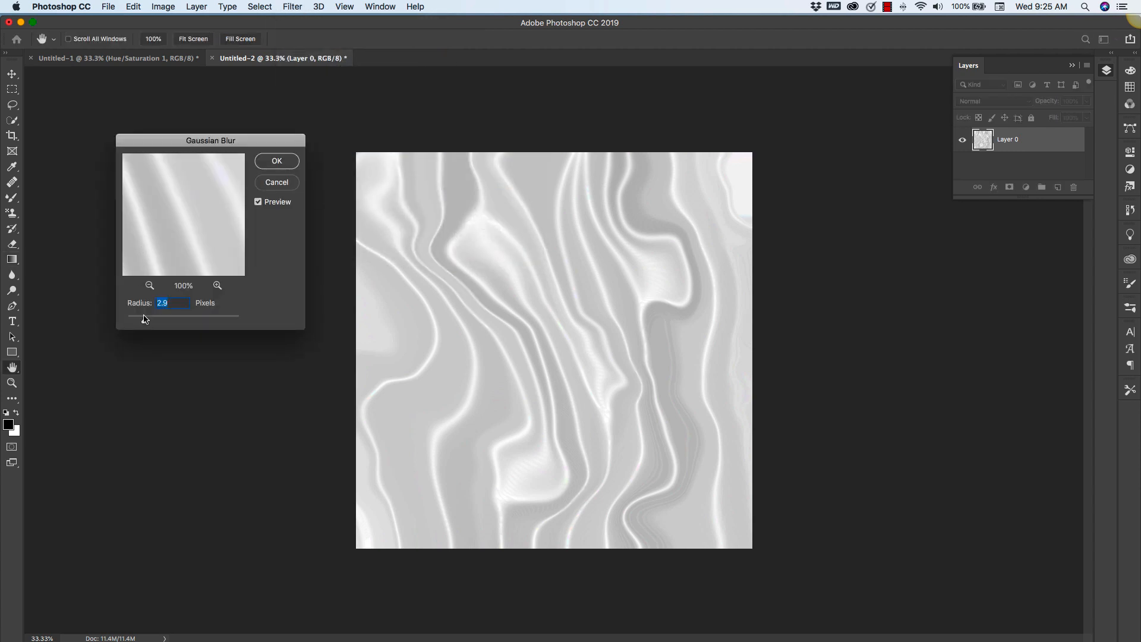
drag(143, 315, 153, 315)
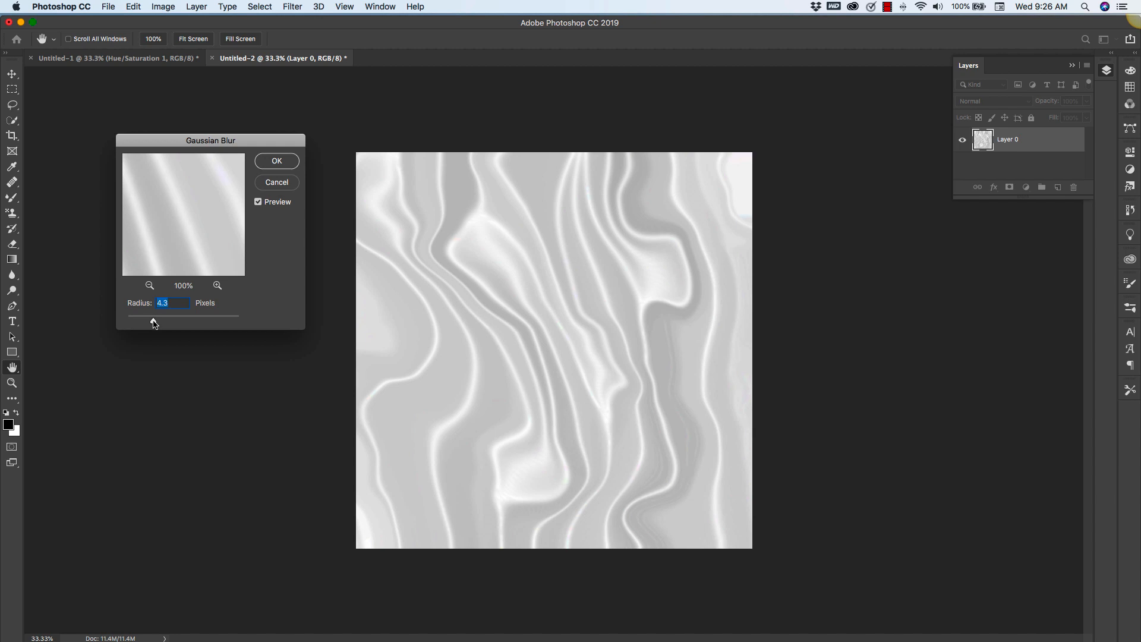
click(276, 162)
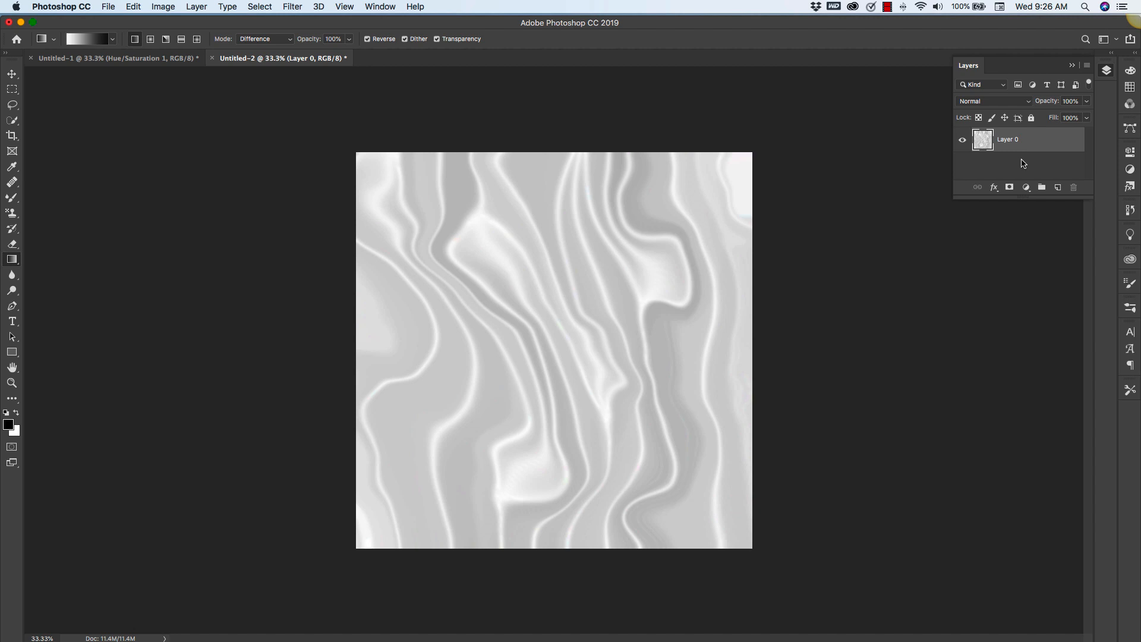
mouse_move(999, 165)
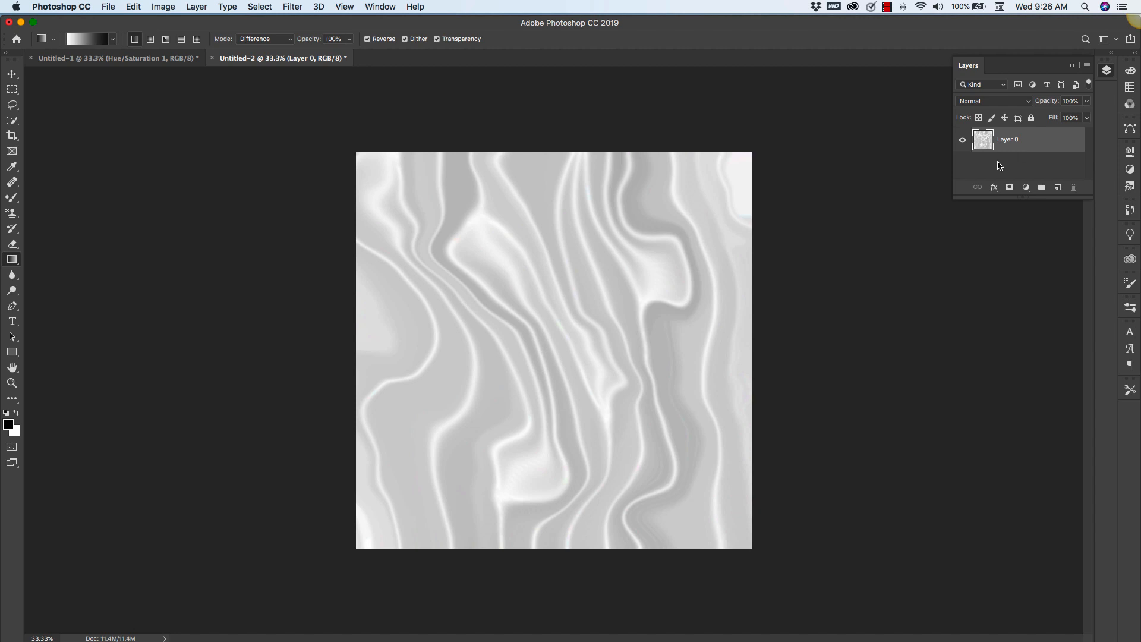
mouse_move(1044, 168)
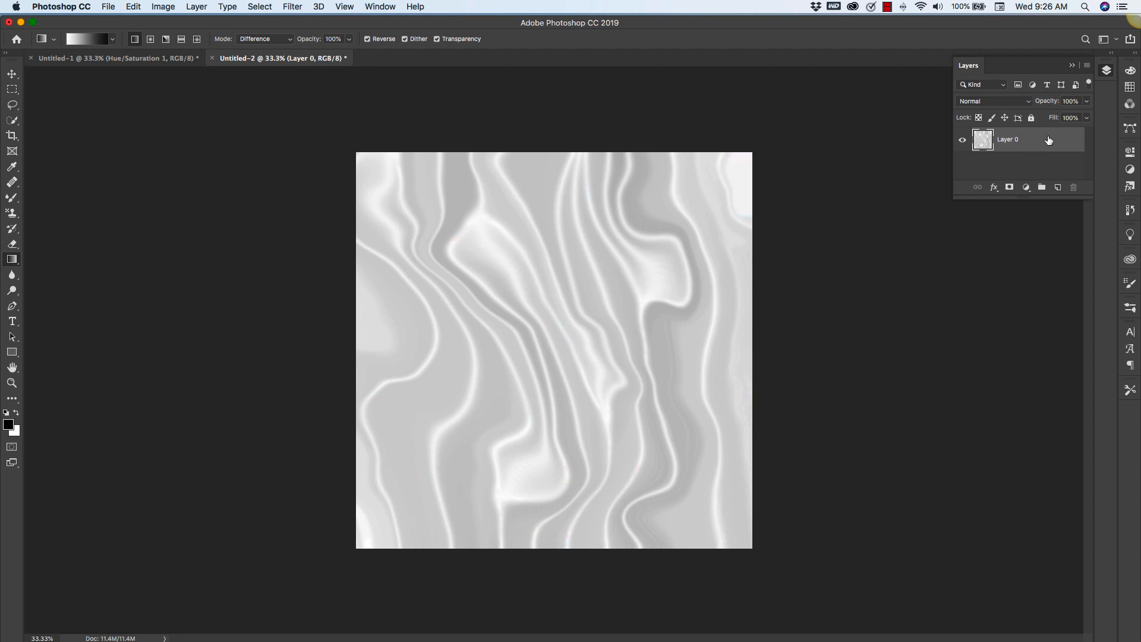
Duplicate the silk layer with Cmd+J so Layer 0 copy sits above Layer 0
key(cmd+j)
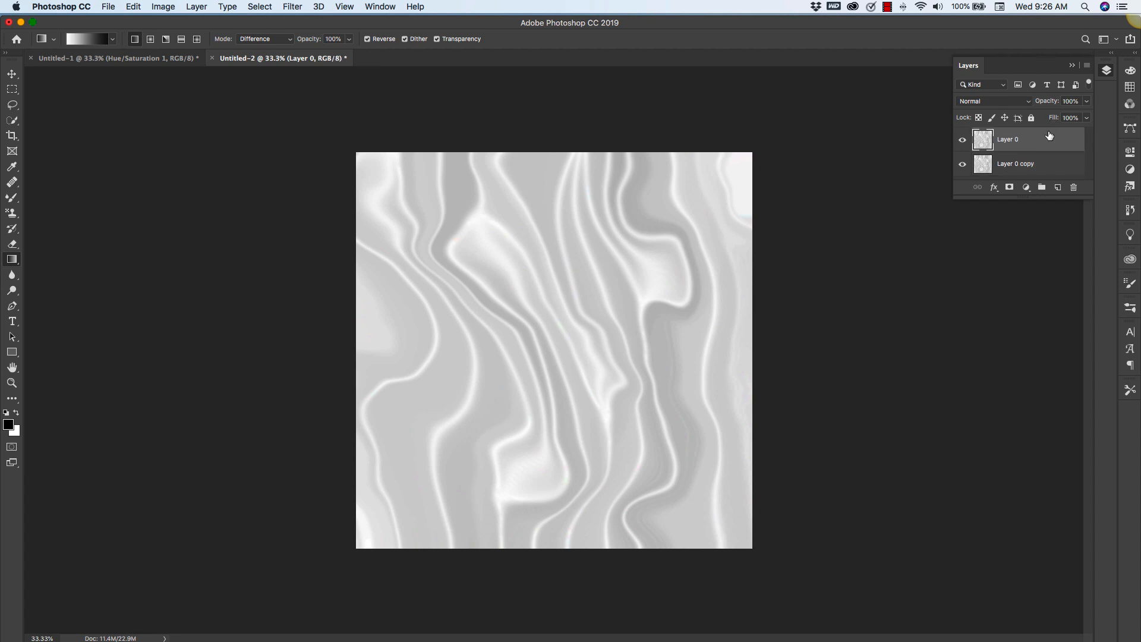
right_click(1032, 138)
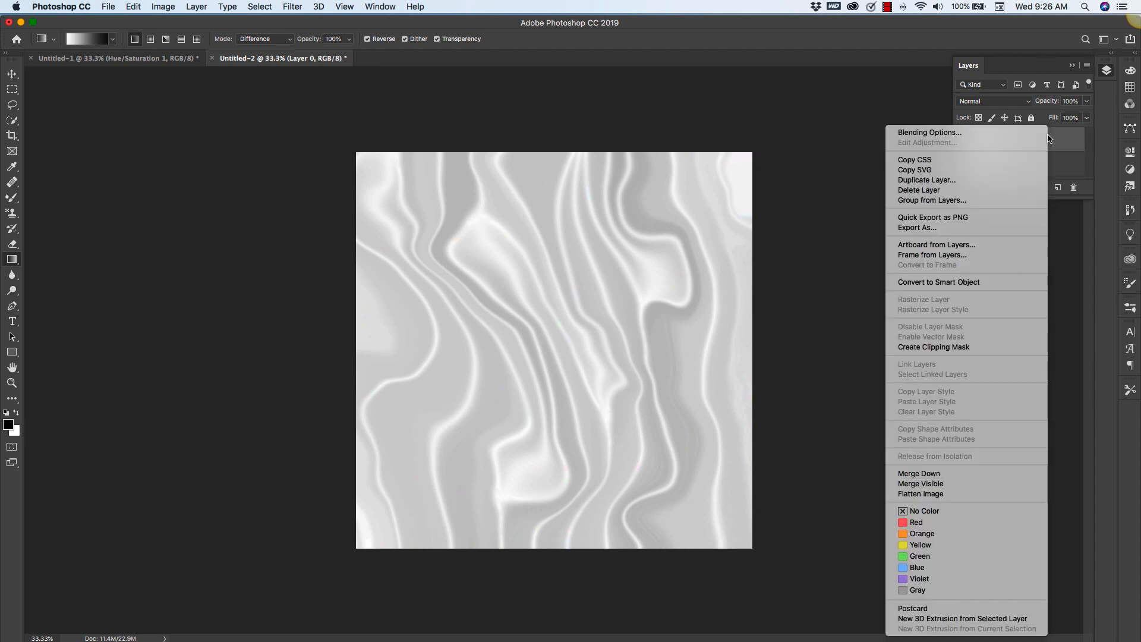
mouse_move(935, 259)
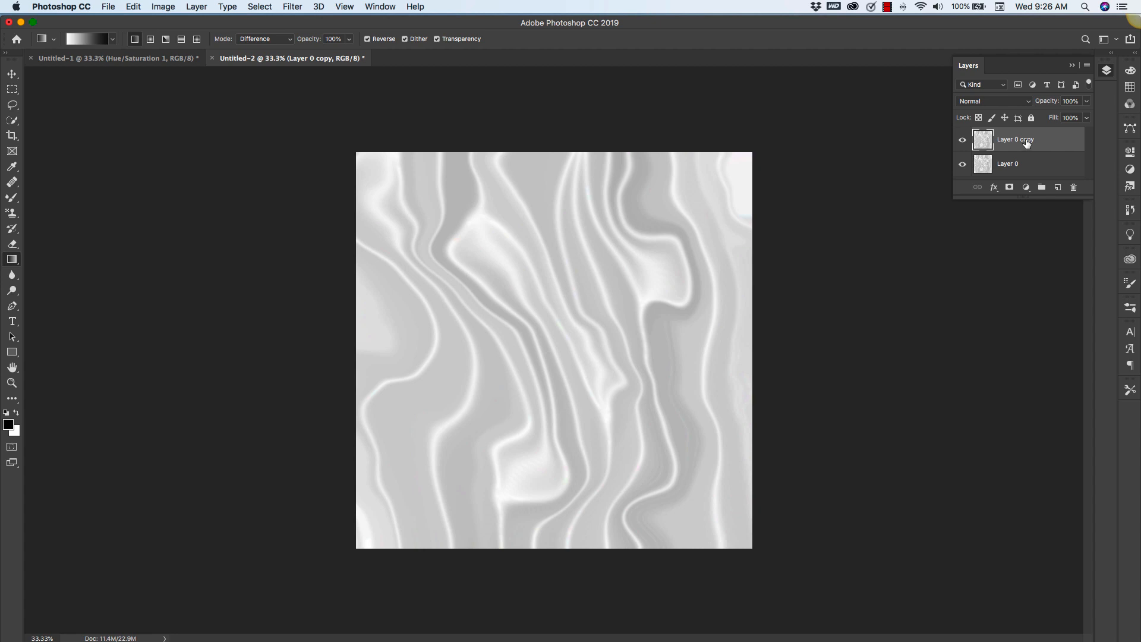
mouse_move(355, 86)
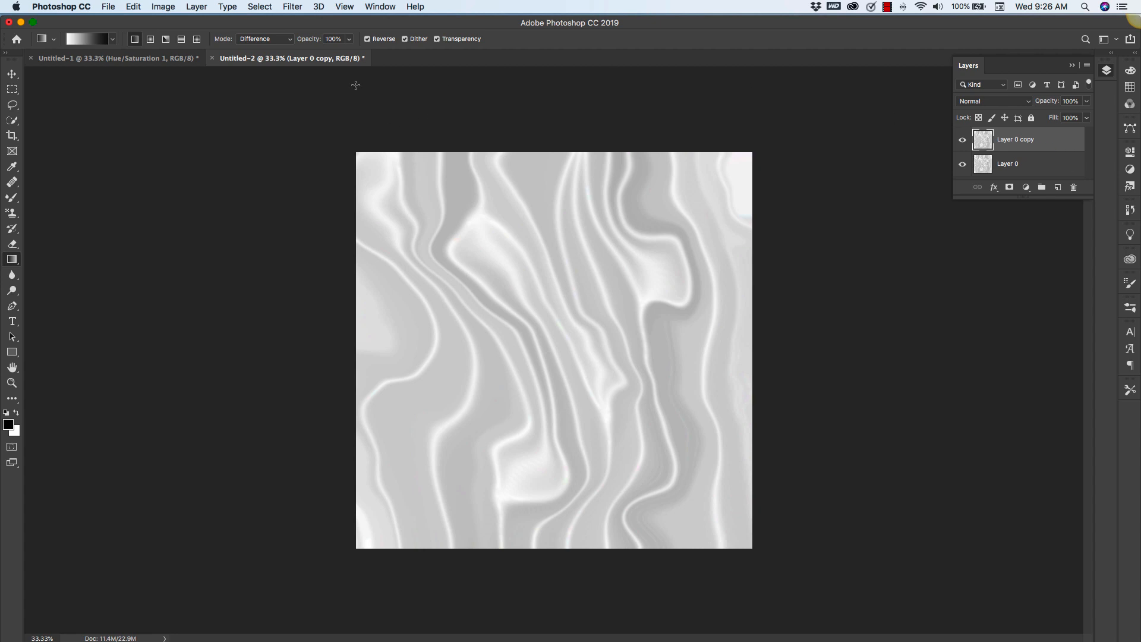
Apply a High Pass filter with a 19-pixel radius to Layer 0 copy
click(292, 6)
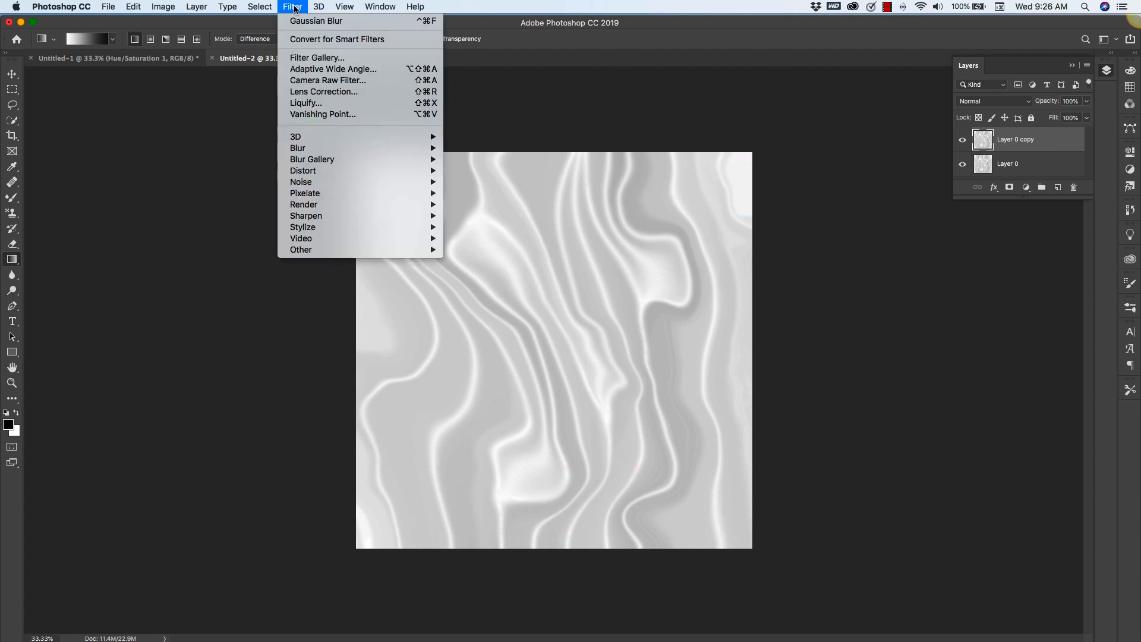
mouse_move(353, 249)
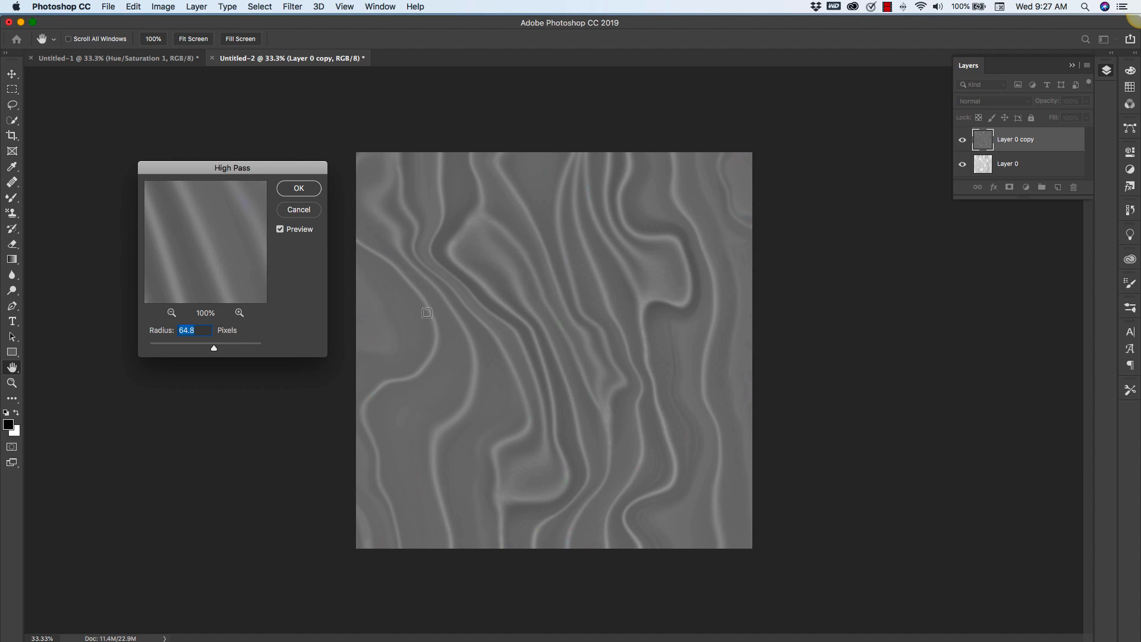
drag(213, 348, 202, 350)
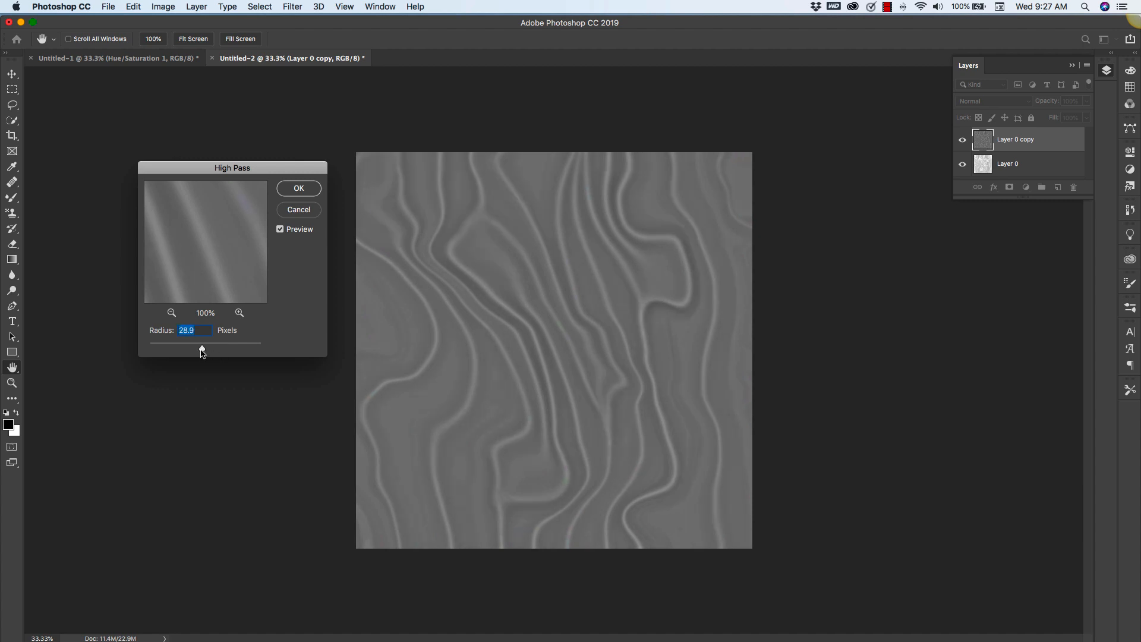
drag(202, 354, 196, 353)
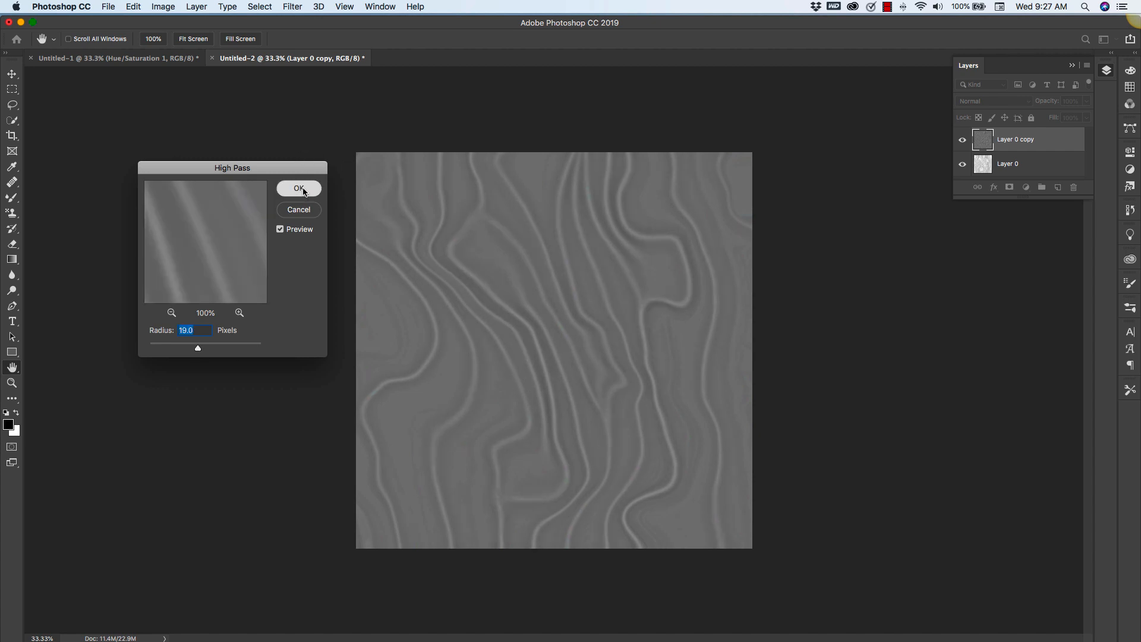
click(298, 188)
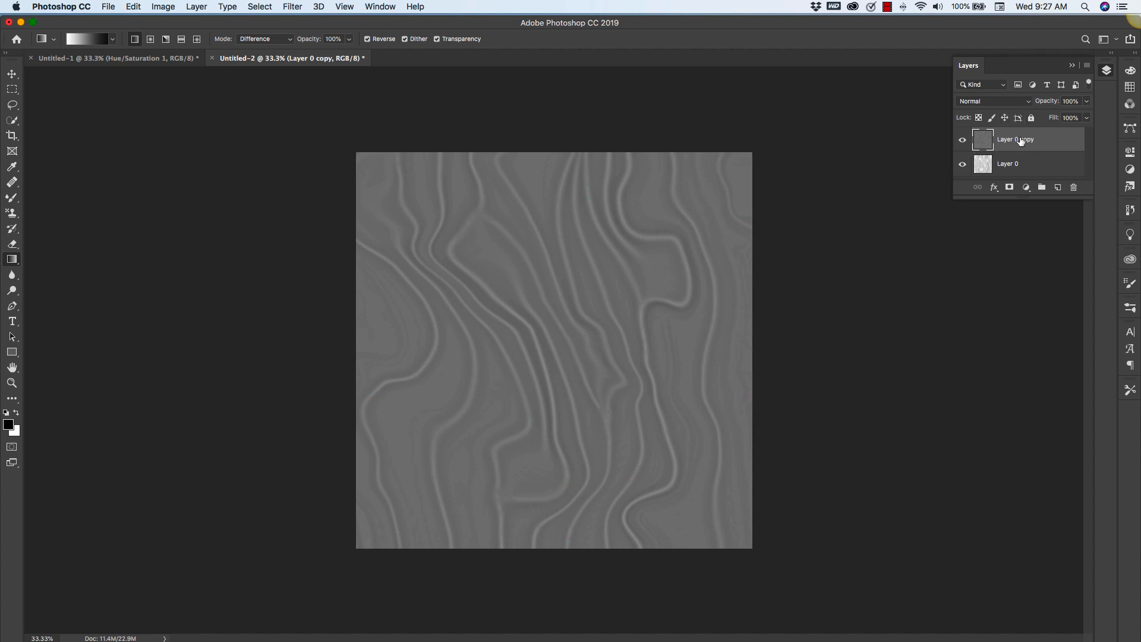
Blend the high-pass layer in Linear Light at 15% opacity
click(994, 101)
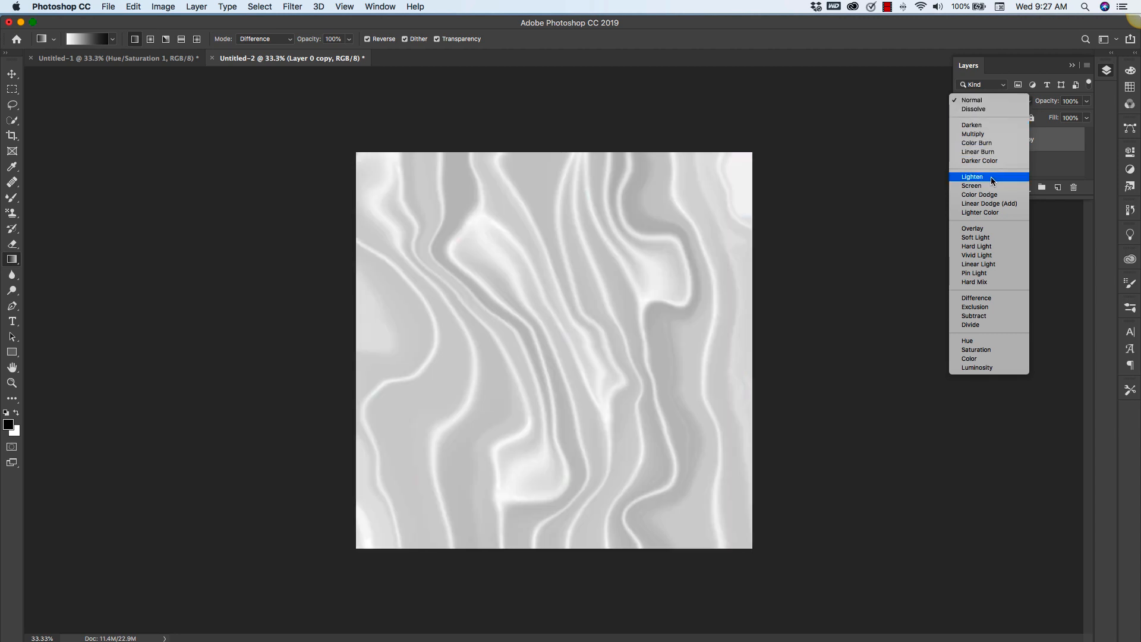
mouse_move(977, 237)
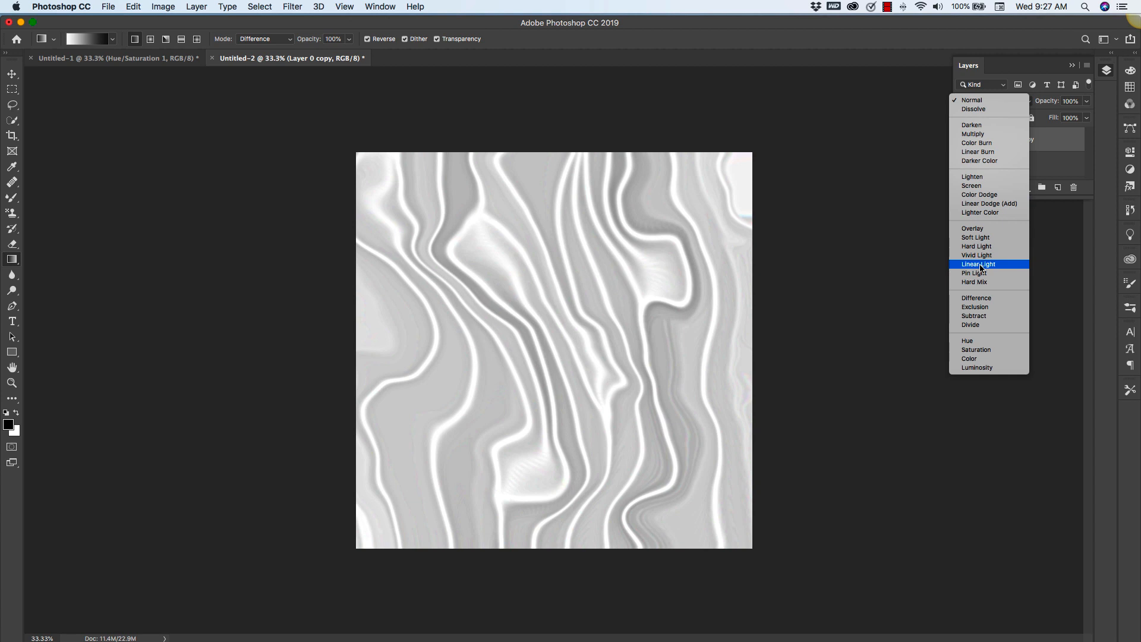
click(978, 264)
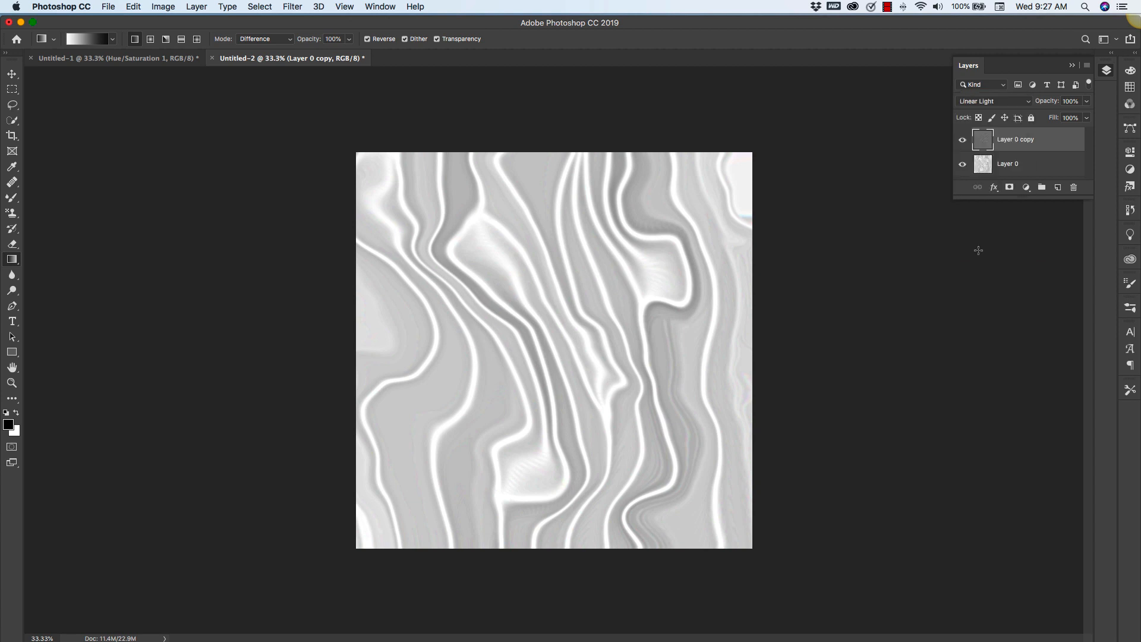
mouse_move(1059, 143)
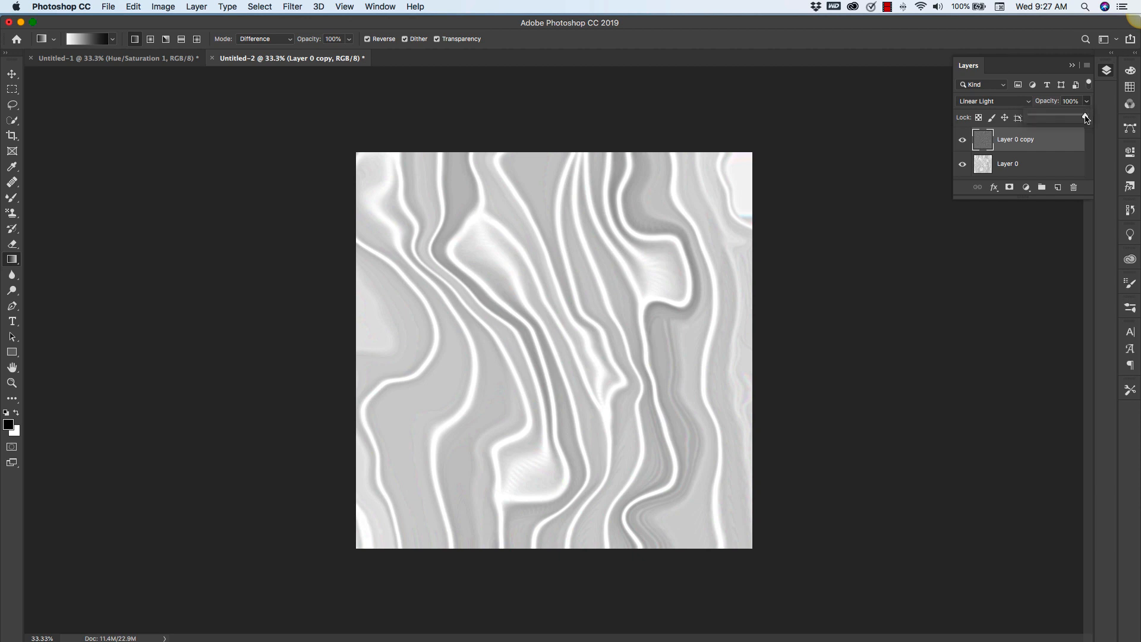
drag(1084, 116, 1037, 118)
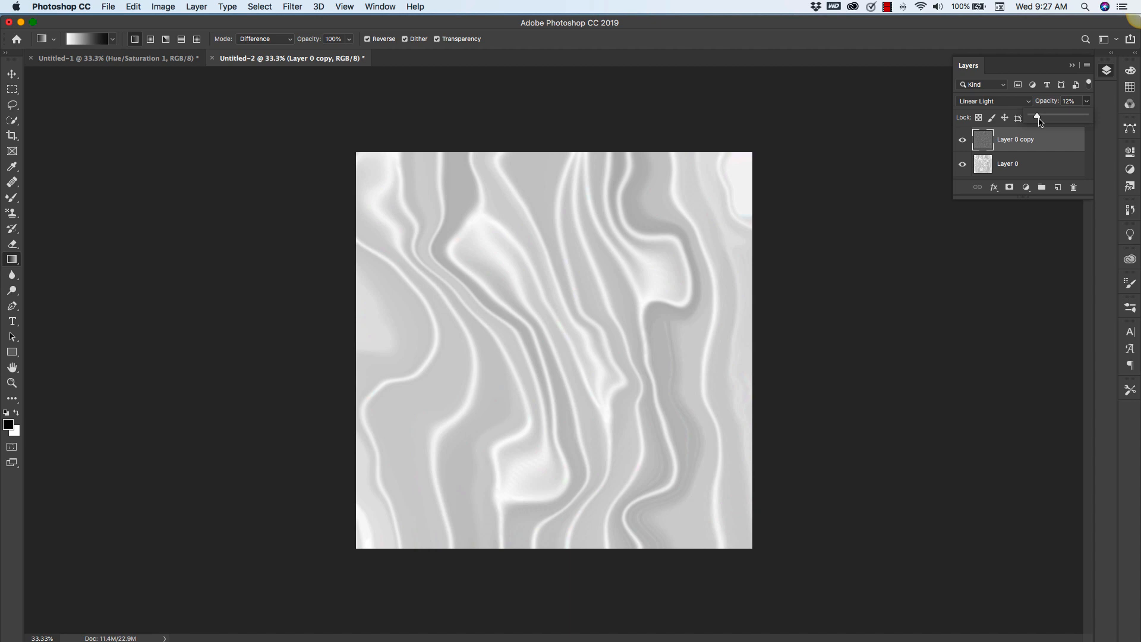
drag(1036, 117, 1042, 118)
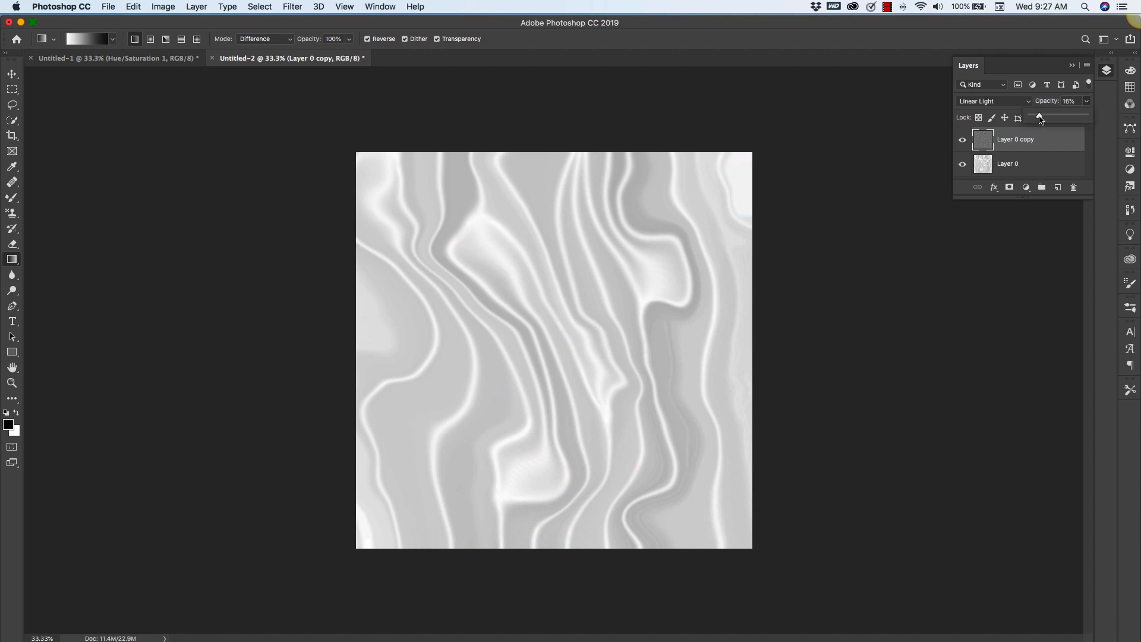
drag(1041, 116, 1038, 117)
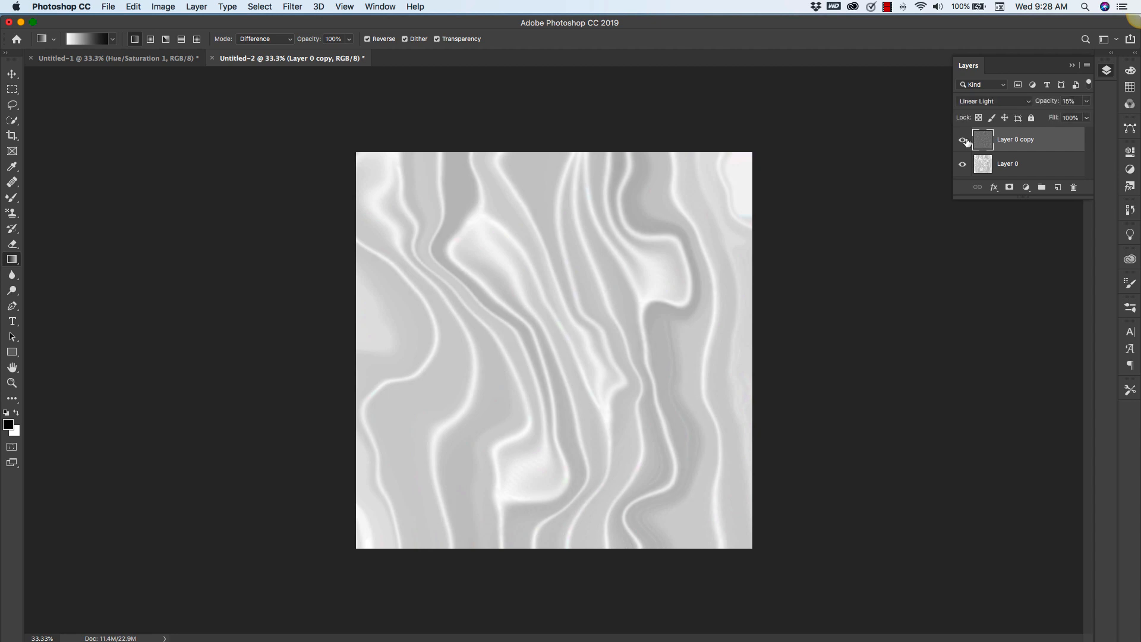
mouse_move(846, 317)
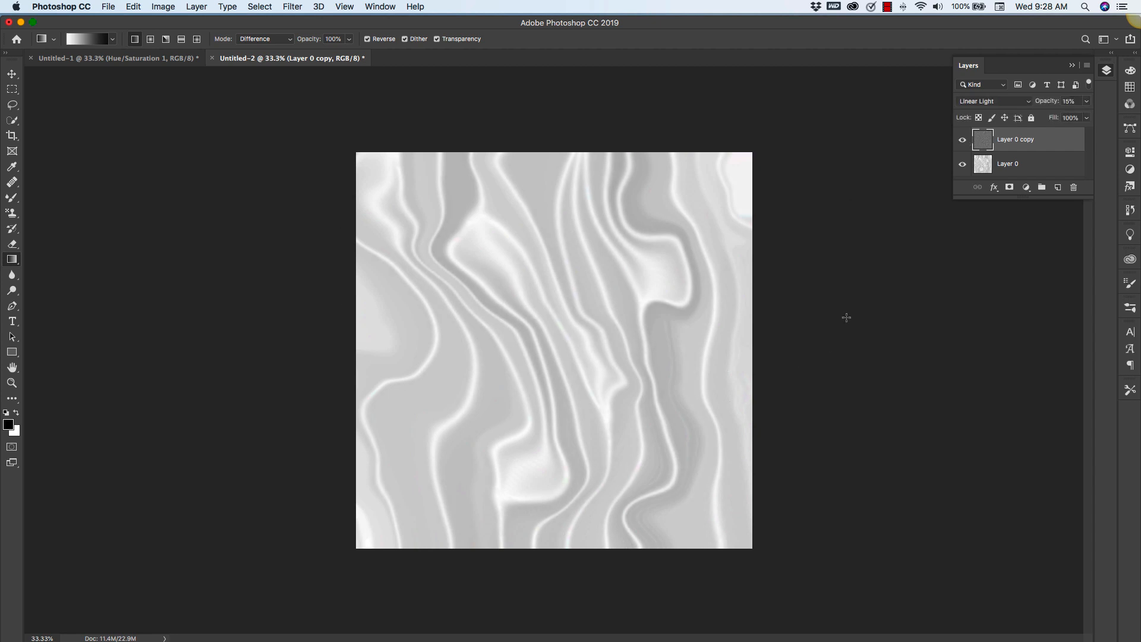
Toggle the high-pass layer's visibility to compare the sharpening, leaving it shown
click(963, 140)
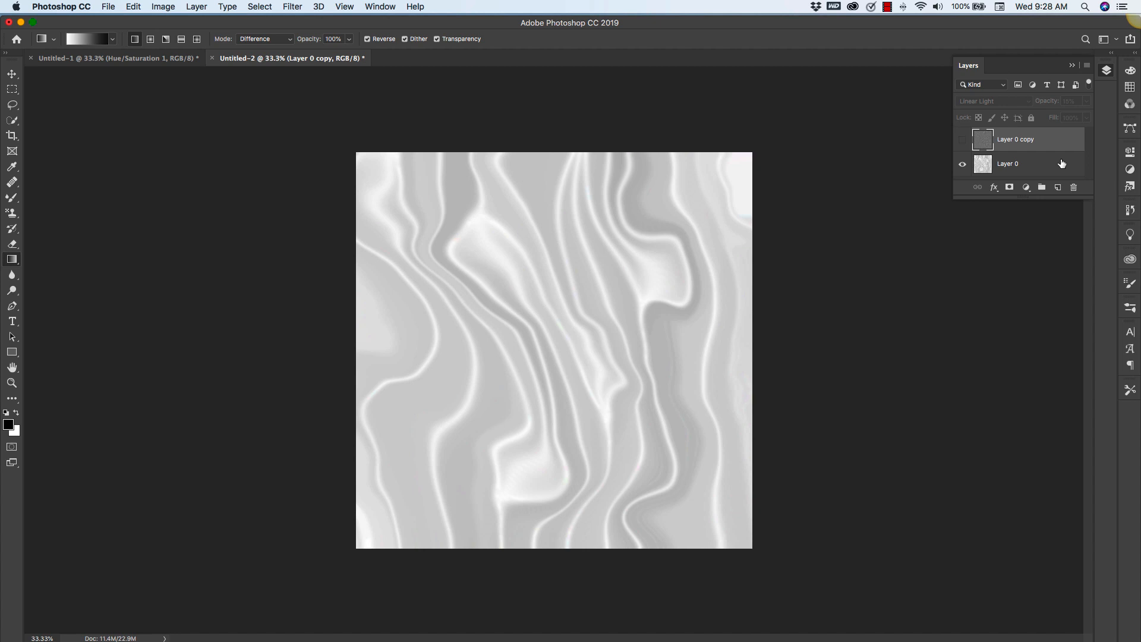
click(963, 141)
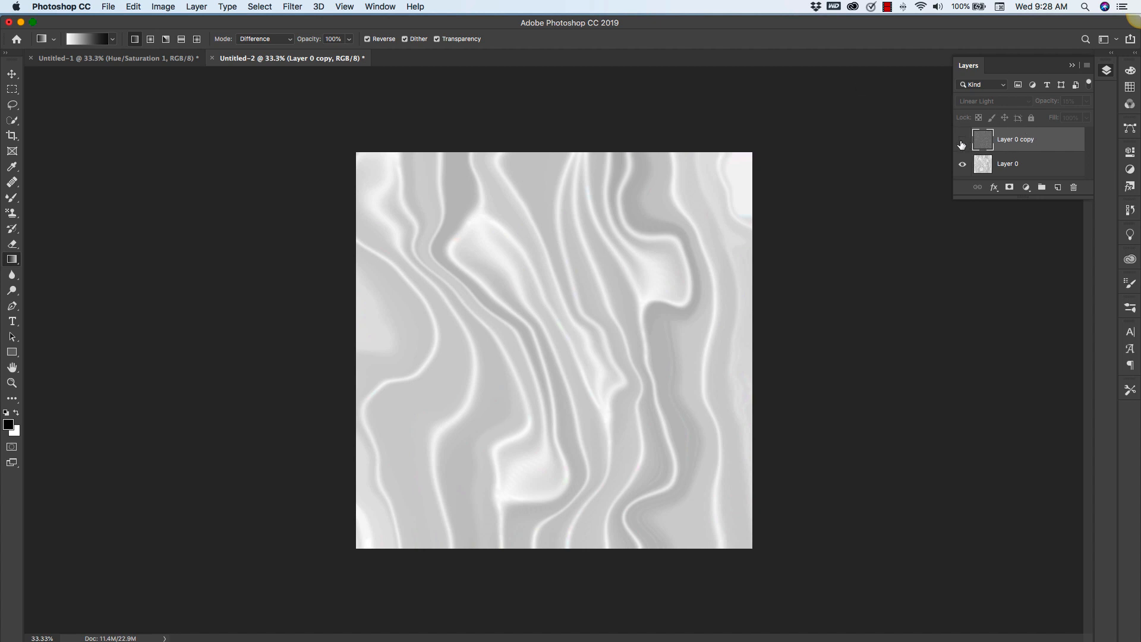
click(963, 139)
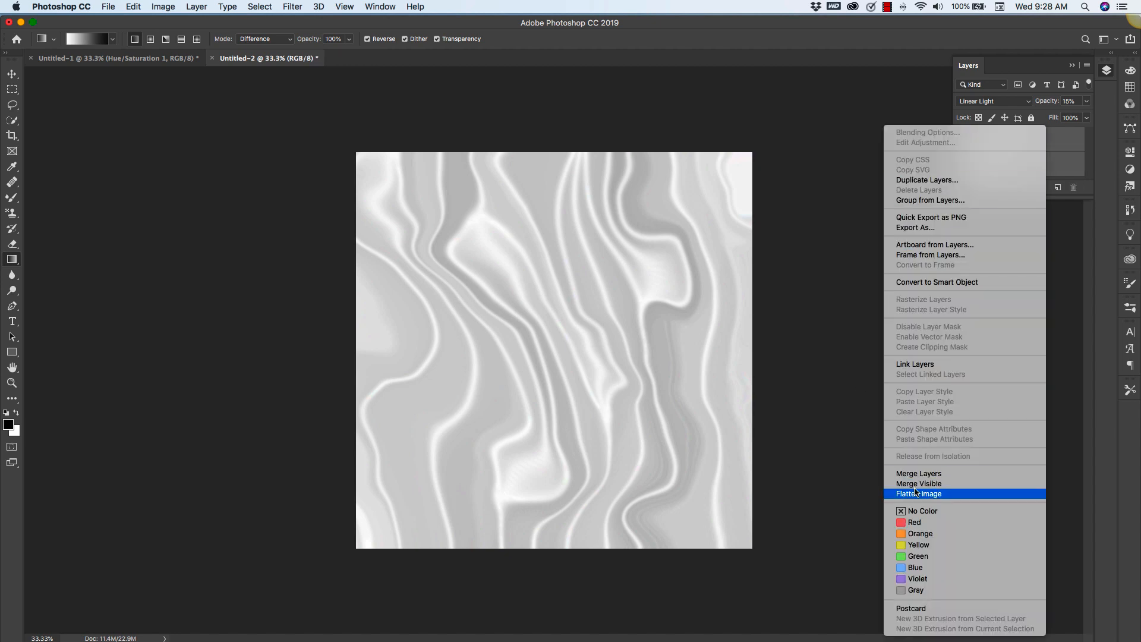
Flatten both silk layers into a single layer, baking in the high-pass sharpening
click(918, 493)
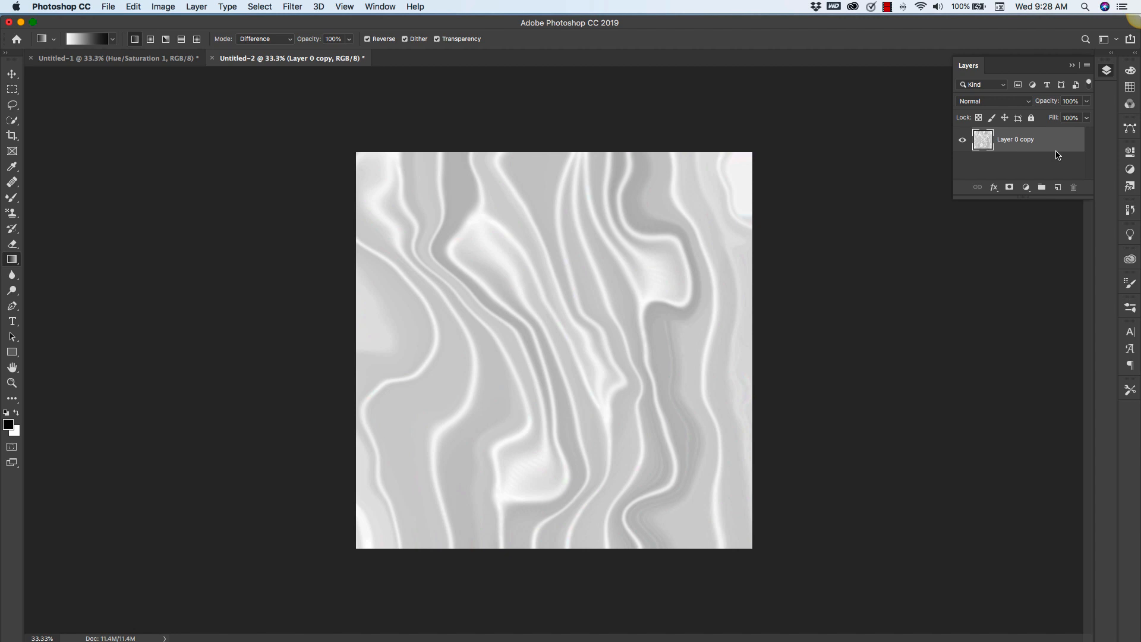
mouse_move(1027, 195)
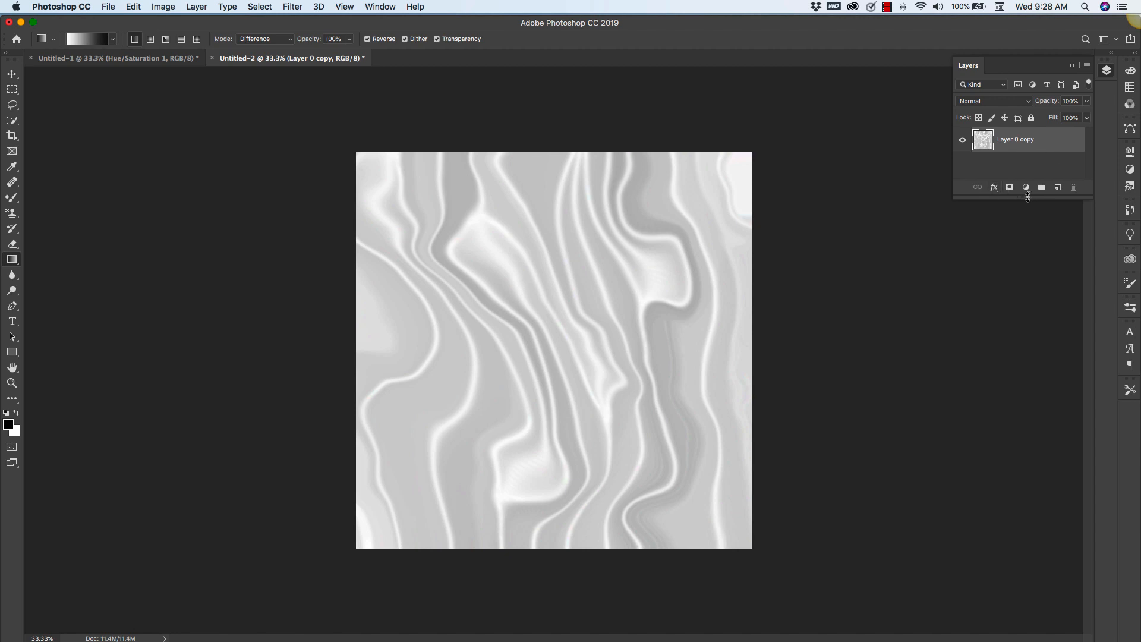
Add a Hue/Saturation adjustment layer with Colorize enabled
click(1026, 188)
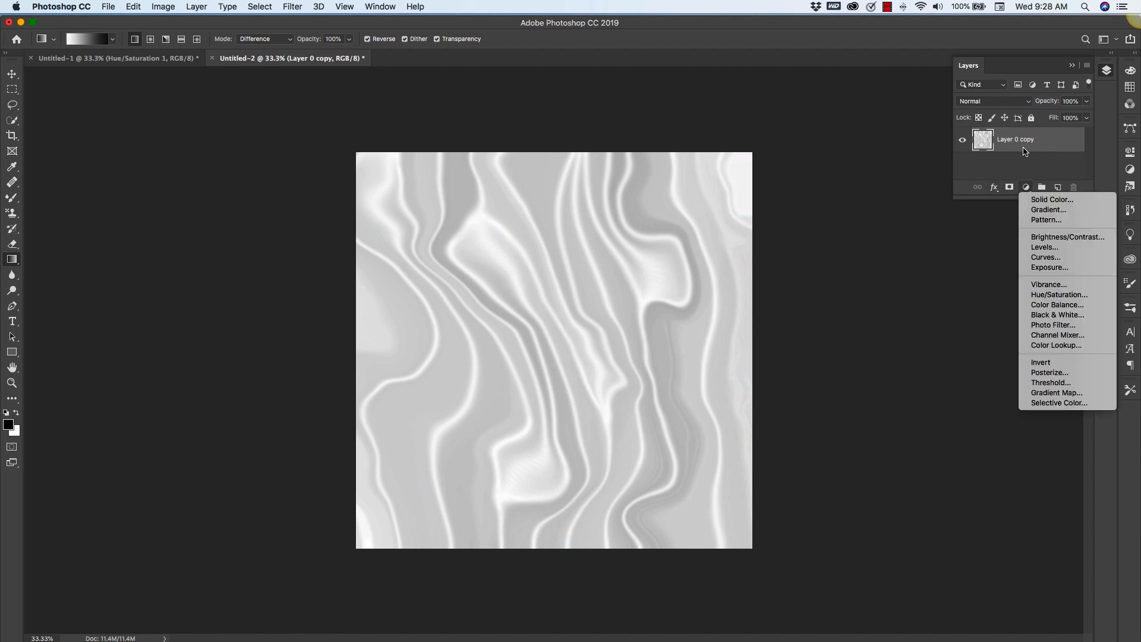
mouse_move(1020, 163)
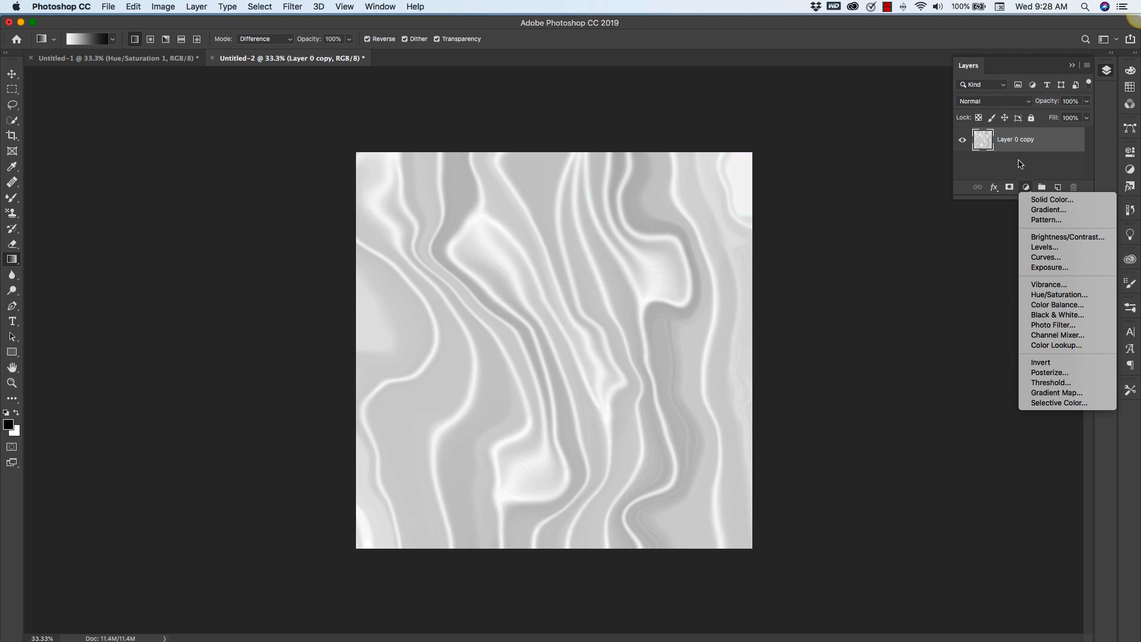
mouse_move(1037, 235)
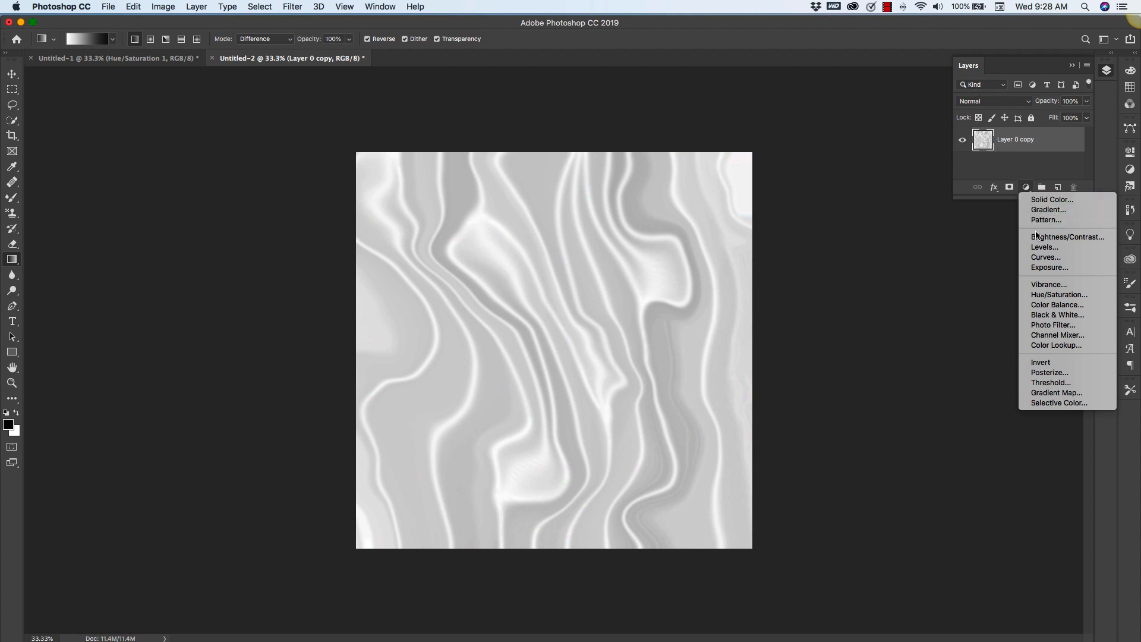
mouse_move(1060, 295)
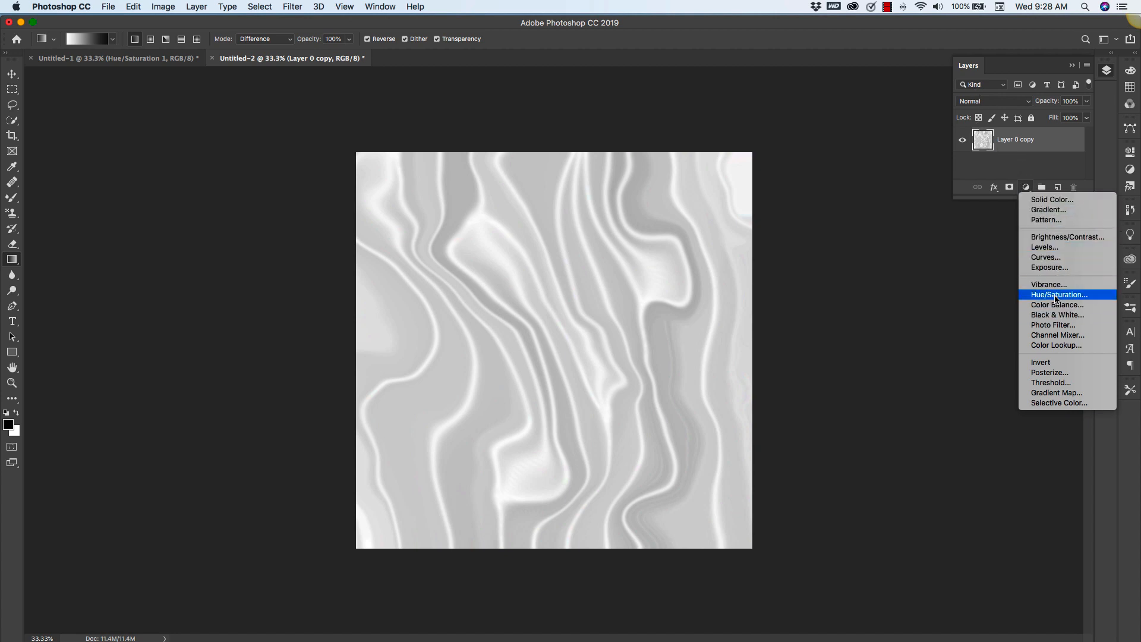
click(1059, 295)
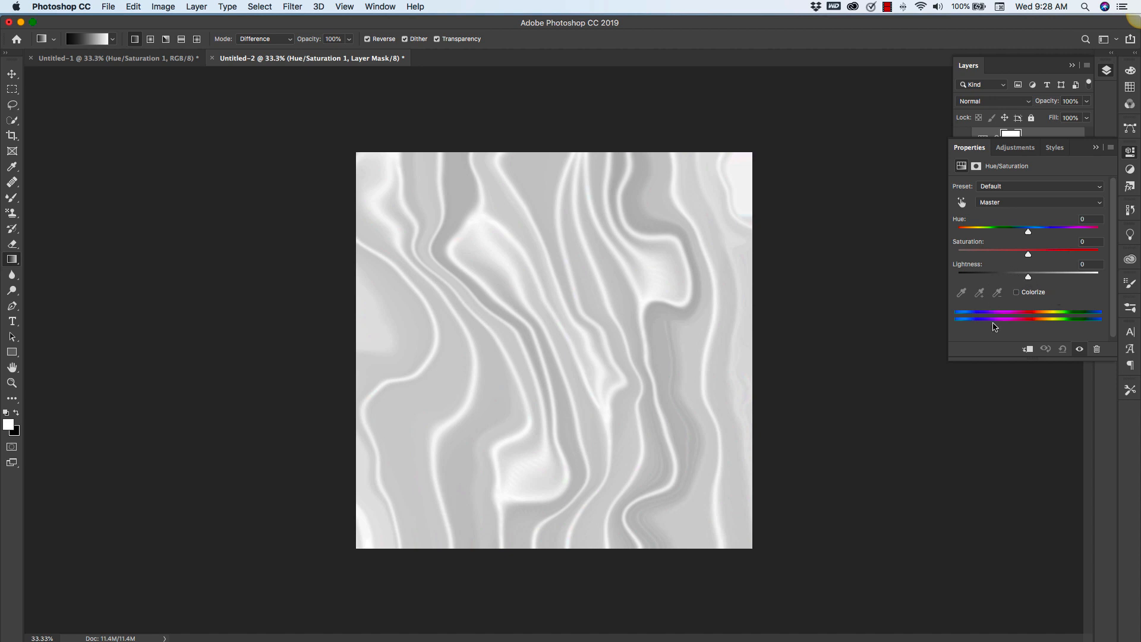
click(1017, 292)
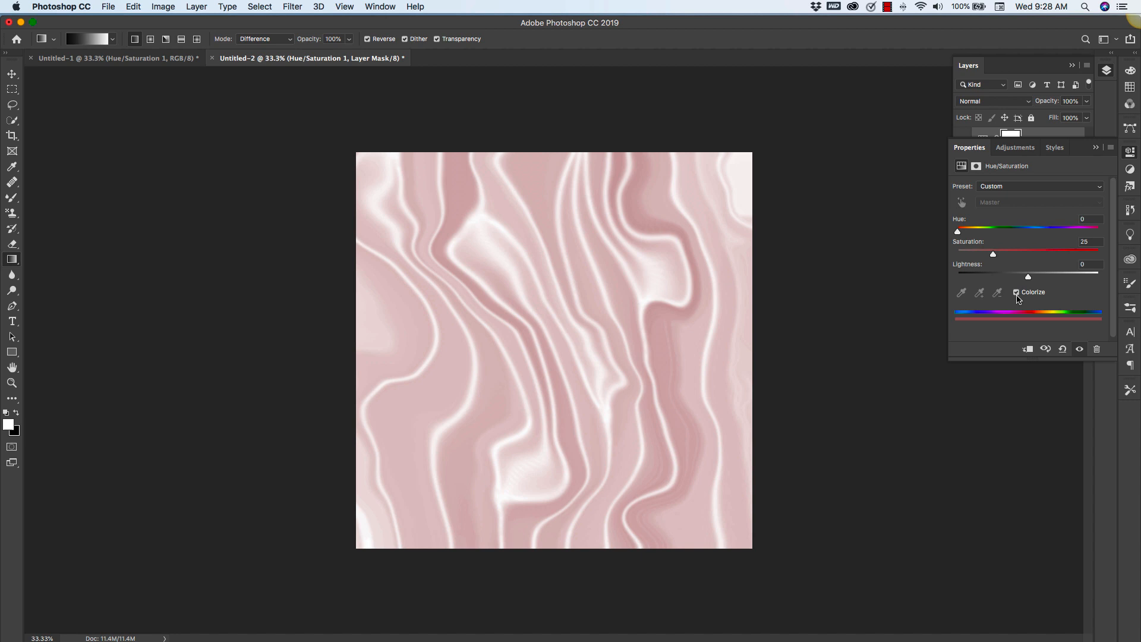
Try yellow, green and pink-violet tints, then settle the hue at about 41 for a soft beige
drag(958, 230, 961, 229)
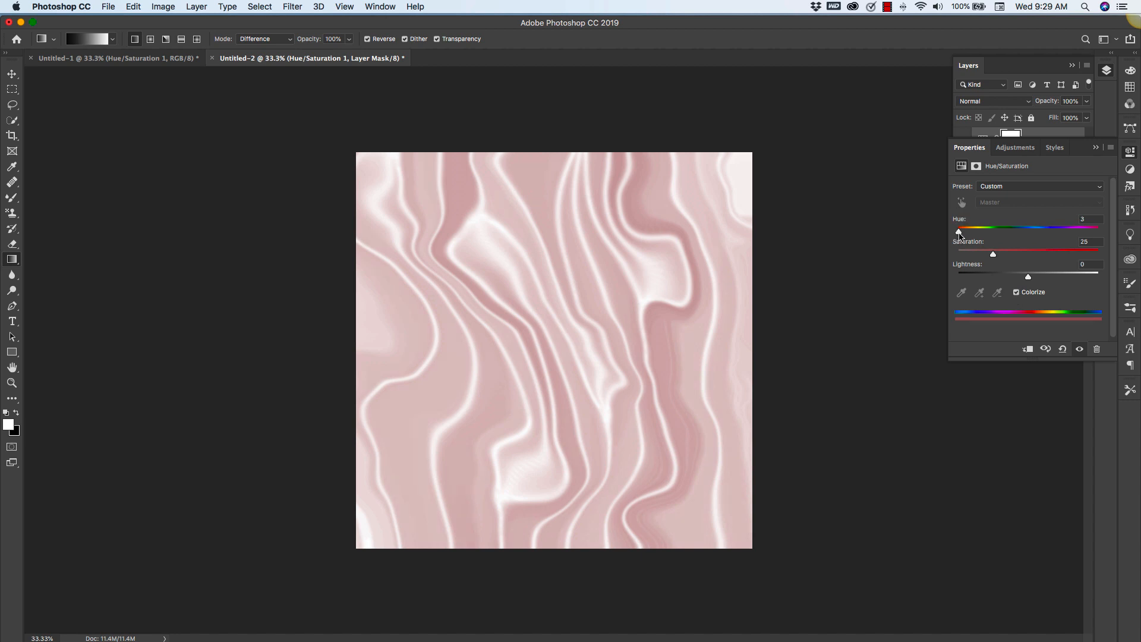
drag(958, 227, 982, 227)
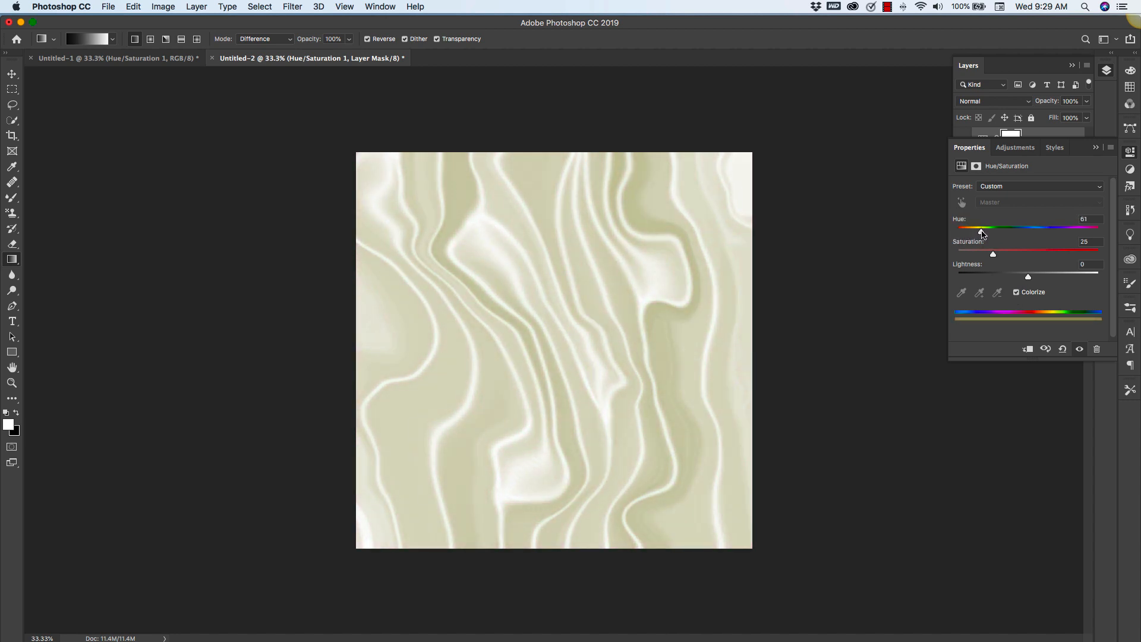
drag(991, 227, 1008, 227)
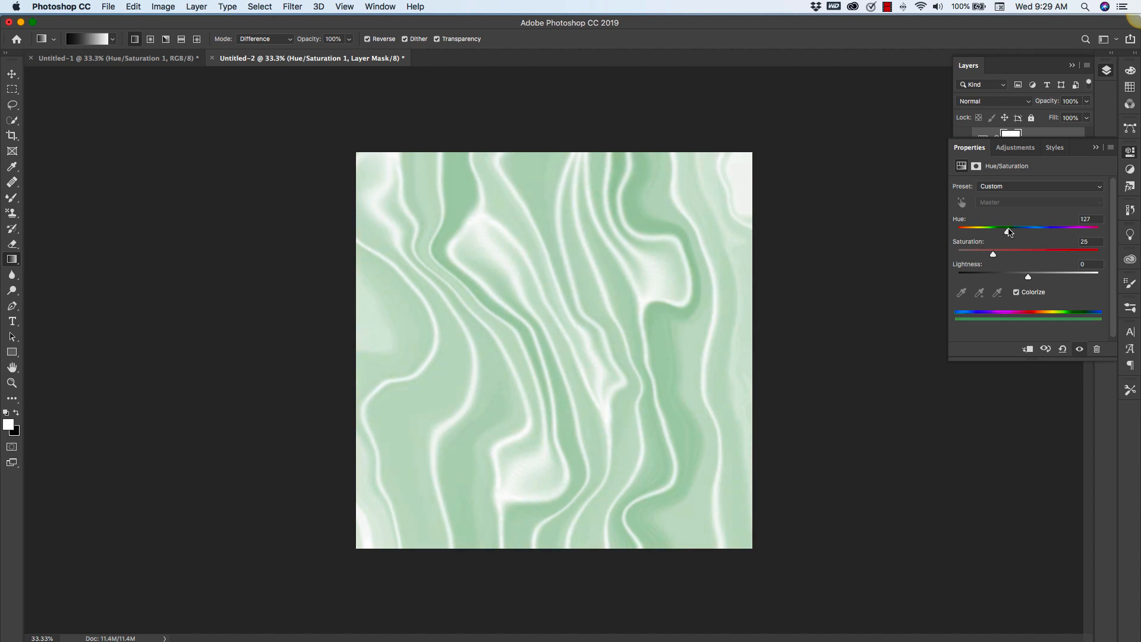
drag(1008, 228, 1084, 227)
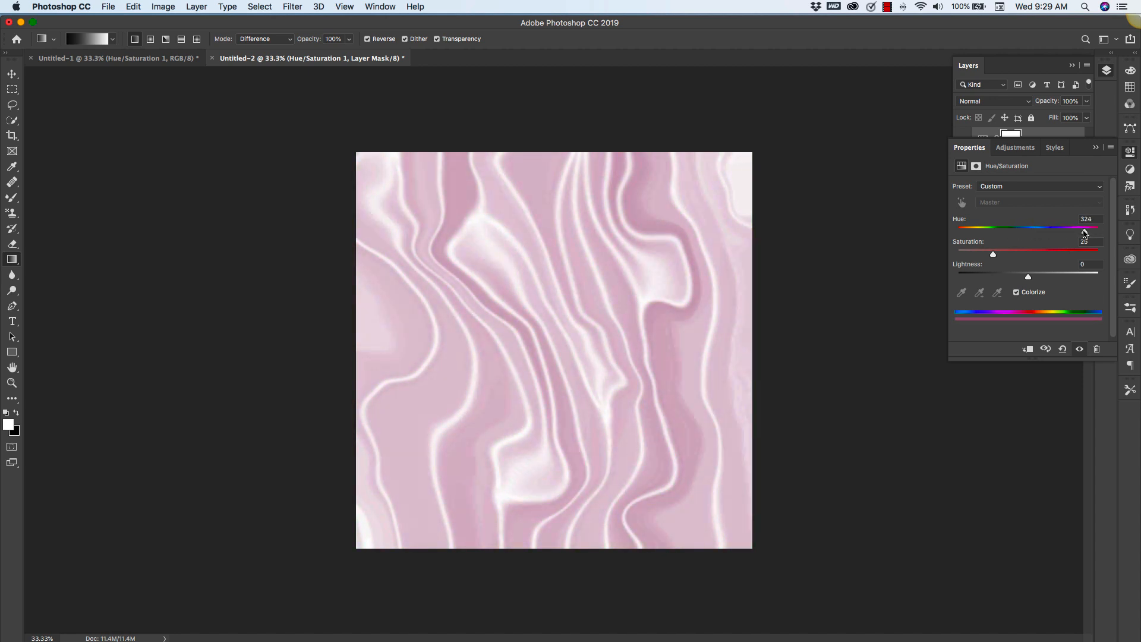
drag(1084, 226, 974, 226)
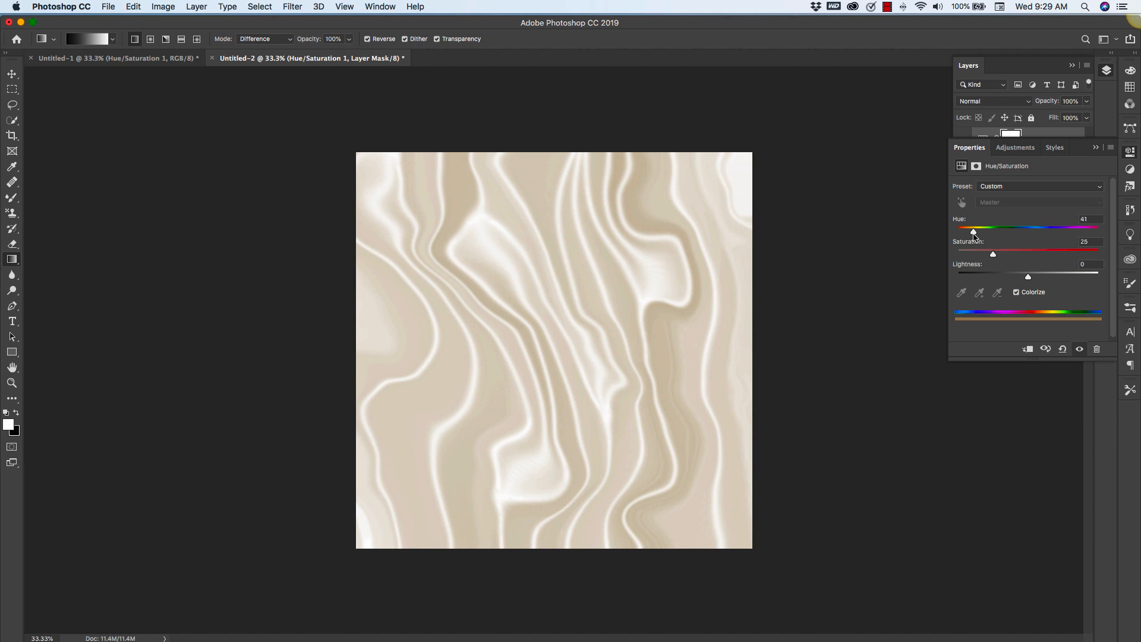
drag(993, 253, 1001, 253)
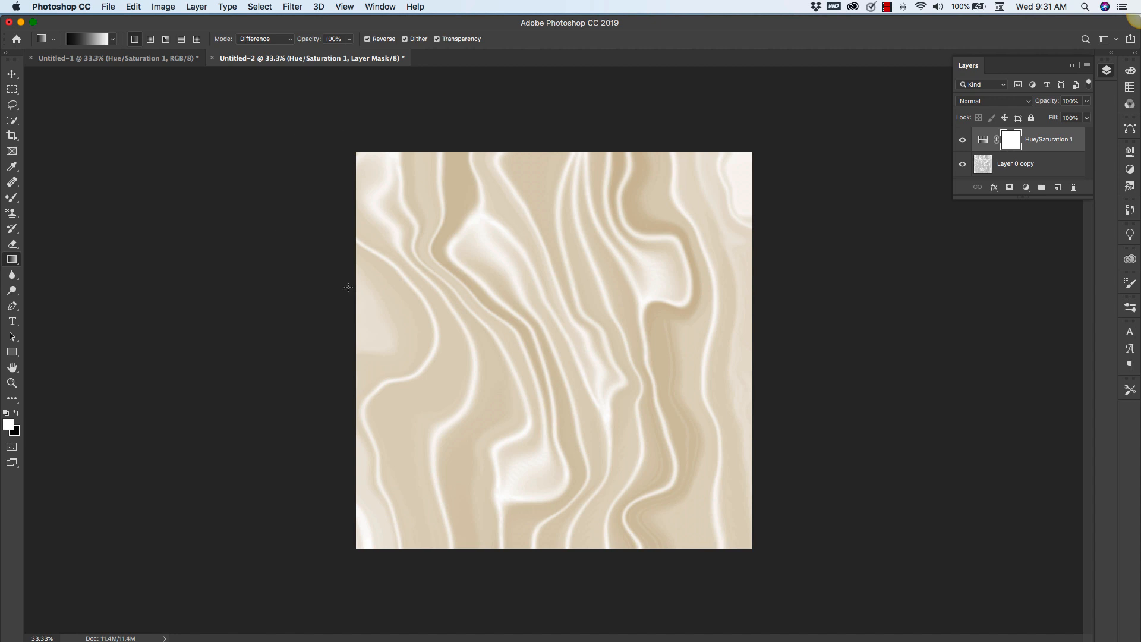
mouse_move(540, 356)
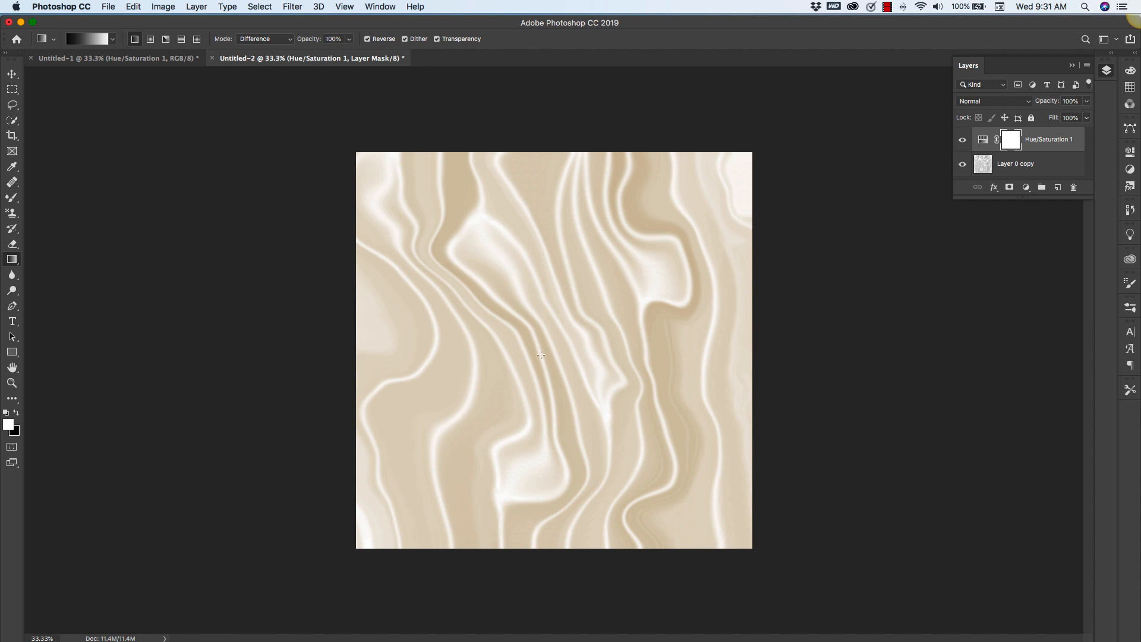